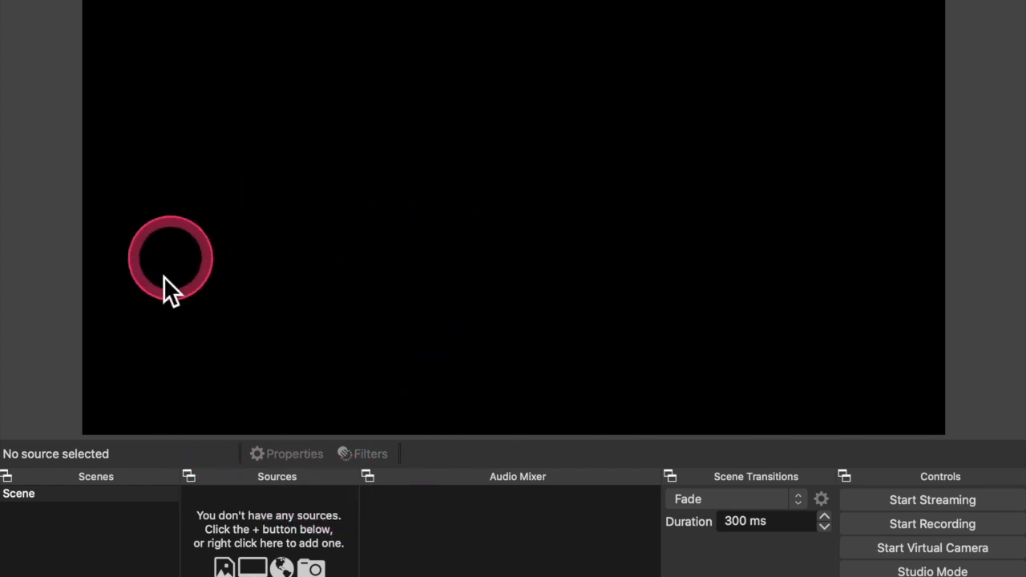
pyautogui.moveTo(92, 525)
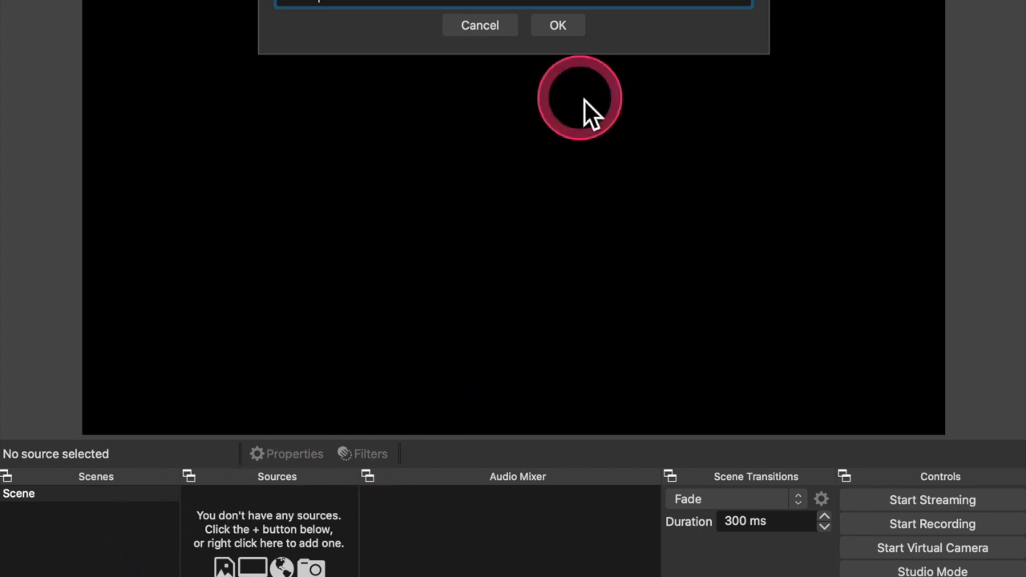
# Confirm the name 'Books' for the new second scene
pyautogui.click(557, 25)
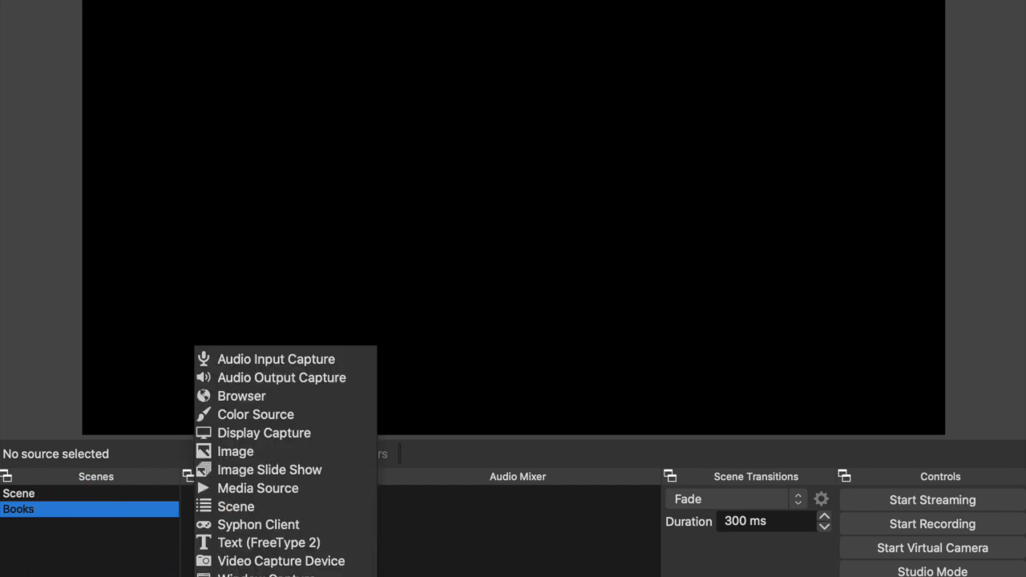
pyautogui.moveTo(236, 451)
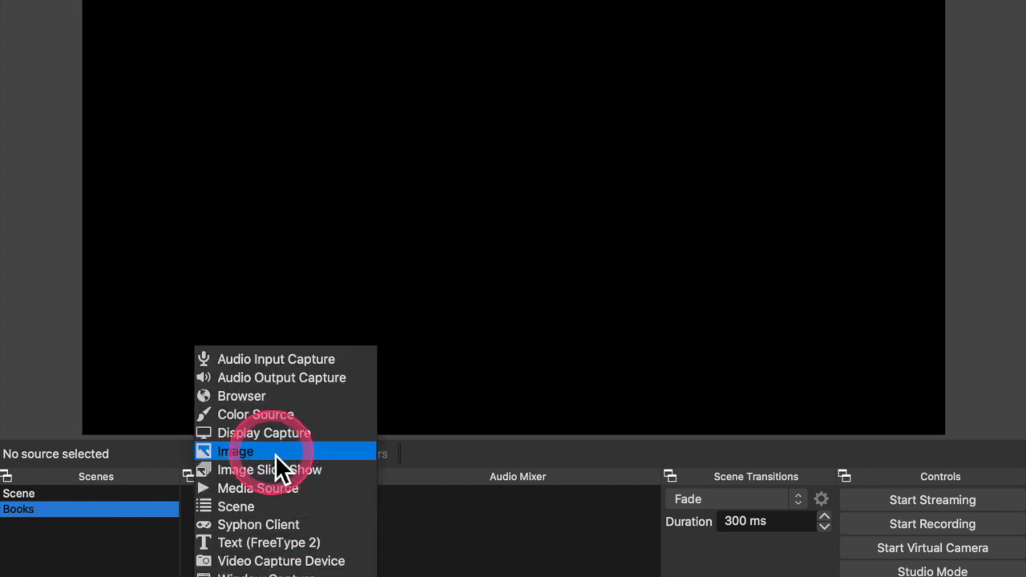
# Add an image source 'bookshelf' loading bookcase_medium.jpg from Desktop/OBS
pyautogui.click(235, 451)
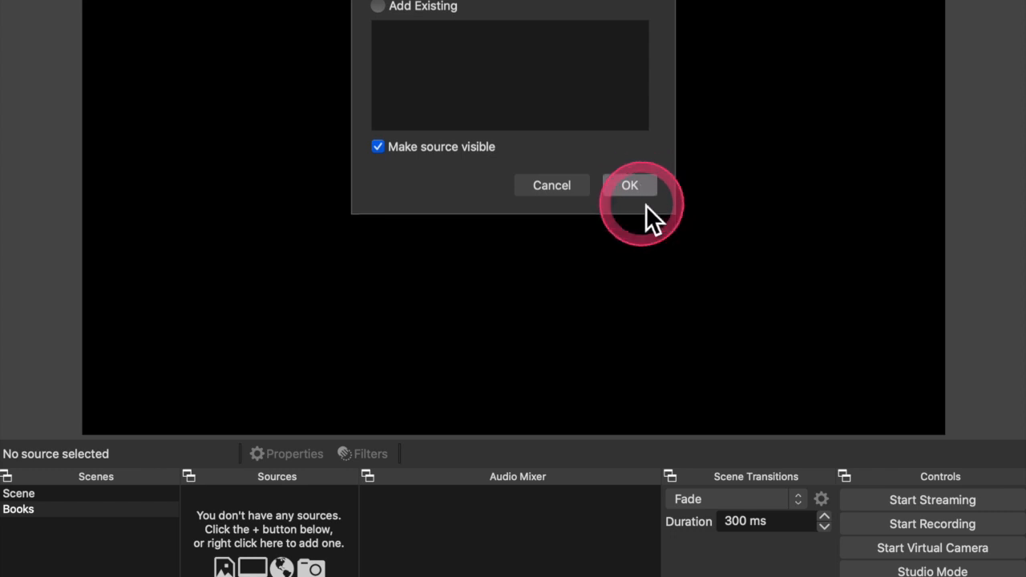
pyautogui.click(629, 185)
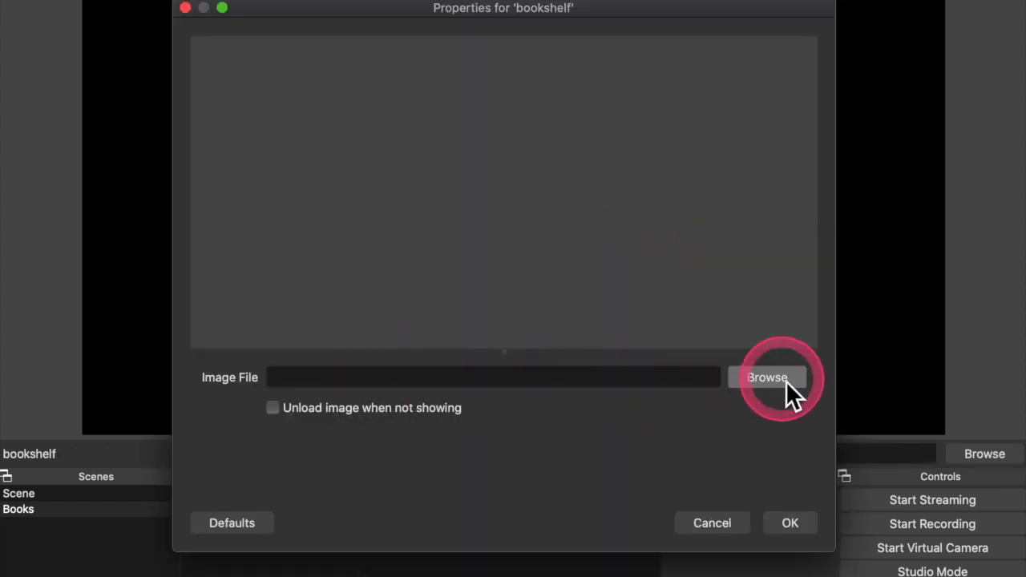
pyautogui.click(767, 378)
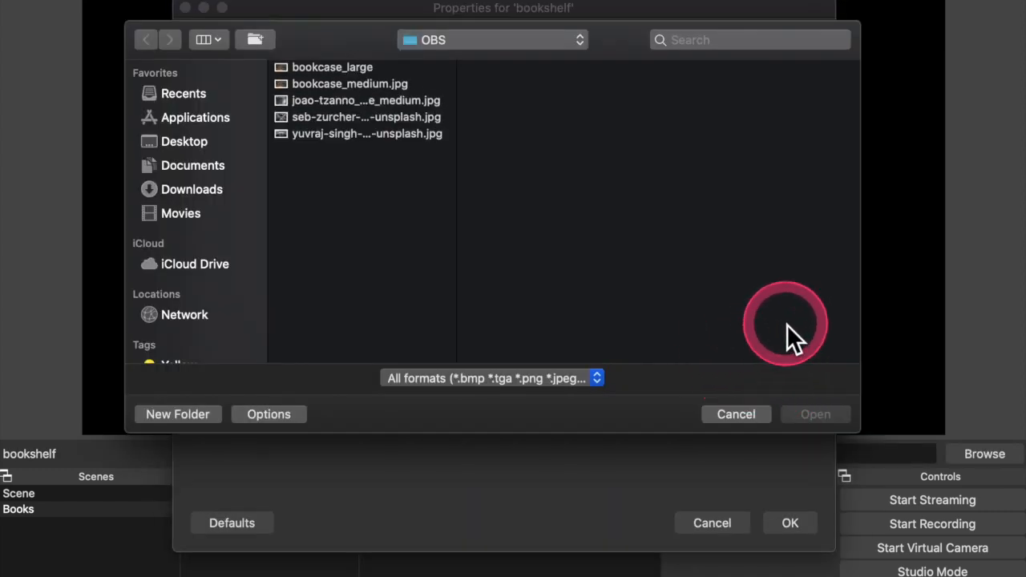
pyautogui.moveTo(185, 141)
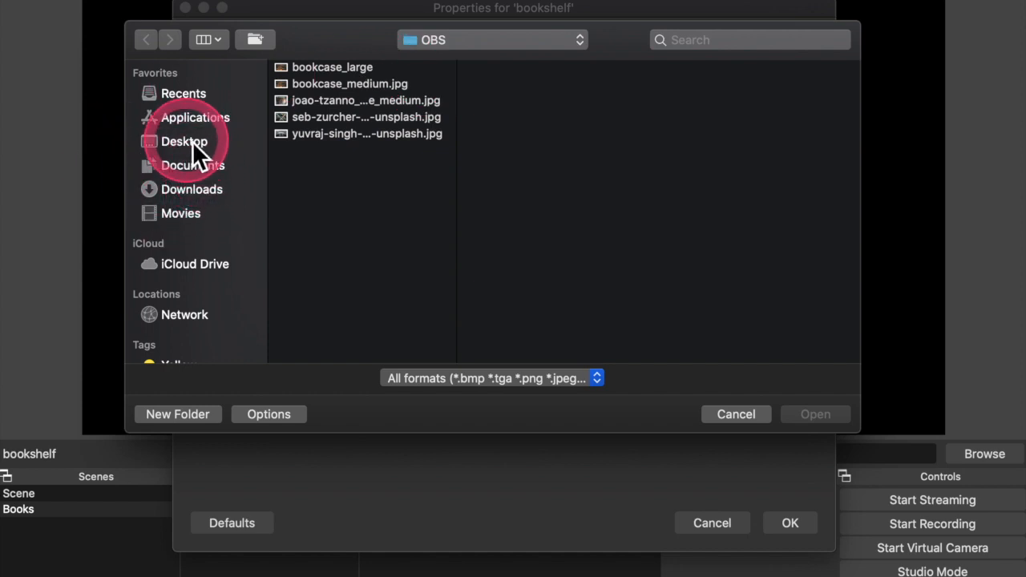
pyautogui.click(185, 141)
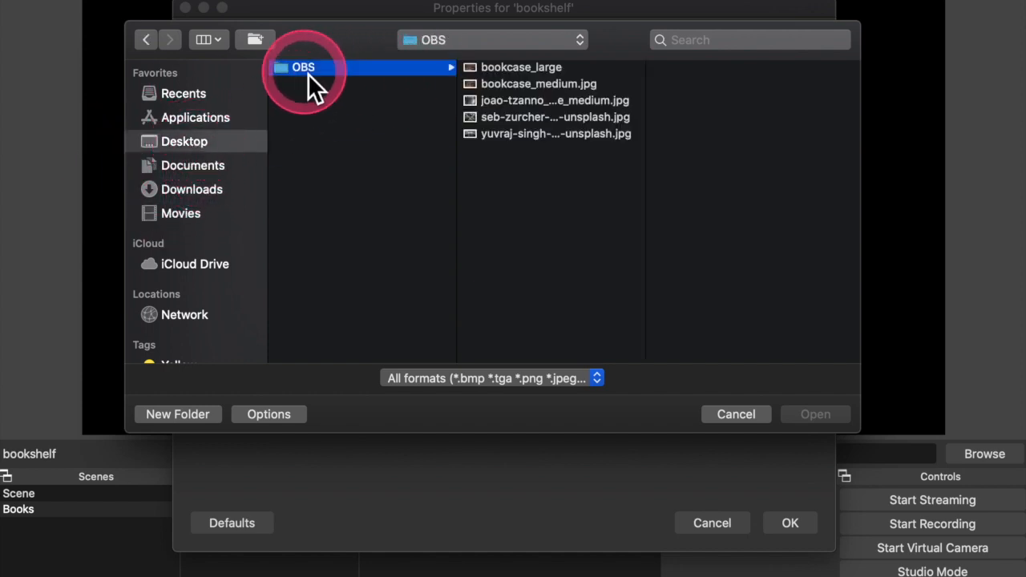
pyautogui.moveTo(589, 88)
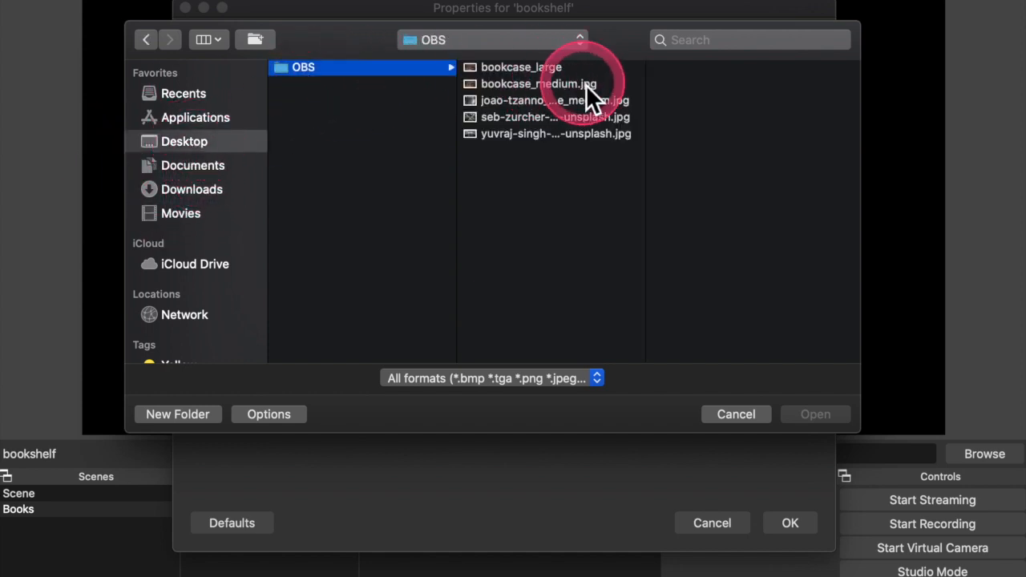
pyautogui.click(538, 83)
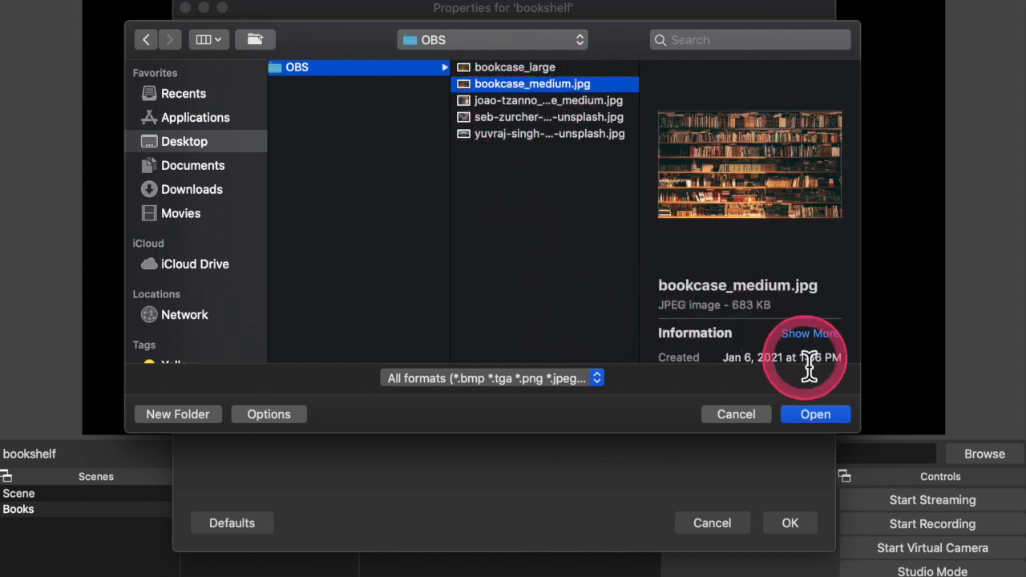
pyautogui.click(815, 413)
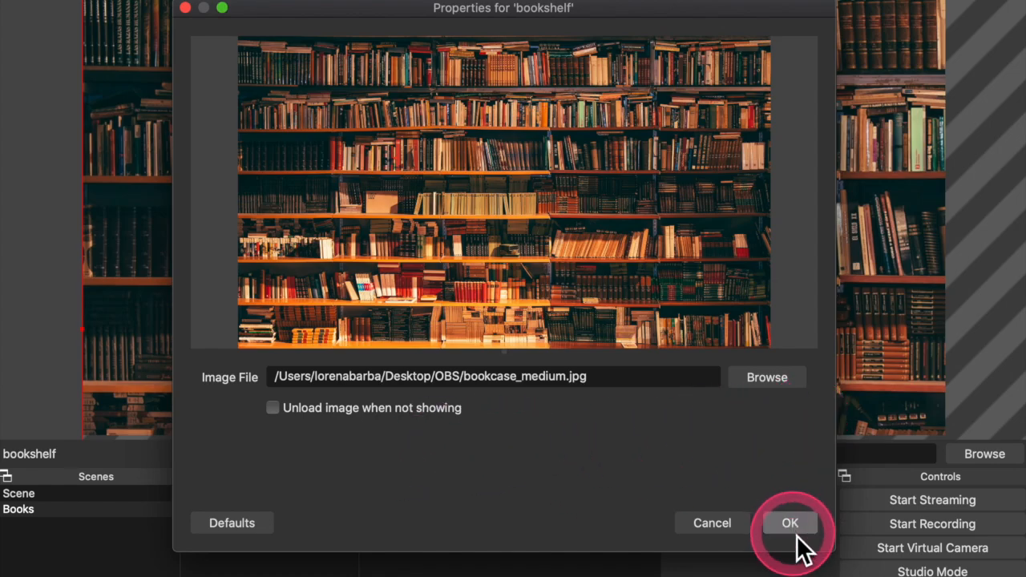
pyautogui.click(790, 522)
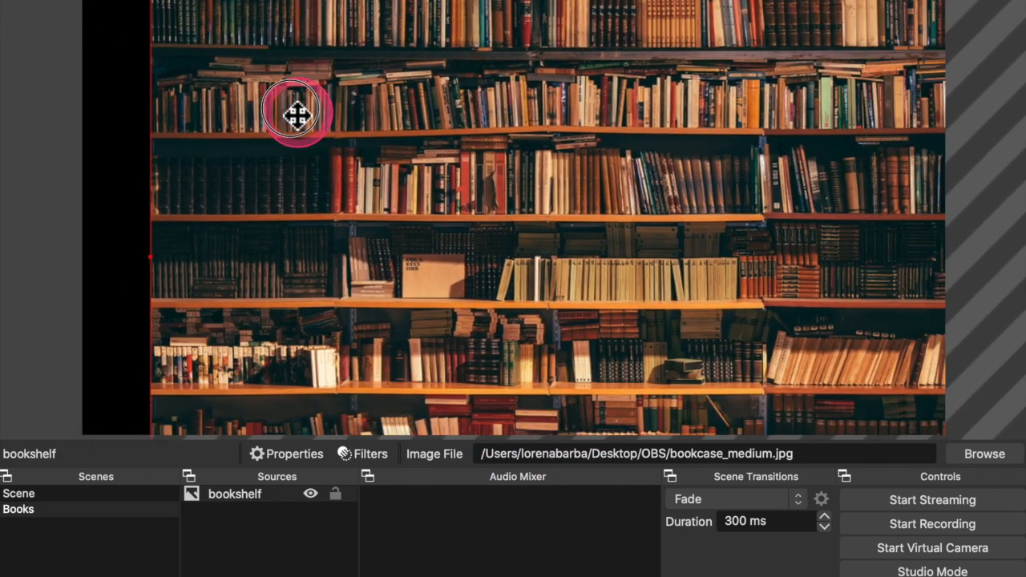
# Drag the bookshelf photo to fill the canvas, then select the bookshelf source
pyautogui.moveTo(292, 110); pyautogui.dragTo(473, 193)
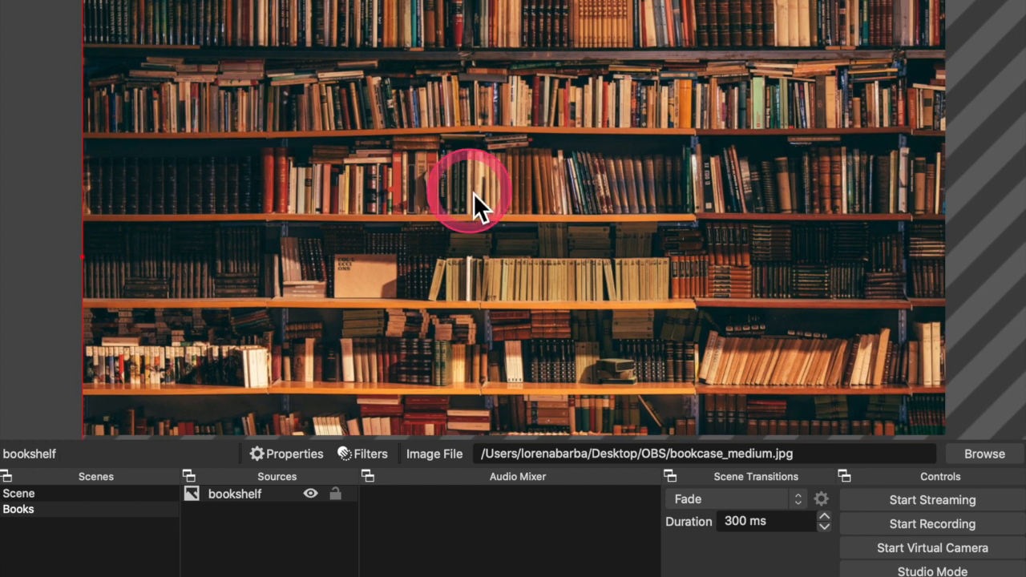
pyautogui.moveTo(396, 333)
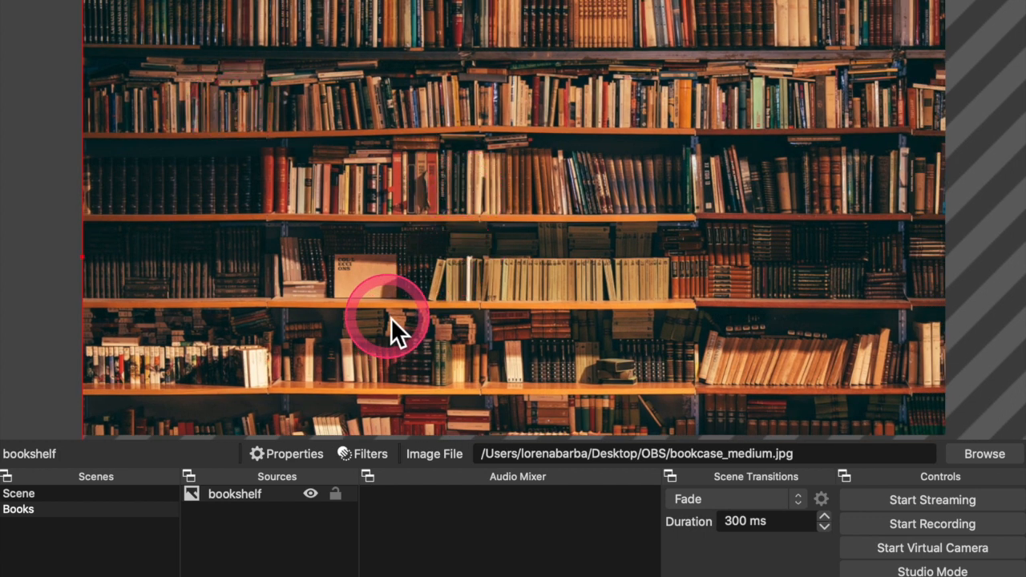
pyautogui.moveTo(96, 345)
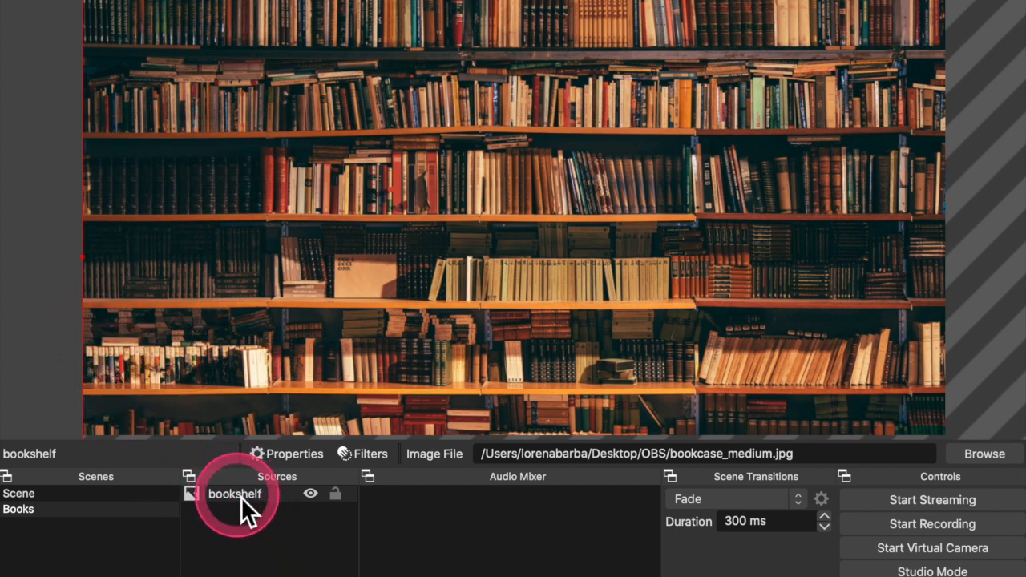
pyautogui.click(190, 476)
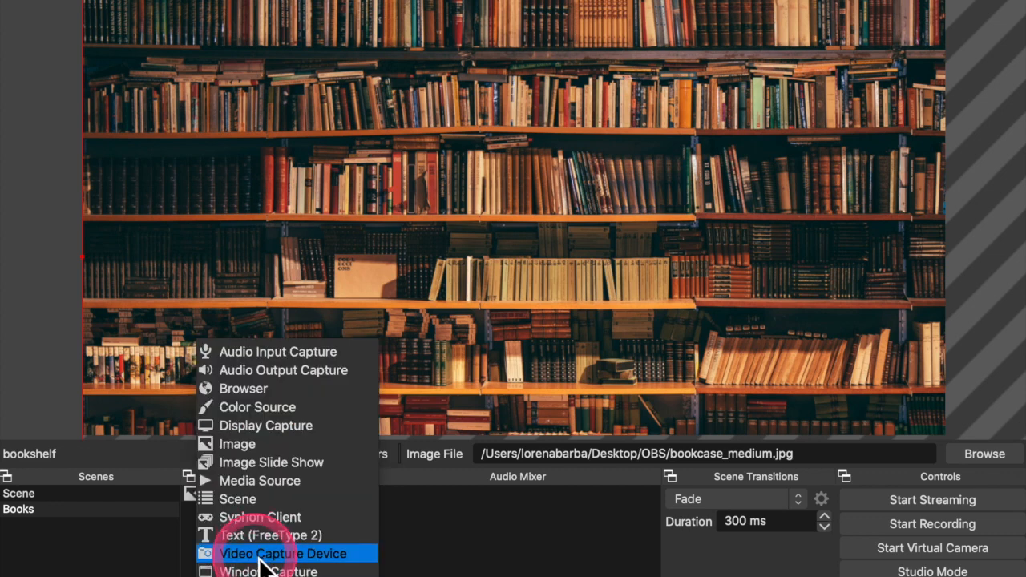
# Add a 'Facetime' video capture source using the FaceTime HD Camera (Built-in)
pyautogui.click(283, 553)
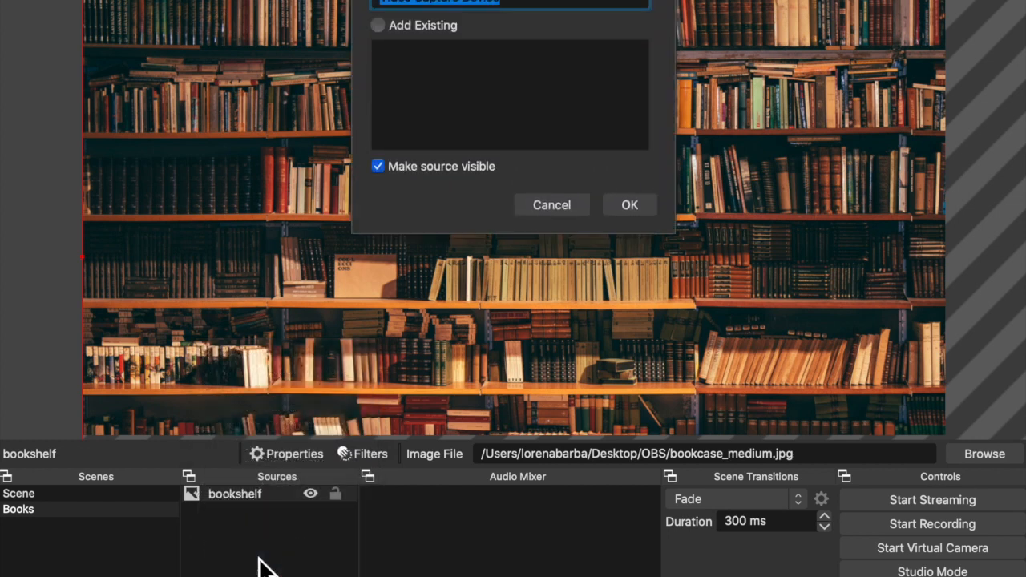
pyautogui.write('Faceq')
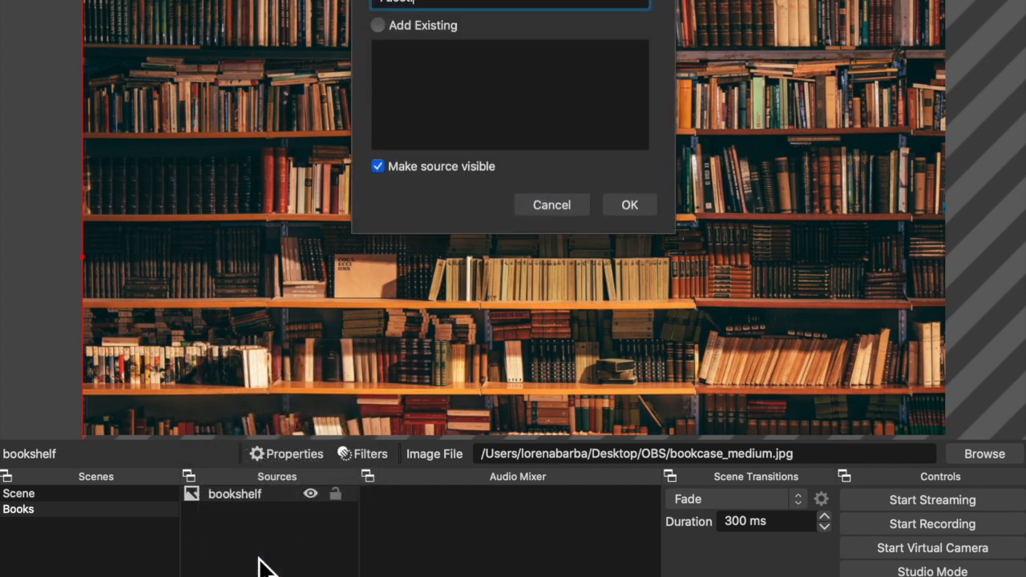
pyautogui.click(629, 204)
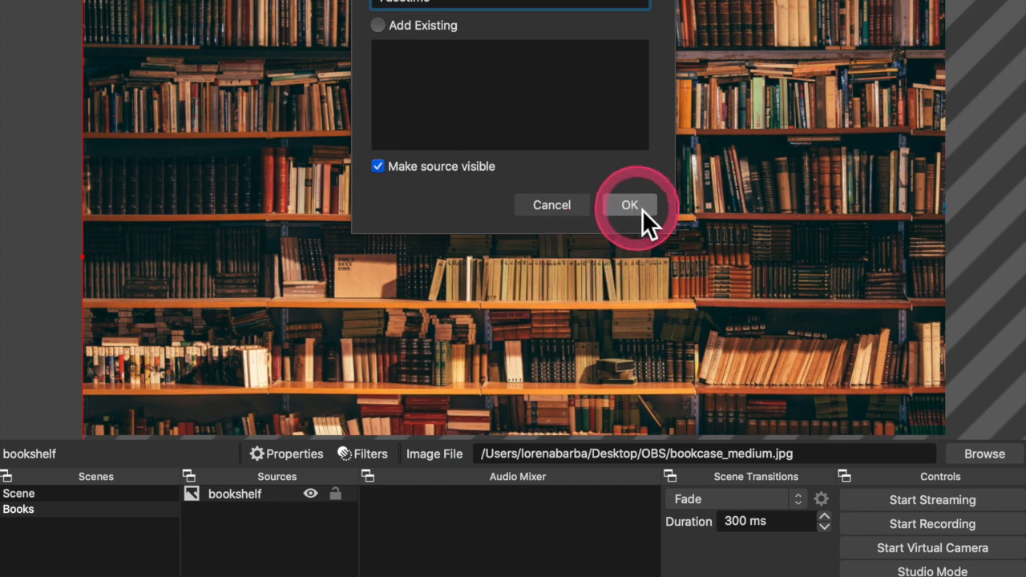
pyautogui.click(630, 204)
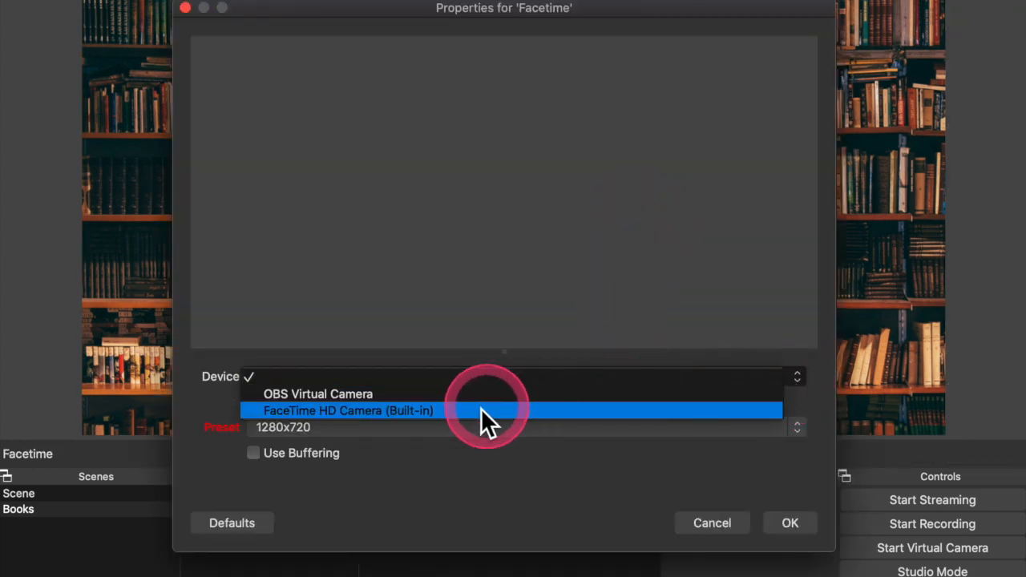
pyautogui.click(348, 411)
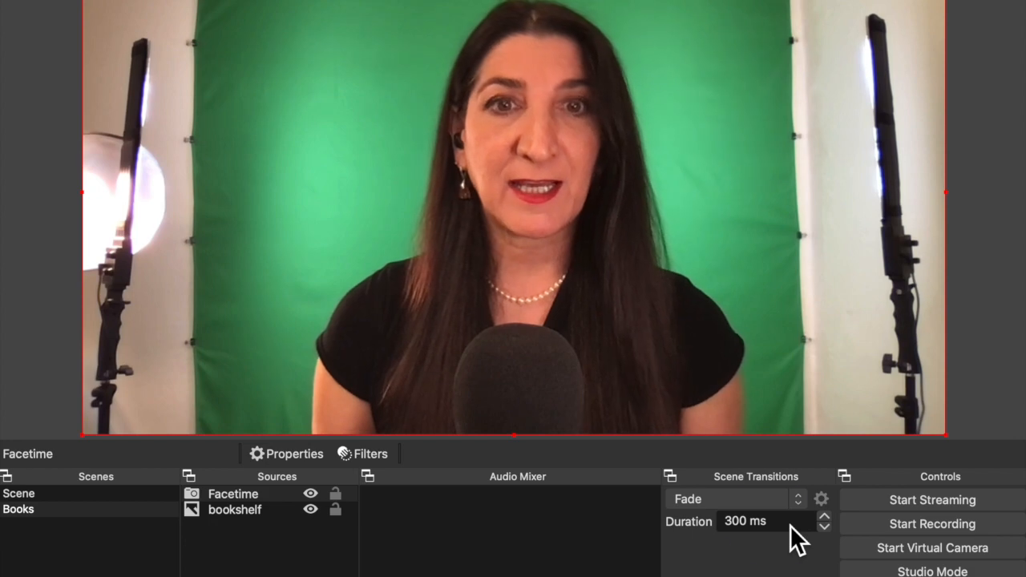
# Add a Chroma Key filter to the Facetime source
pyautogui.click(369, 452)
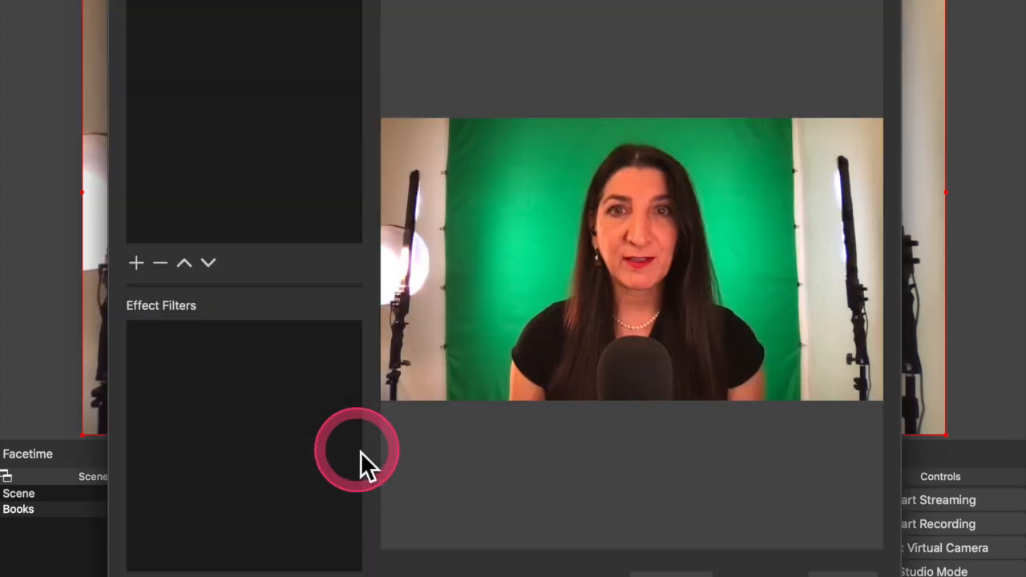
pyautogui.click(136, 263)
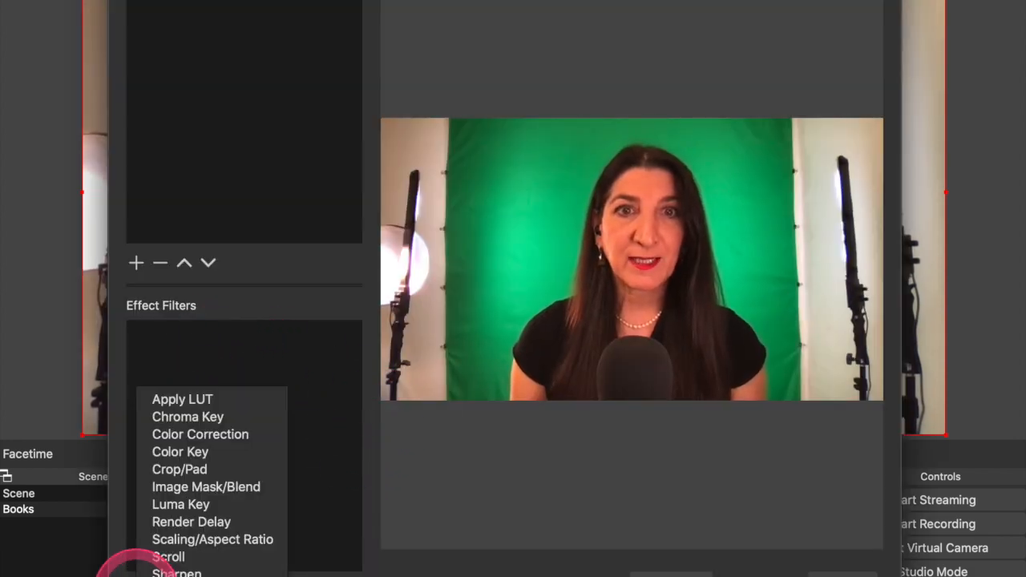
pyautogui.click(187, 416)
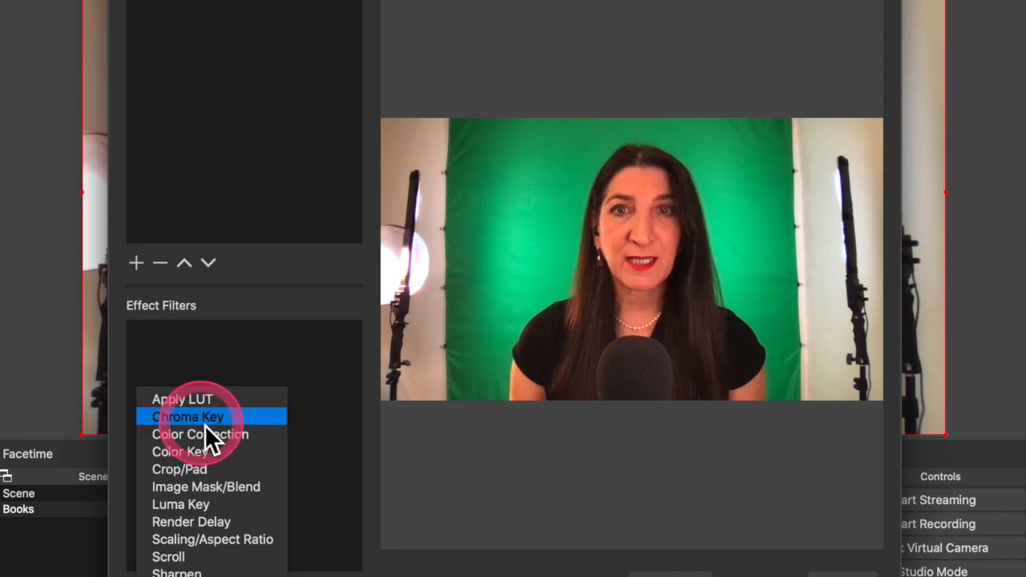
pyautogui.click(188, 416)
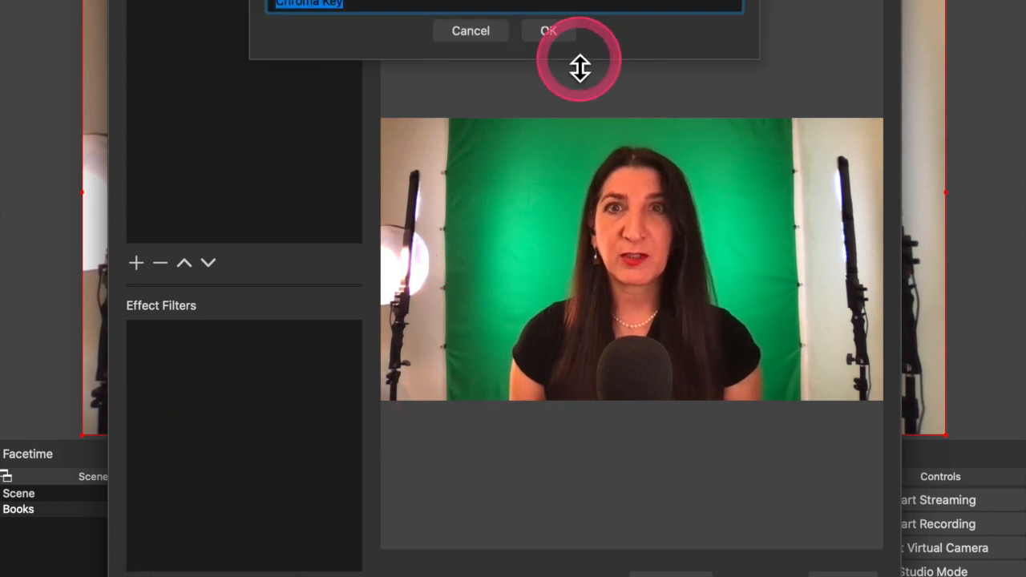
pyautogui.click(549, 31)
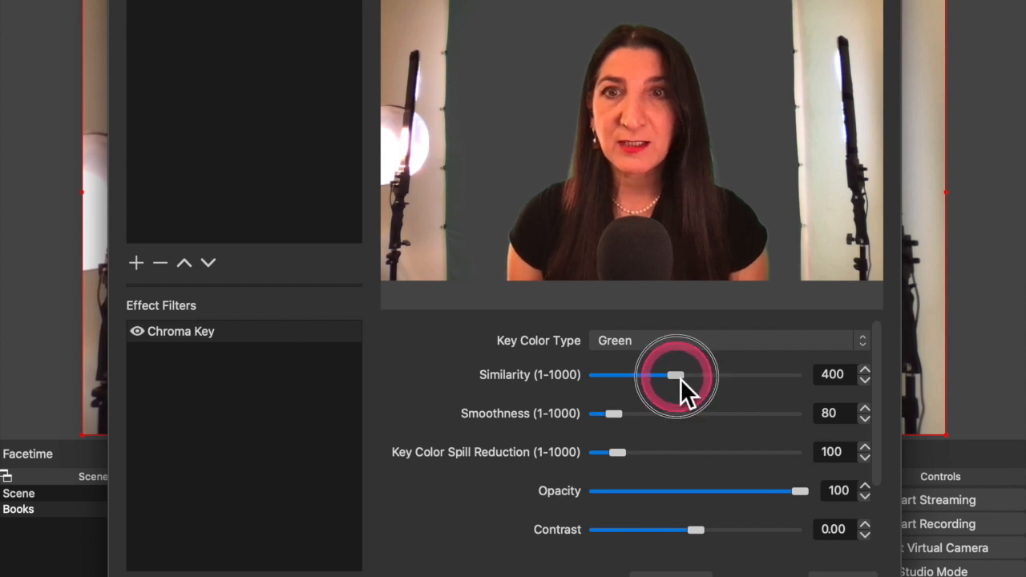
# Raise the Chroma Key similarity to about 498 to remove the green backdrop
pyautogui.moveTo(672, 374); pyautogui.dragTo(681, 375)
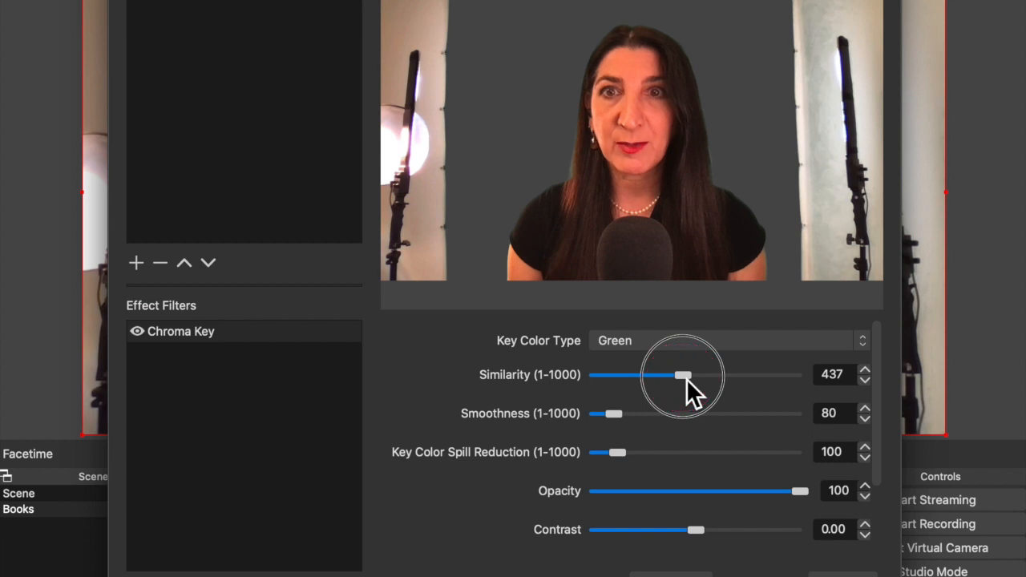
pyautogui.moveTo(680, 375); pyautogui.dragTo(683, 375)
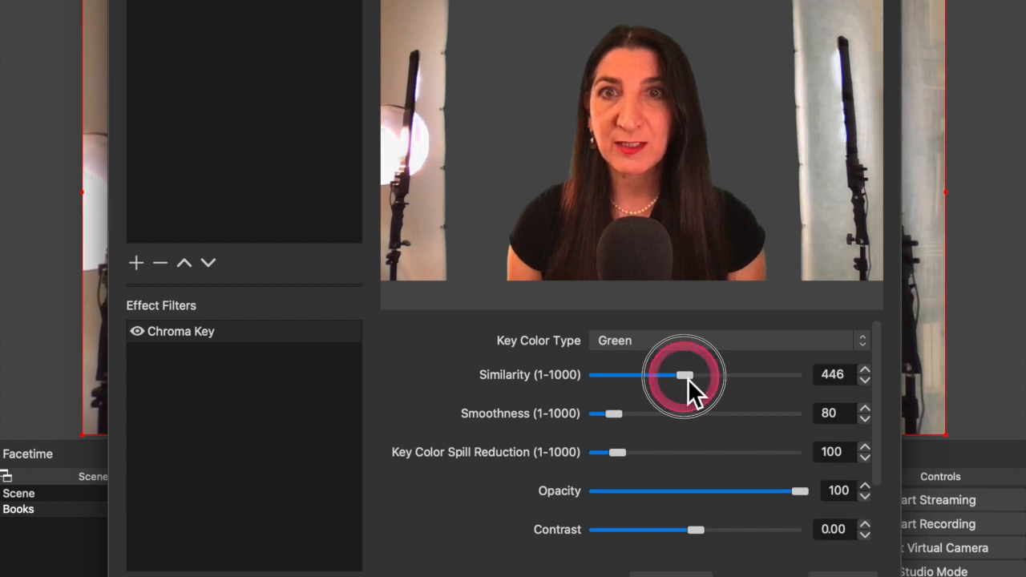
pyautogui.moveTo(680, 375); pyautogui.dragTo(689, 375)
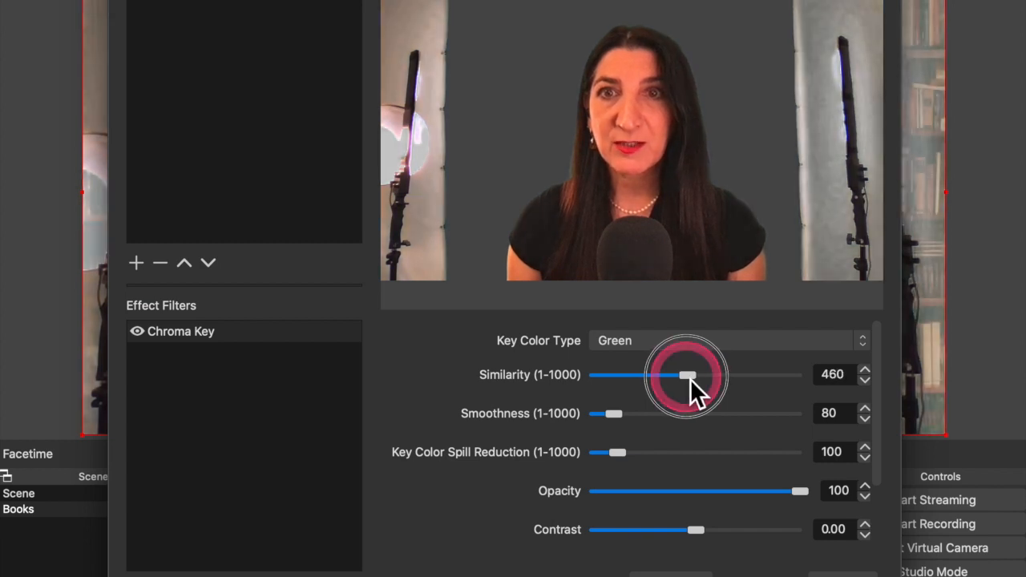
pyautogui.moveTo(685, 375); pyautogui.dragTo(696, 375)
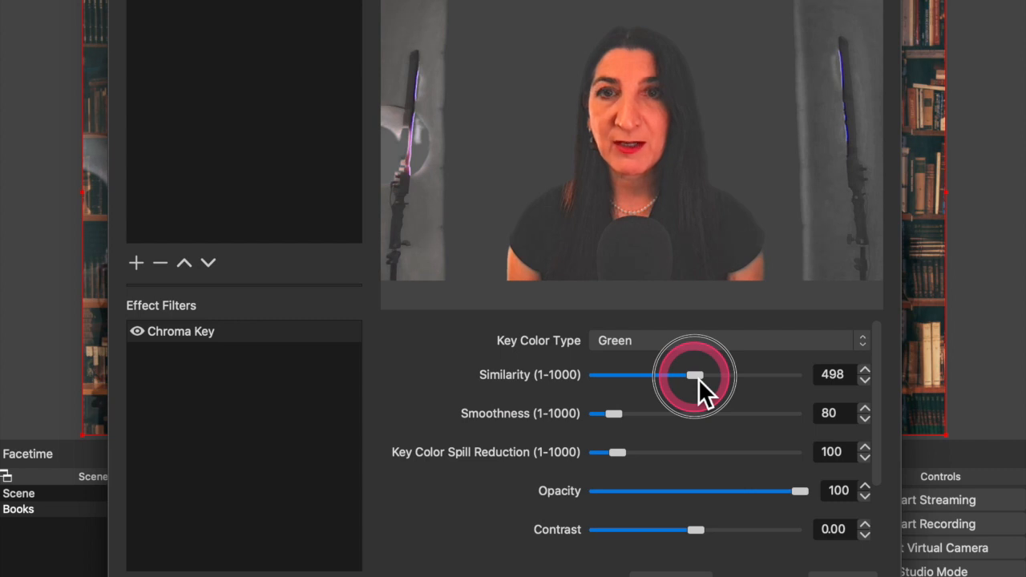
pyautogui.moveTo(695, 375); pyautogui.dragTo(687, 375)
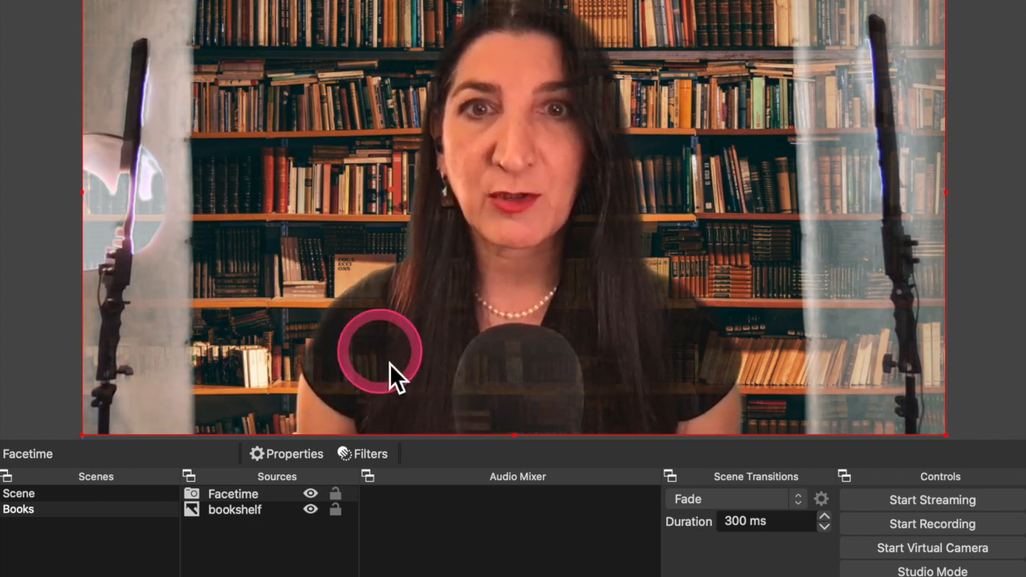
pyautogui.moveTo(697, 345)
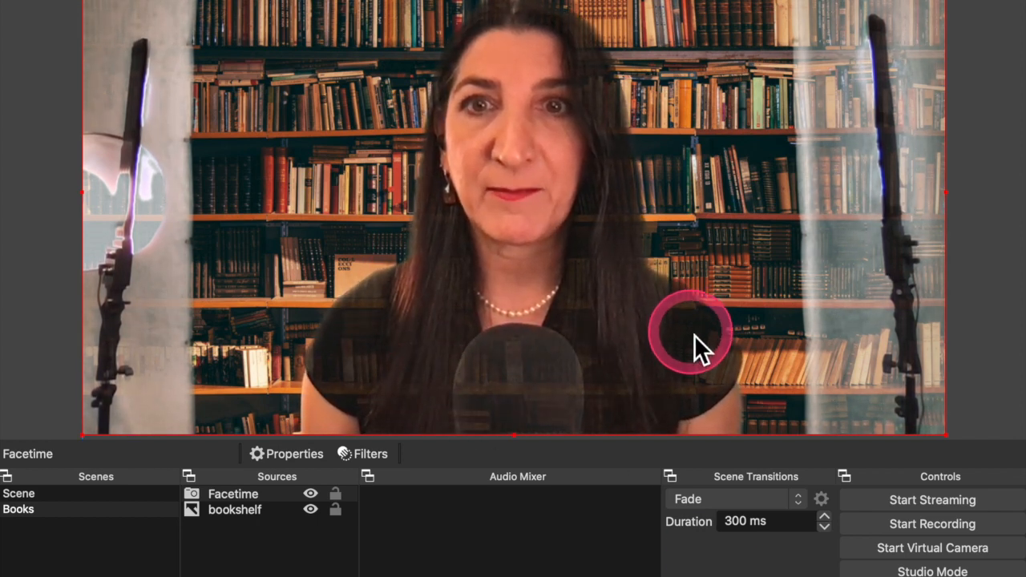
pyautogui.moveTo(416, 369)
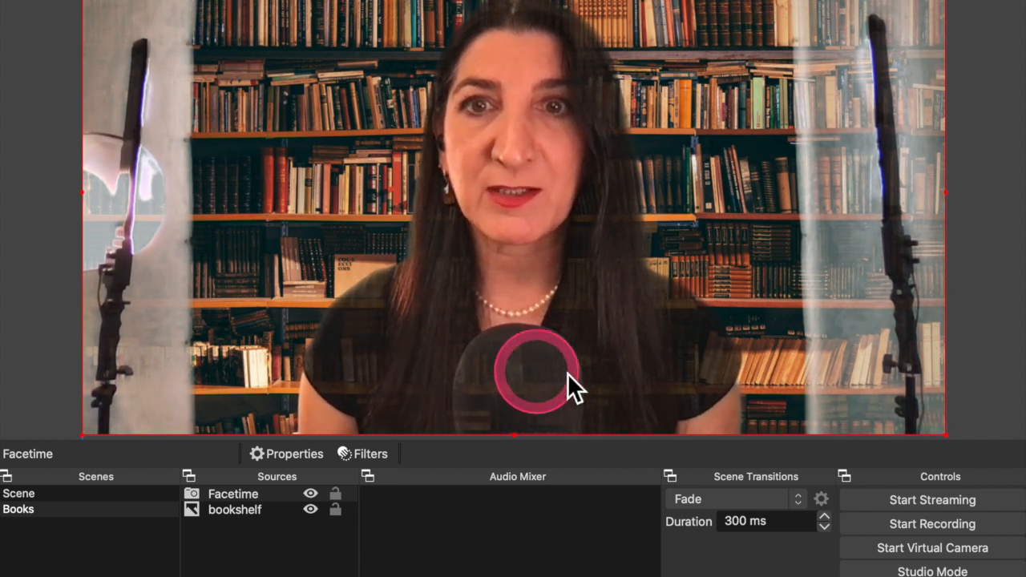
pyautogui.moveTo(445, 452)
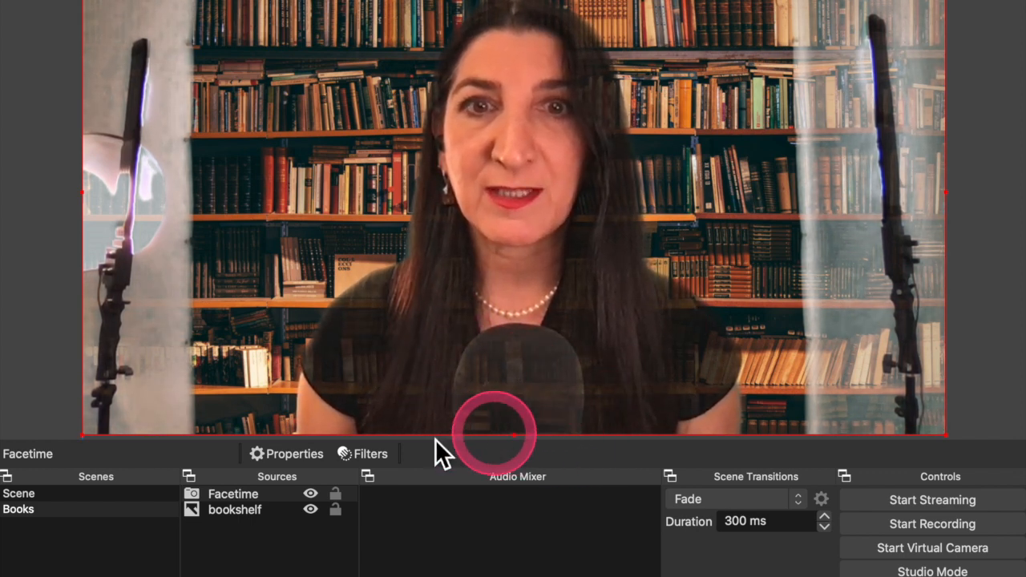
# Reopen the Facetime Chroma Key filter and drag similarity down to about 451
pyautogui.click(362, 453)
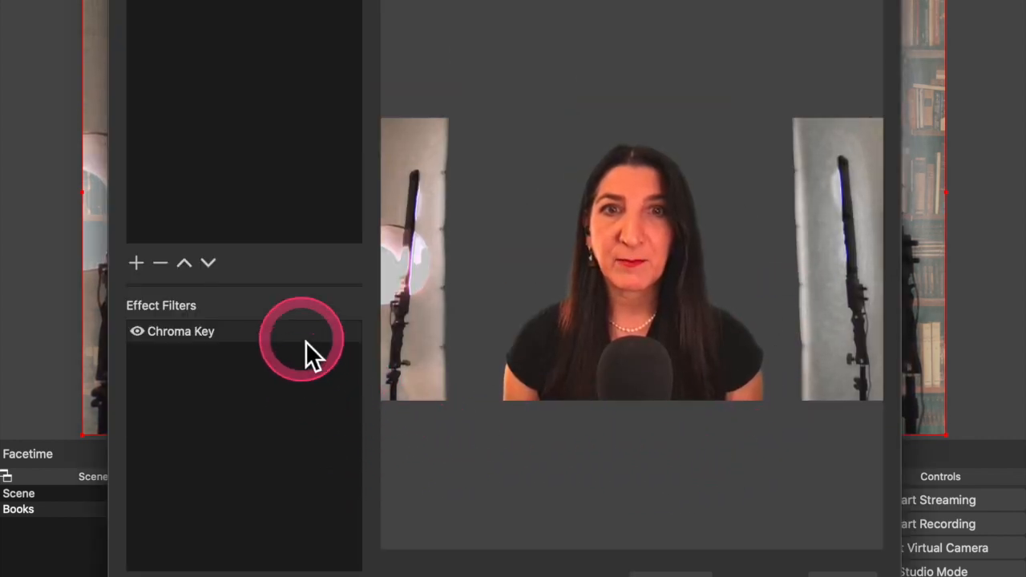
pyautogui.click(181, 331)
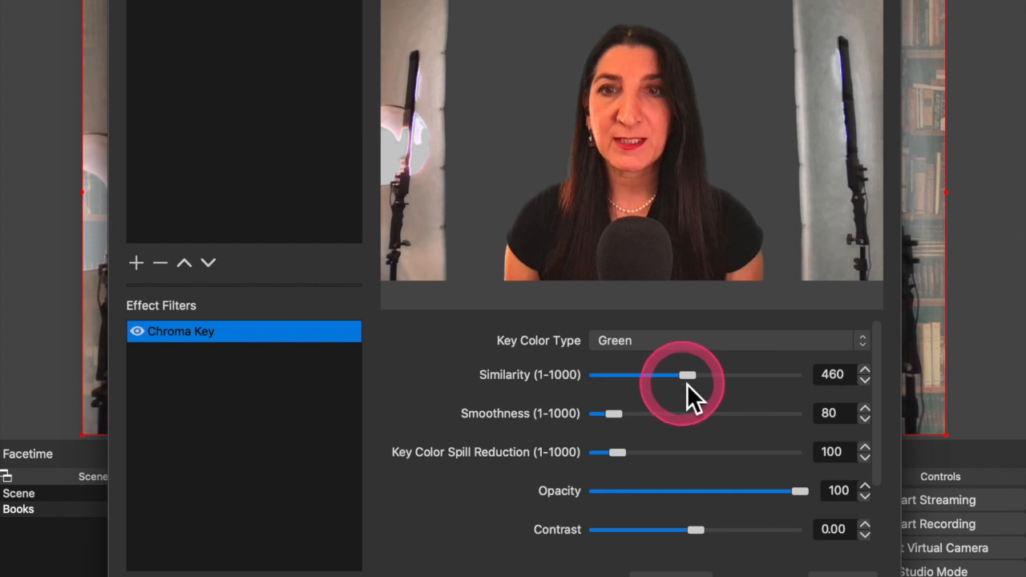
pyautogui.moveTo(685, 375); pyautogui.dragTo(681, 375)
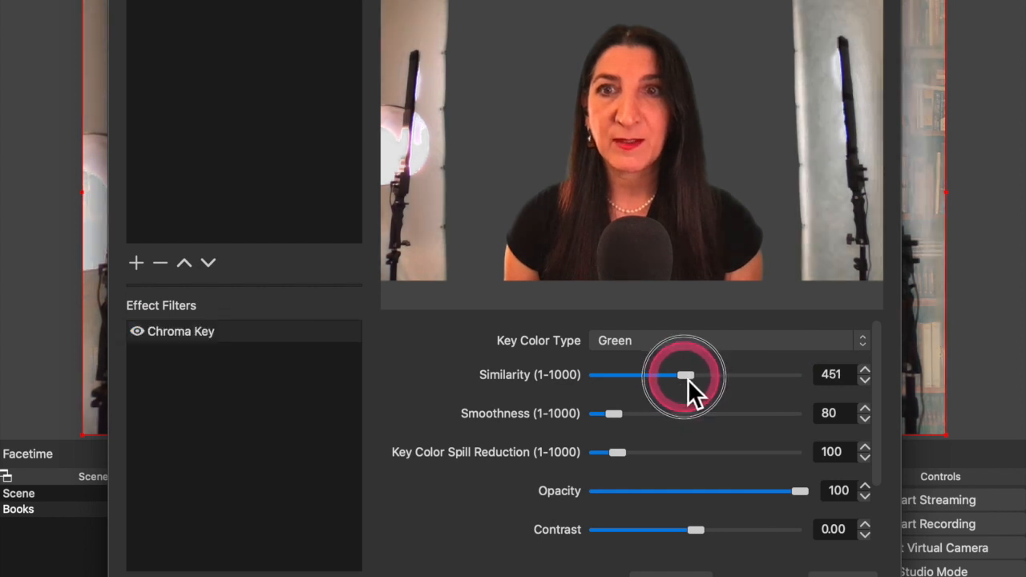
pyautogui.moveTo(683, 374); pyautogui.dragTo(682, 375)
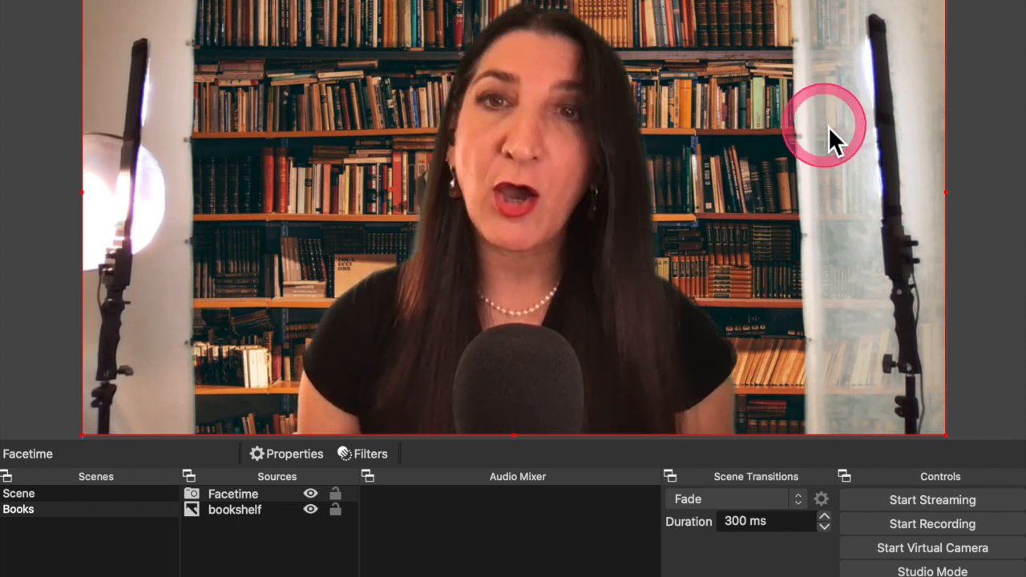
pyautogui.moveTo(945, 200)
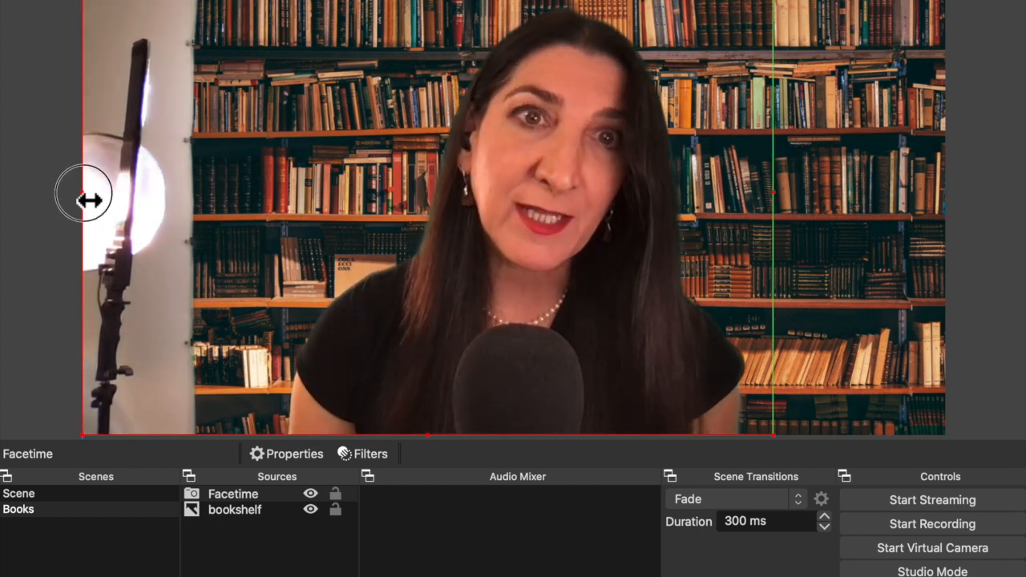
# Crop the light stand off the side of the Facetime camera feed
pyautogui.moveTo(84, 192); pyautogui.dragTo(257, 192)
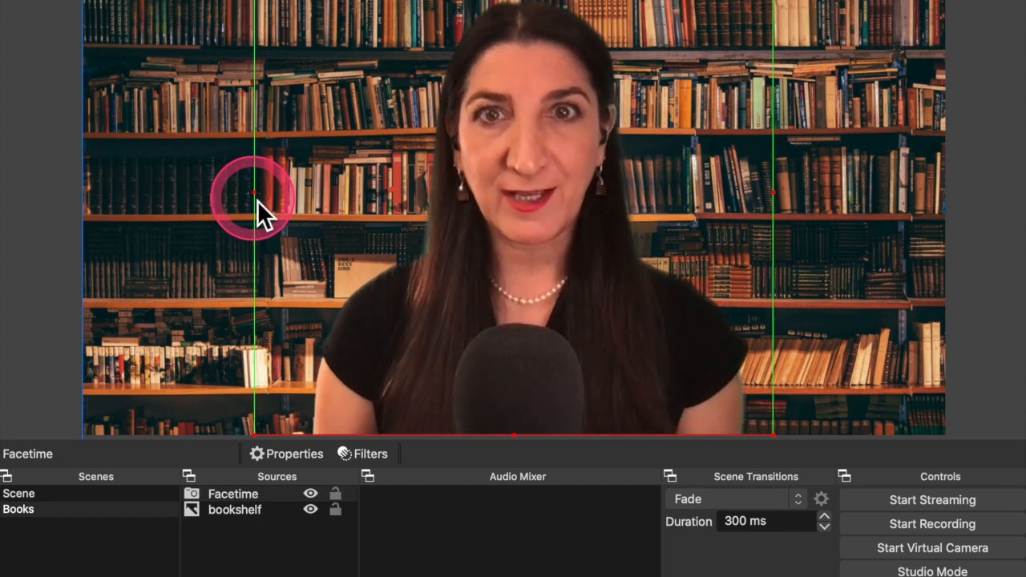
pyautogui.moveTo(104, 337)
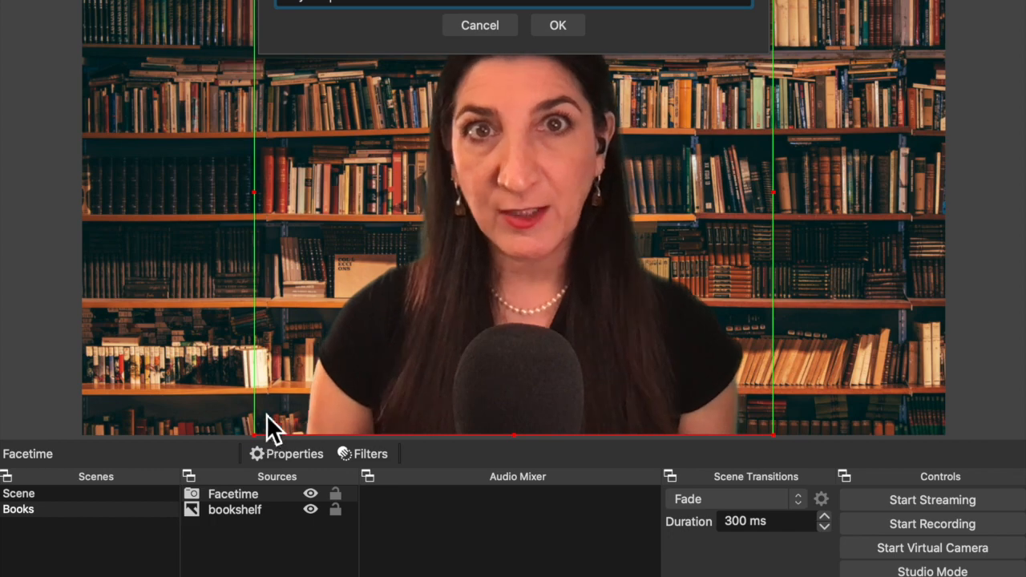
# Create a Keynote scene with a 'slides' window capture of [Keynote] Videos_with_OBS
pyautogui.click(557, 25)
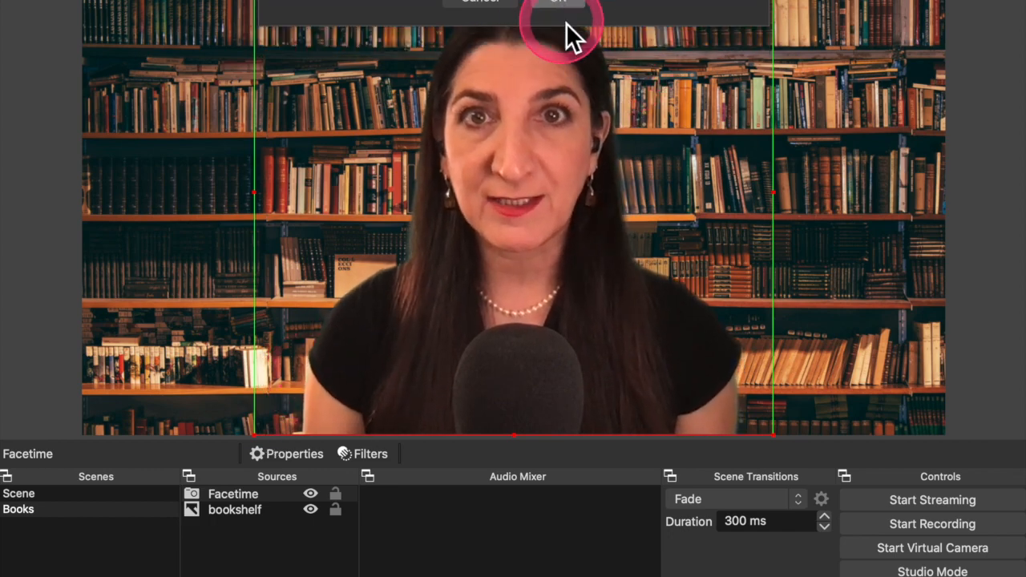
pyautogui.click(24, 524)
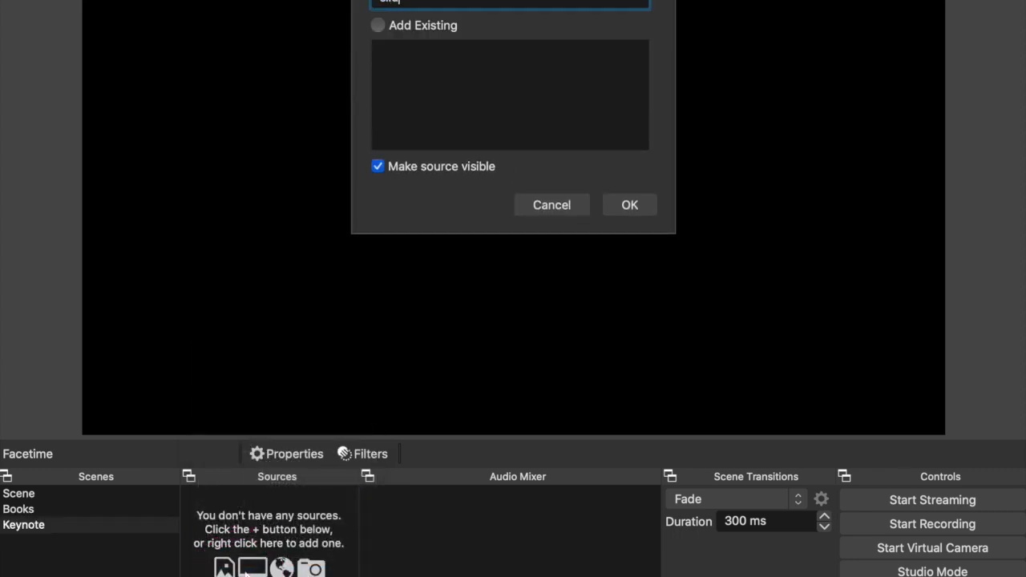
pyautogui.click(629, 204)
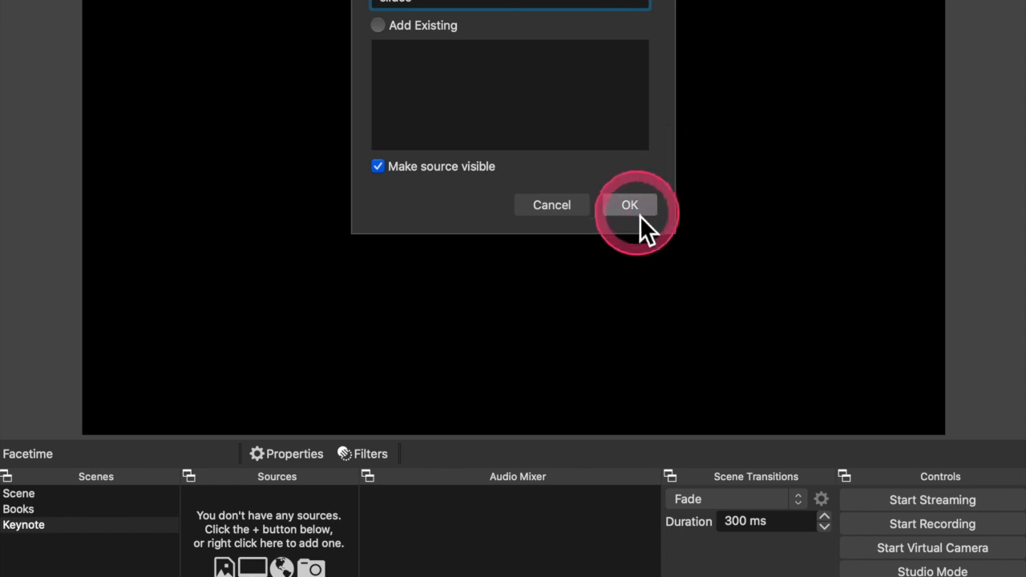
pyautogui.click(629, 205)
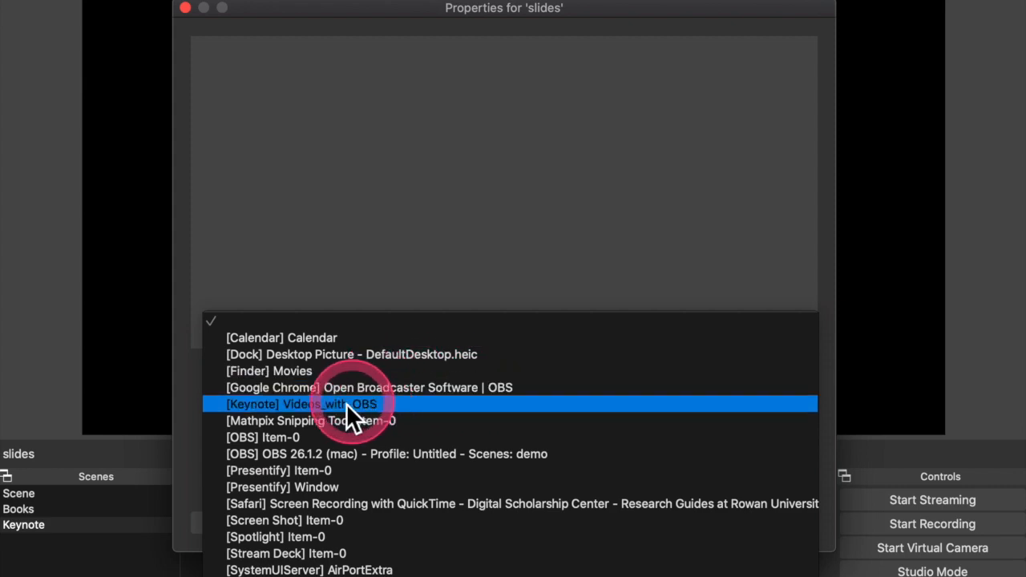
pyautogui.moveTo(303, 423)
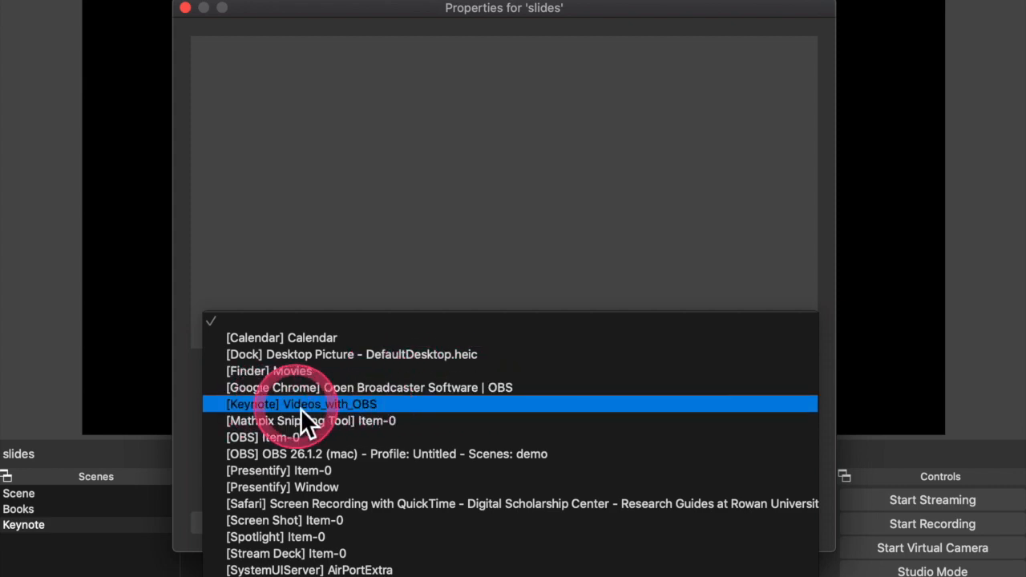
pyautogui.click(301, 404)
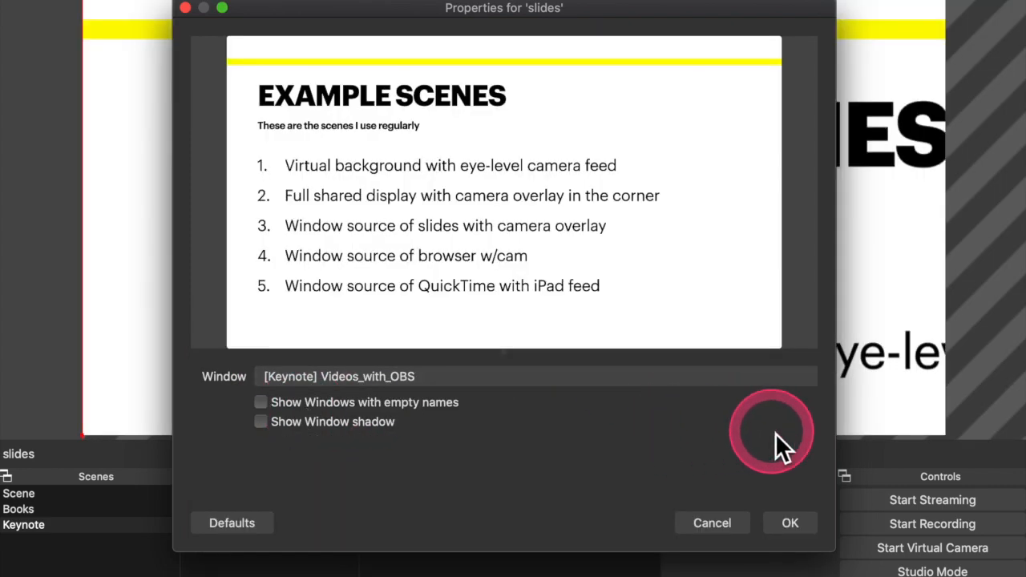
pyautogui.click(788, 522)
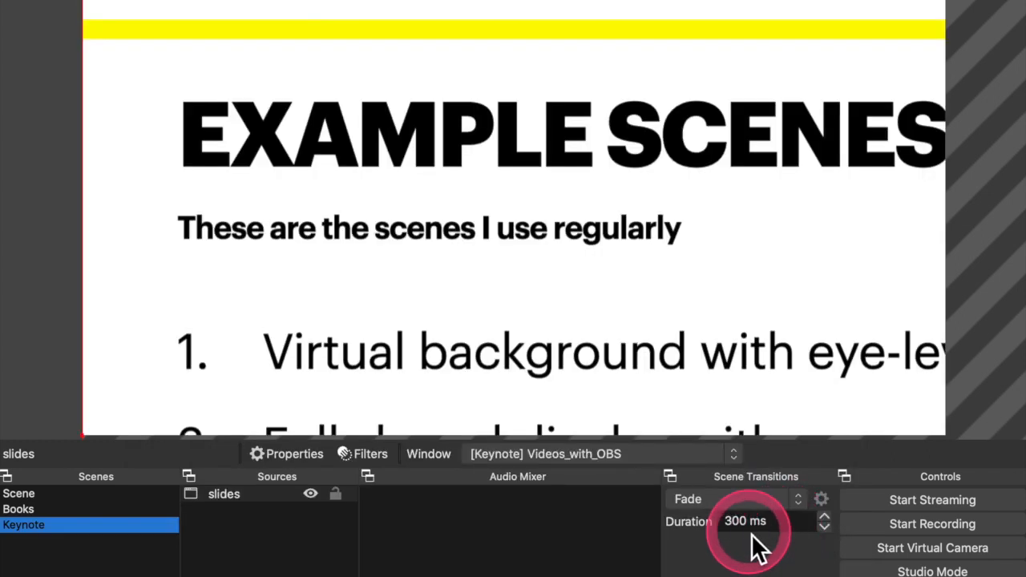
pyautogui.moveTo(196, 112)
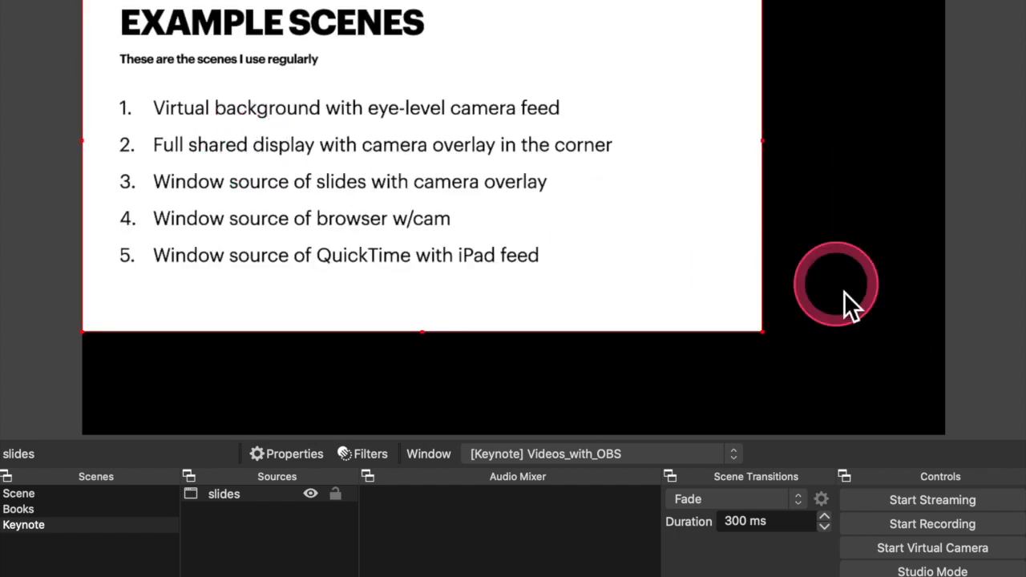
pyautogui.moveTo(757, 341)
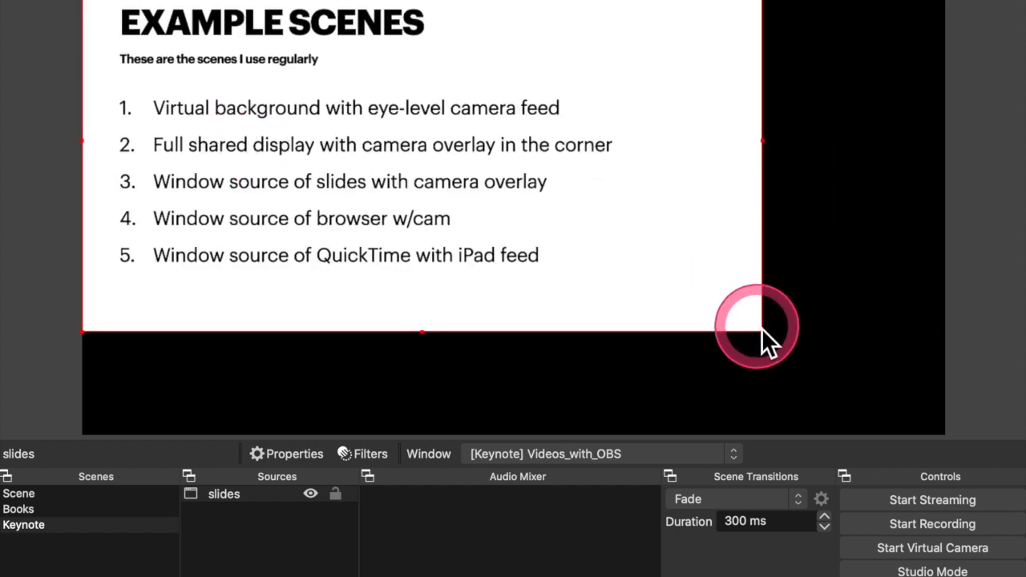
# Drag the slides capture's corner outward until the slide spans the full canvas
pyautogui.moveTo(753, 329); pyautogui.dragTo(869, 393)
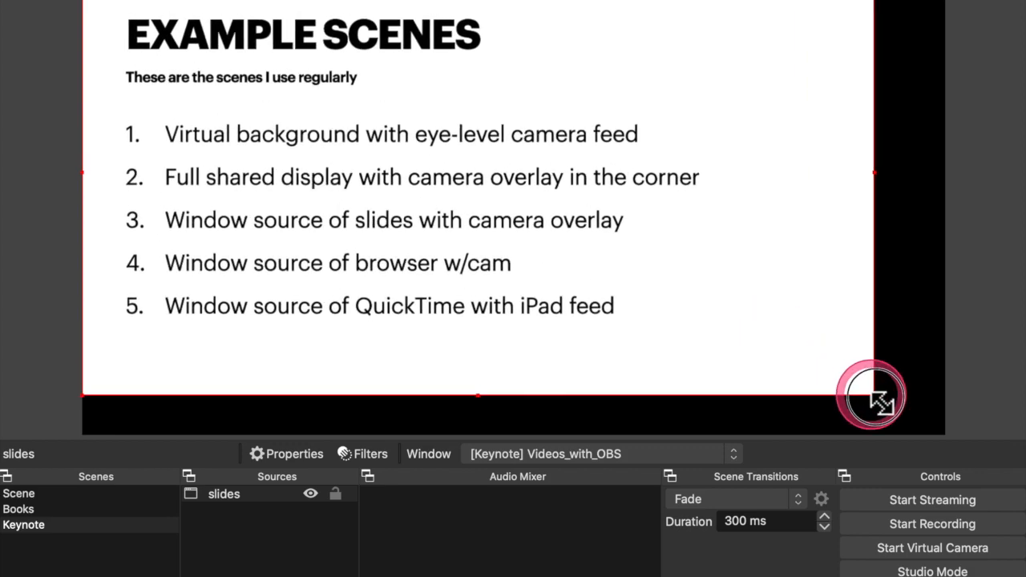
pyautogui.moveTo(870, 394); pyautogui.dragTo(944, 416)
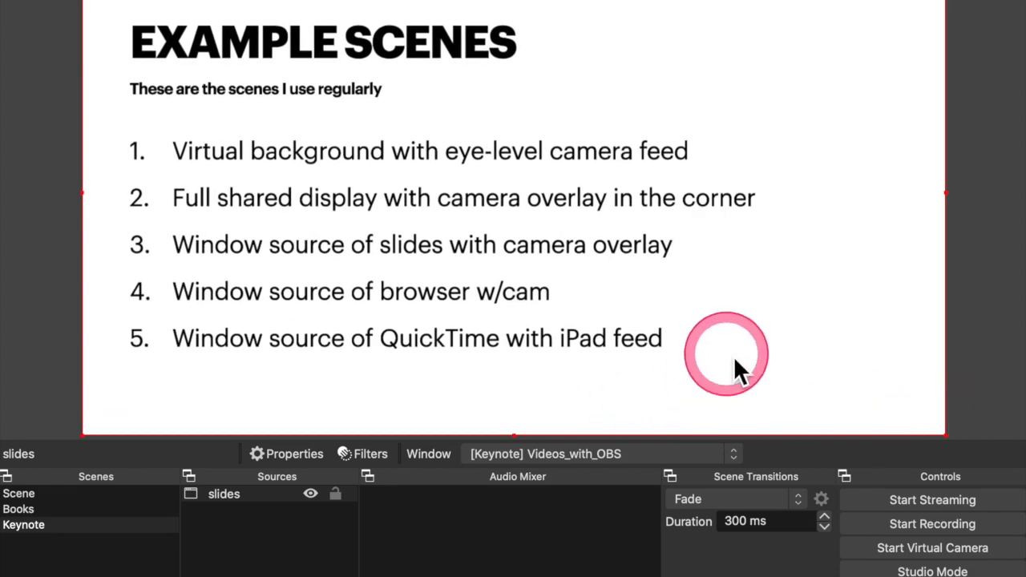
pyautogui.moveTo(433, 308)
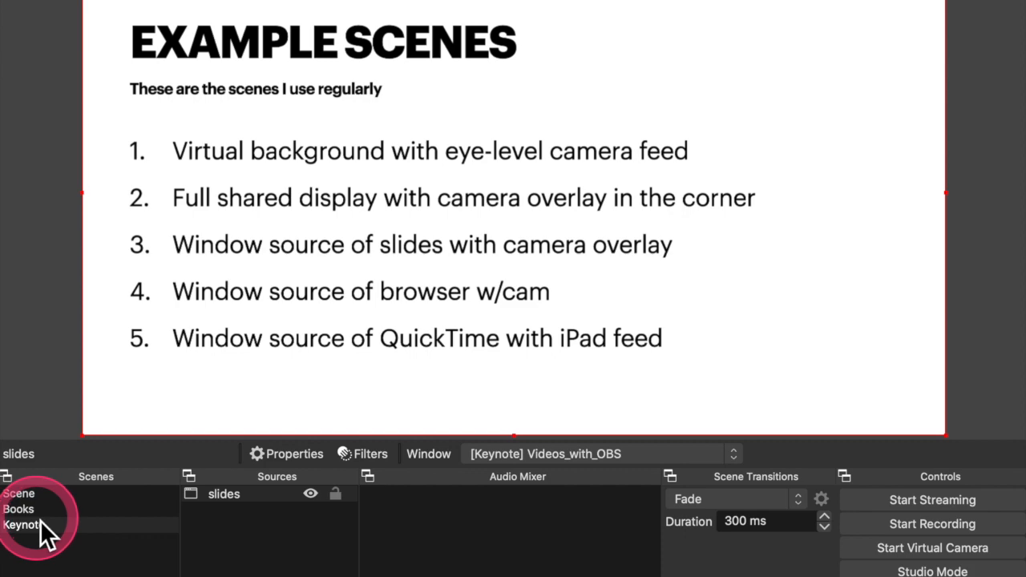
# Copy the Facetime source from Books into Keynote and resize it at the slide's right
pyautogui.click(18, 509)
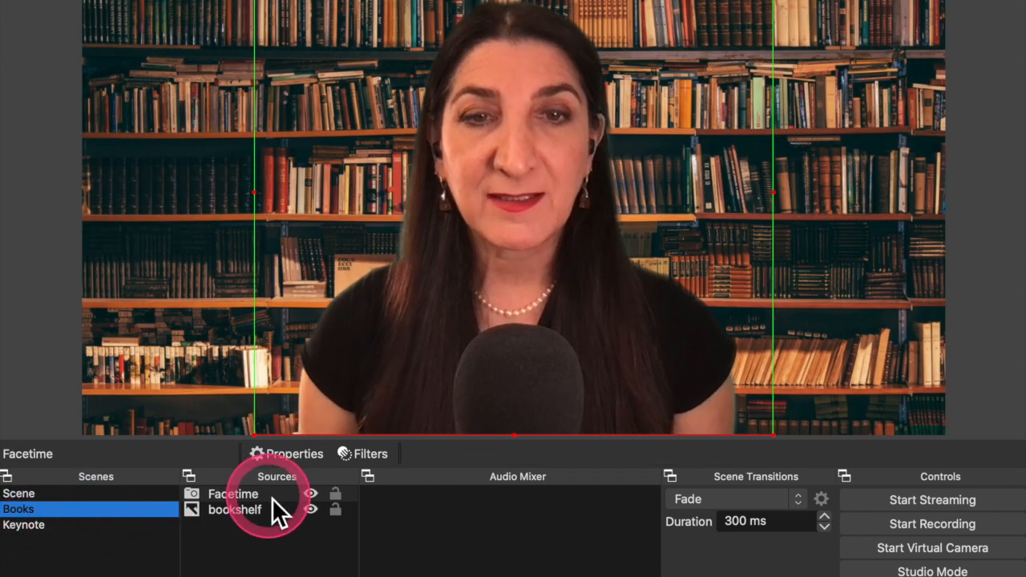
pyautogui.click(233, 492)
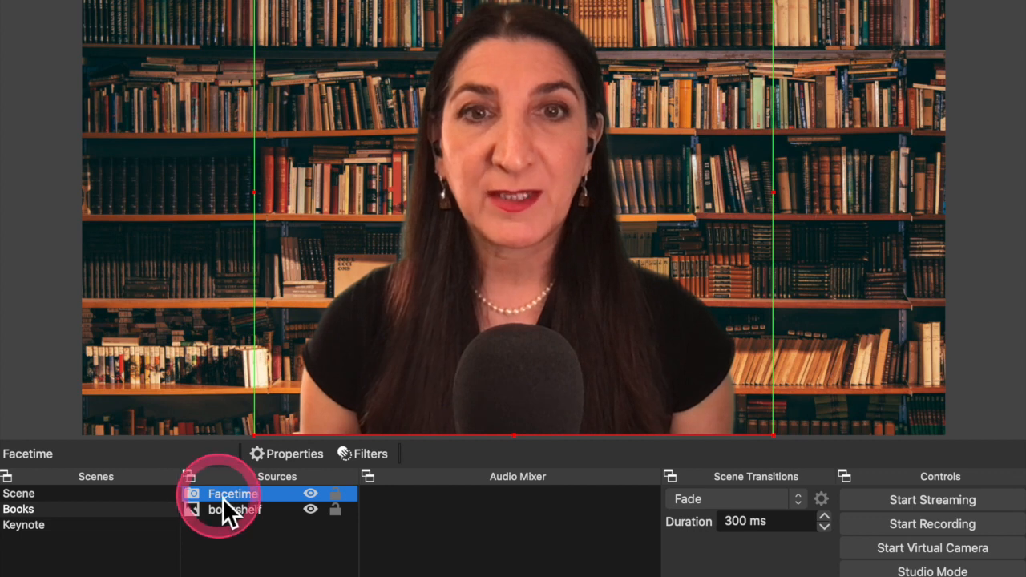
pyautogui.rightClick(233, 492)
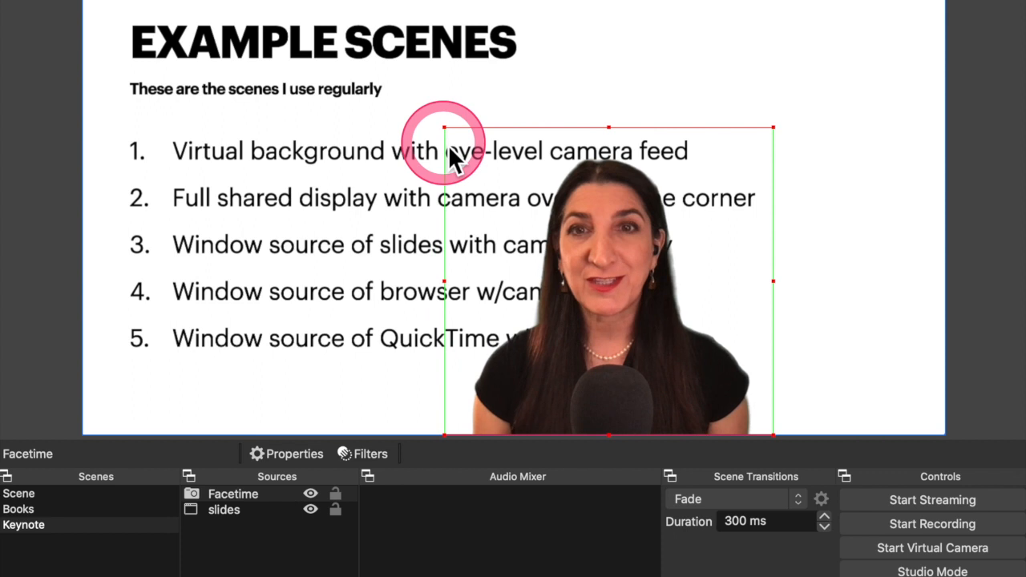
pyautogui.moveTo(445, 140); pyautogui.dragTo(685, 232)
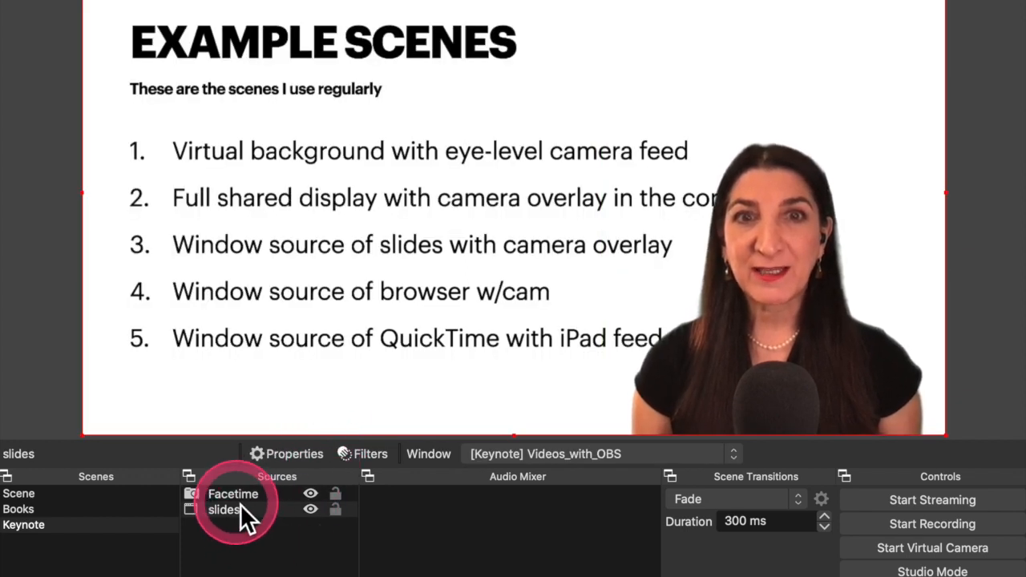
# Hide the Facetime camera overlay in the Keynote scene, then show it again
pyautogui.click(234, 492)
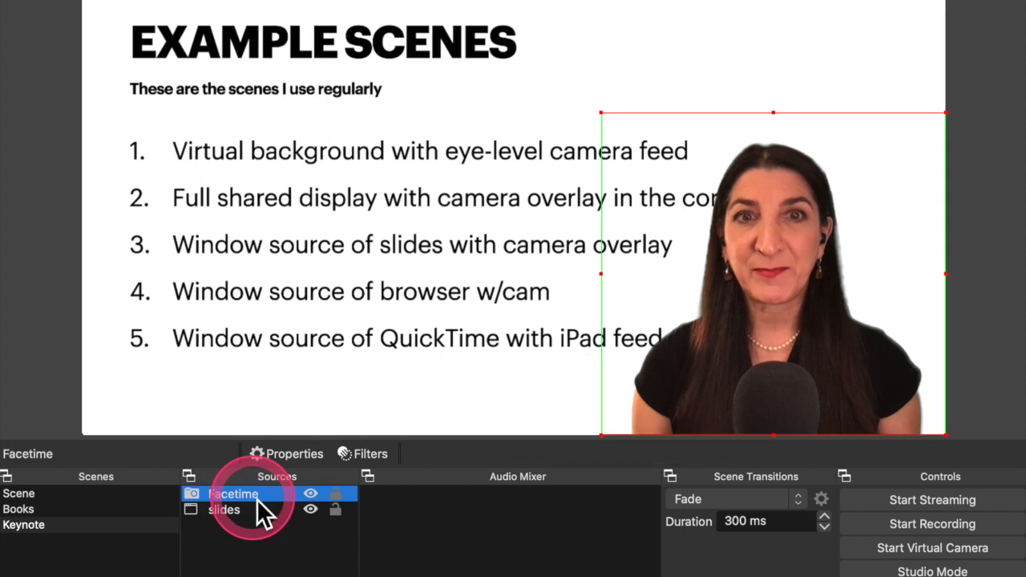
pyautogui.click(310, 510)
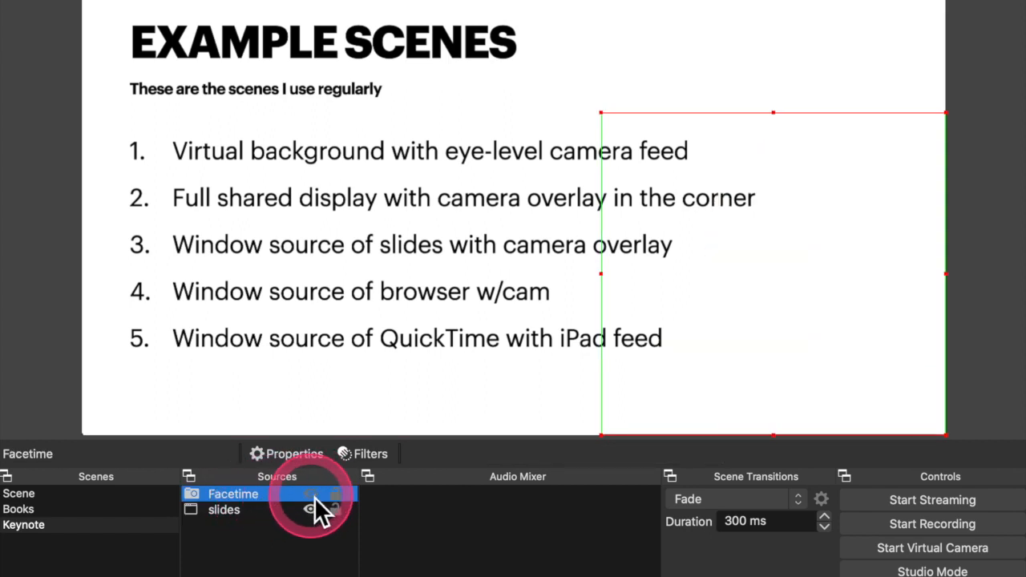
pyautogui.click(310, 494)
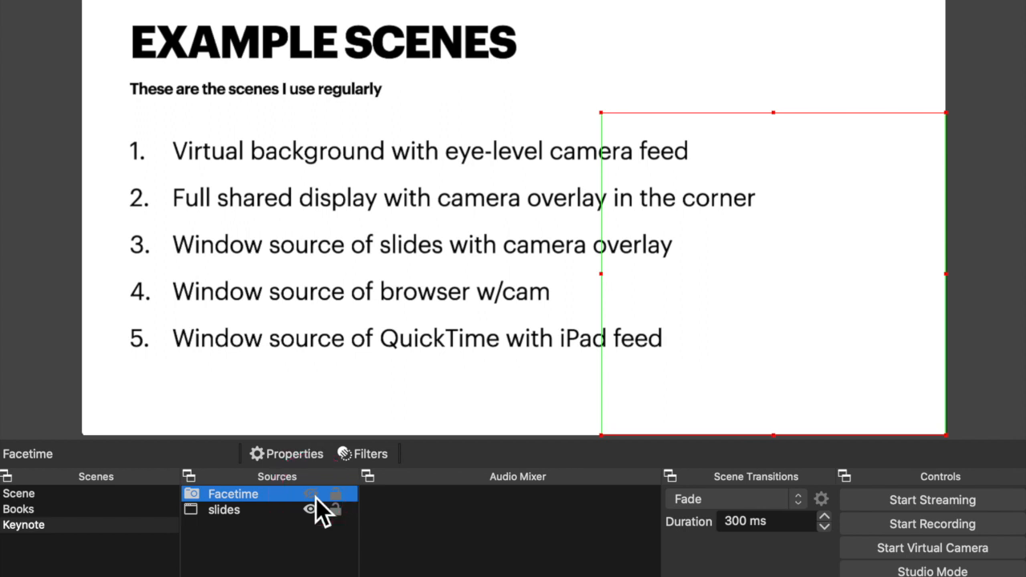
pyautogui.click(311, 493)
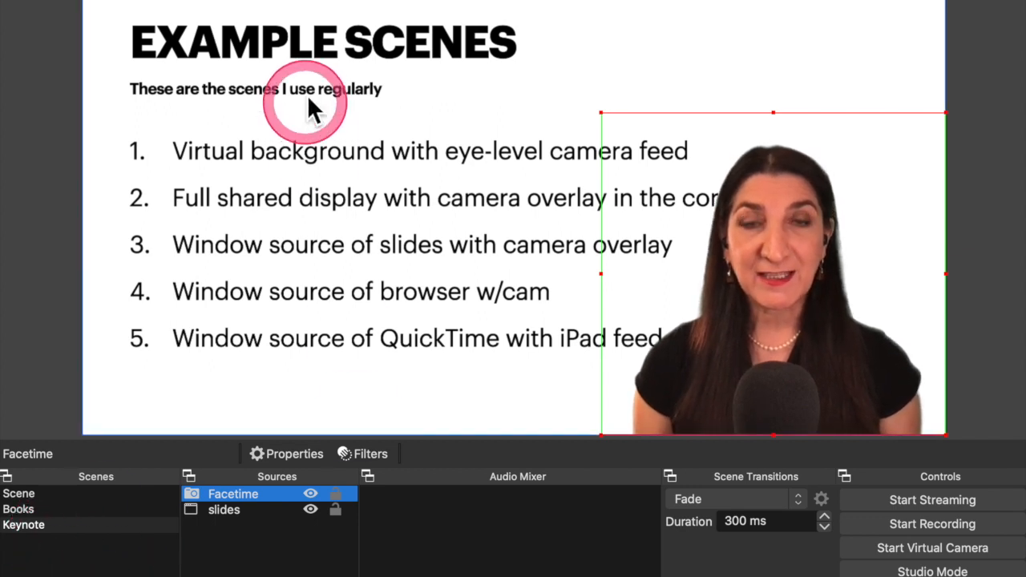
pyautogui.moveTo(188, 209)
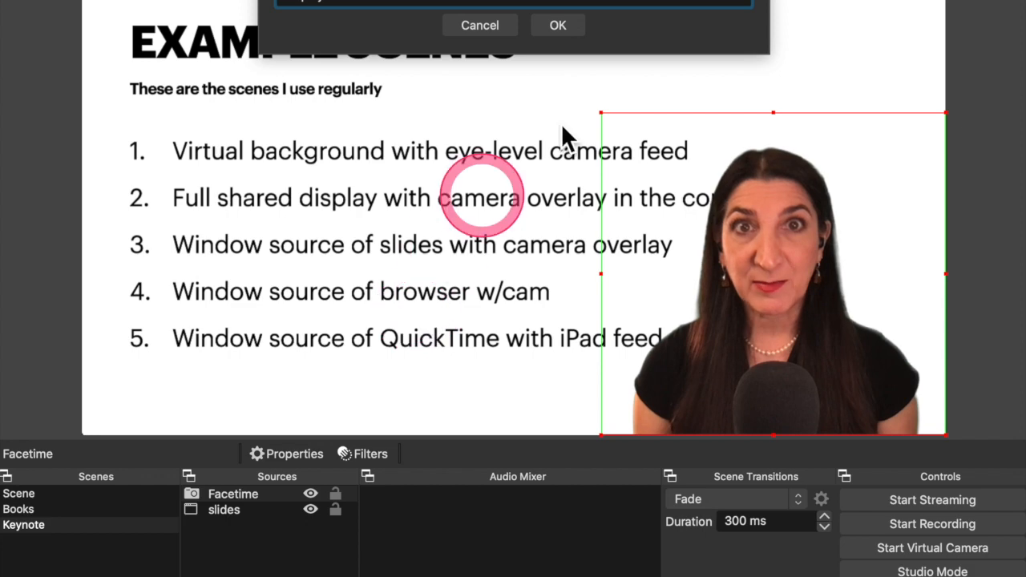
# Create the 'display' scene and add a Display Capture source showing the whole screen
pyautogui.click(556, 25)
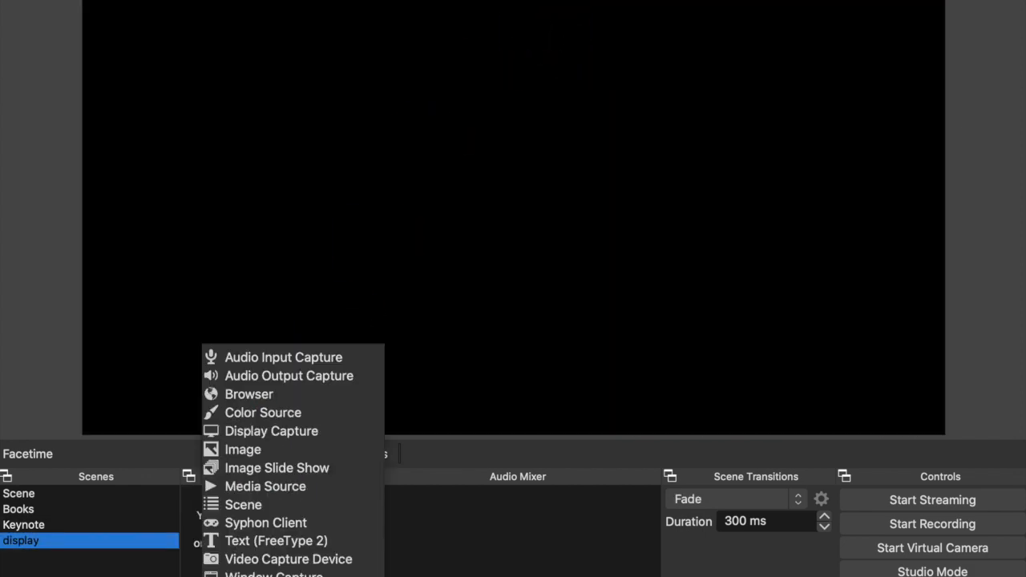
pyautogui.moveTo(271, 431)
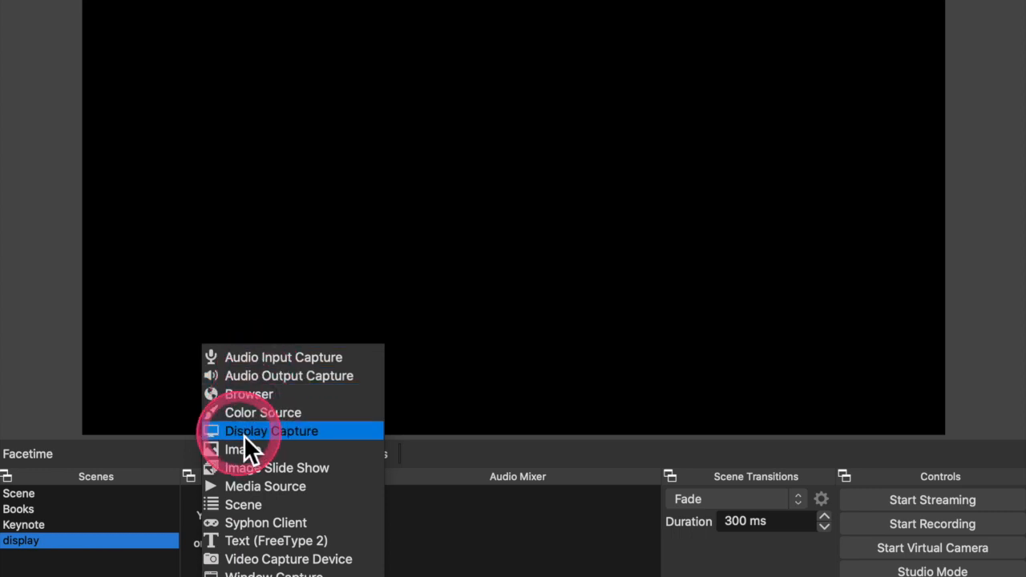
pyautogui.click(271, 430)
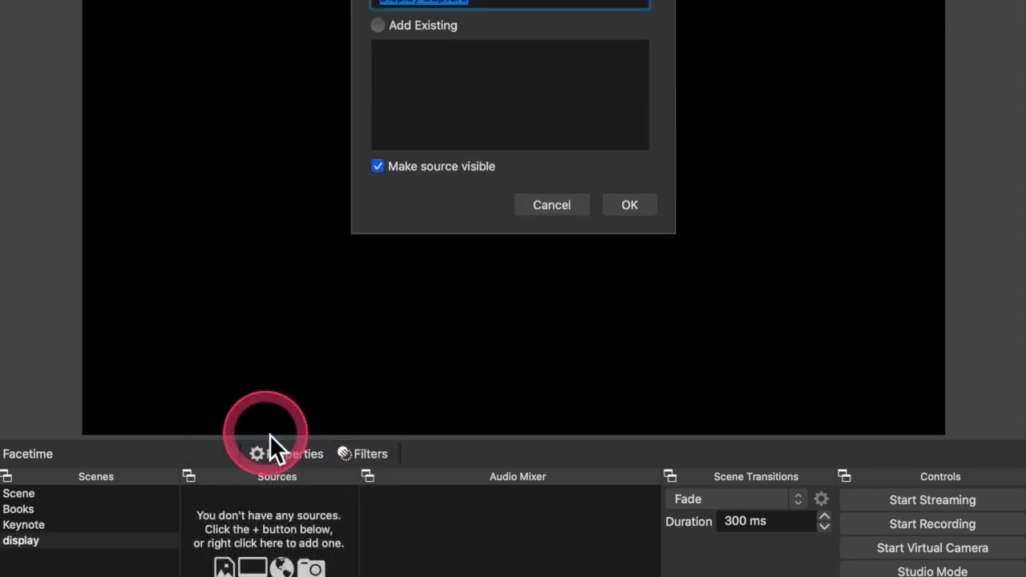
pyautogui.moveTo(609, 184)
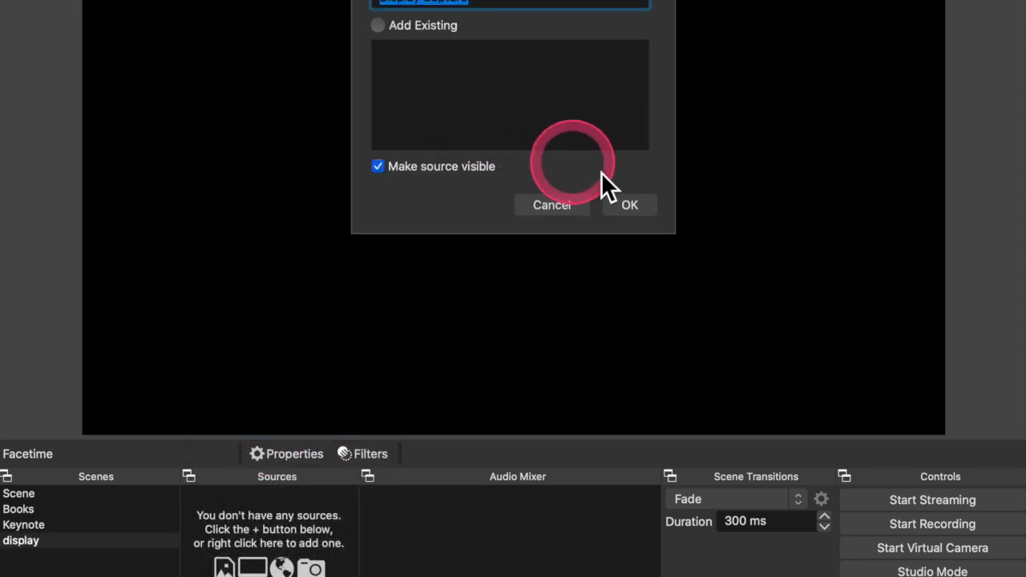
pyautogui.click(629, 205)
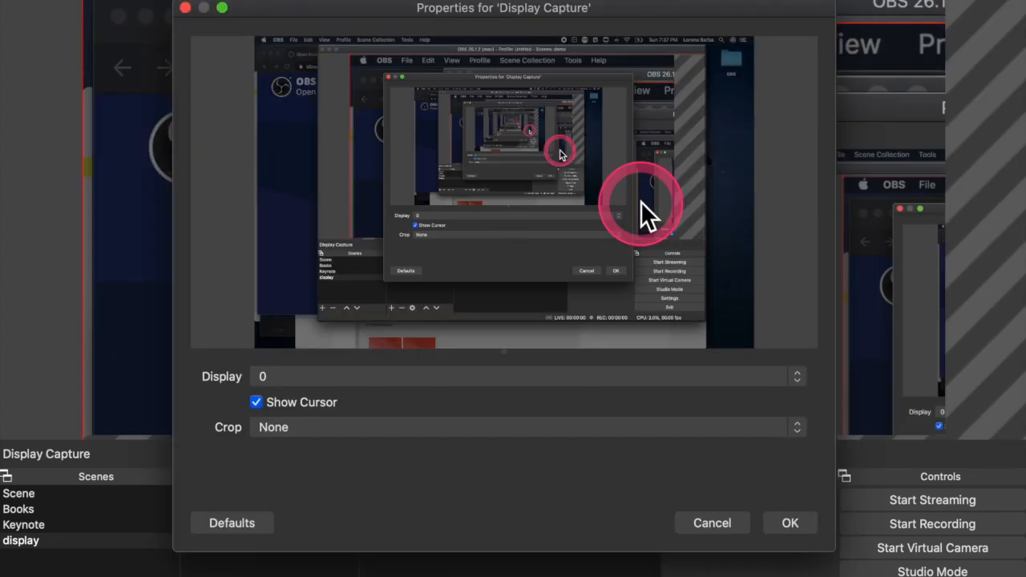
pyautogui.click(788, 523)
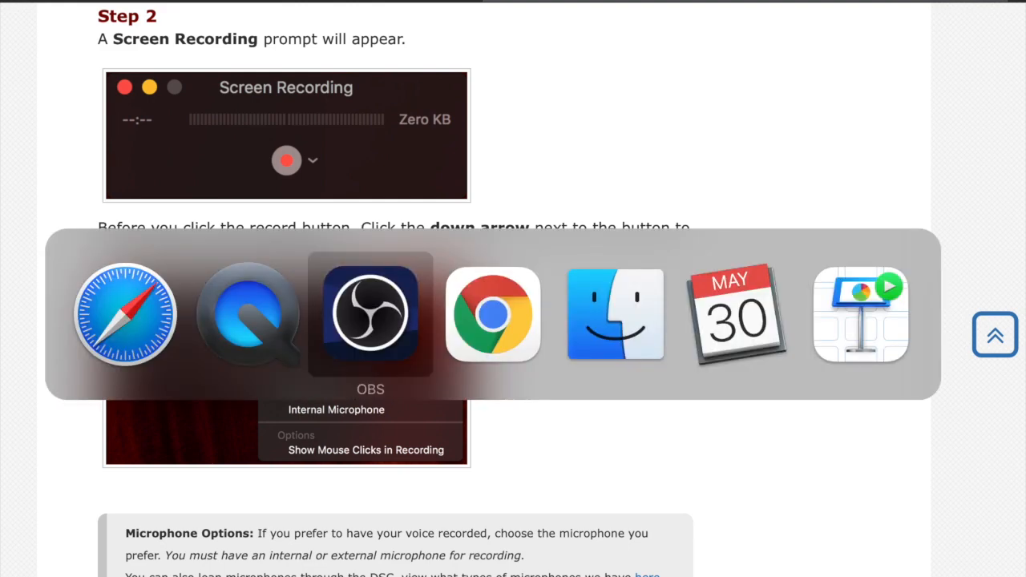
# Create a new scene named 'Browser'
pyautogui.click(370, 313)
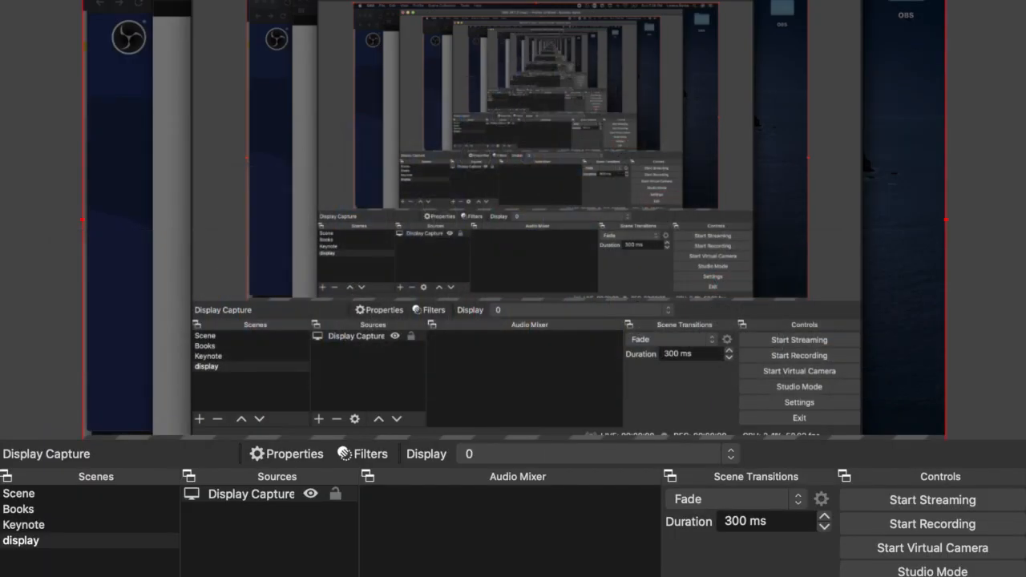
pyautogui.click(200, 419)
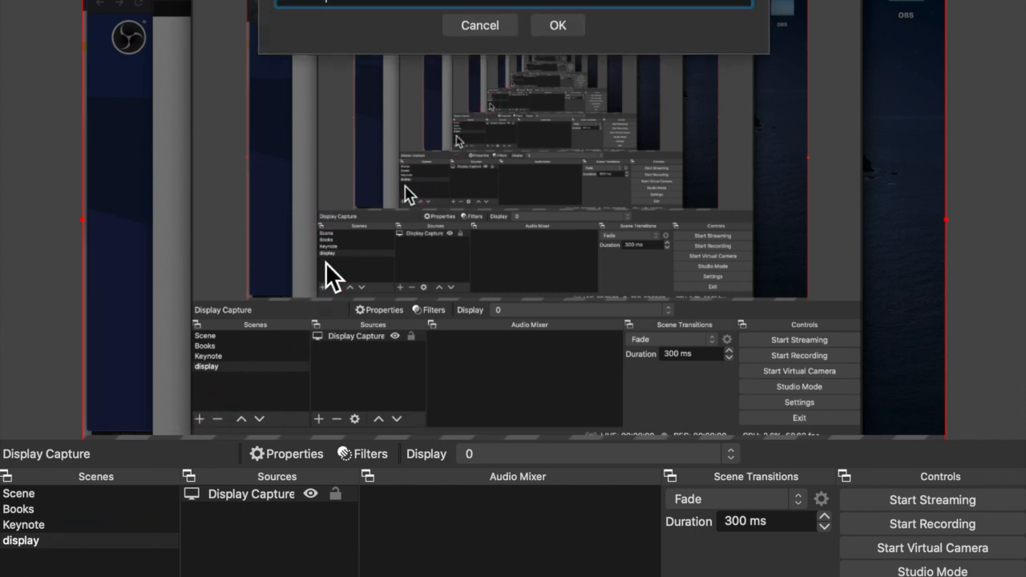
pyautogui.click(557, 25)
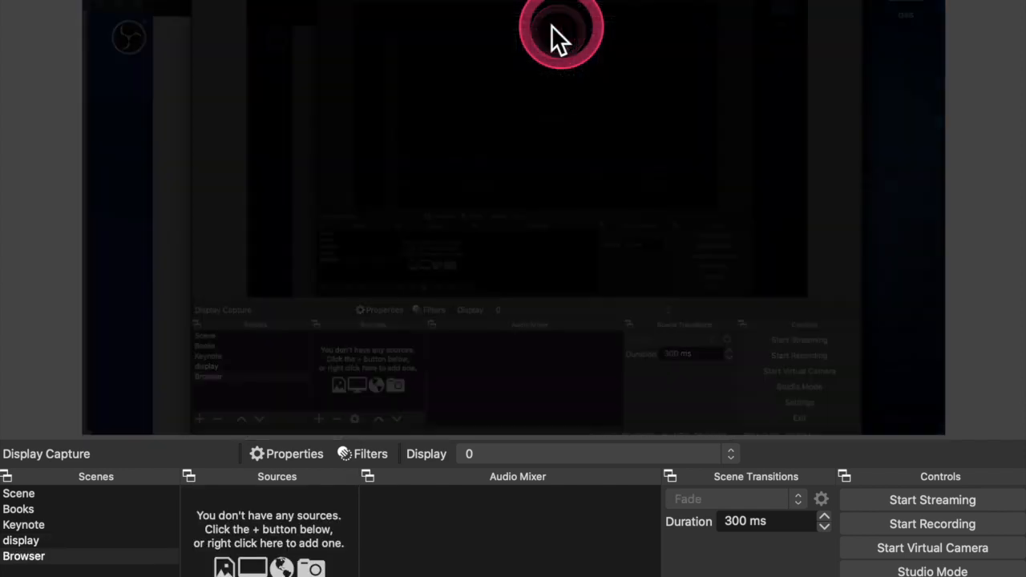
# Add a Window Capture source of the Chrome window showing the OBS site
pyautogui.click(24, 555)
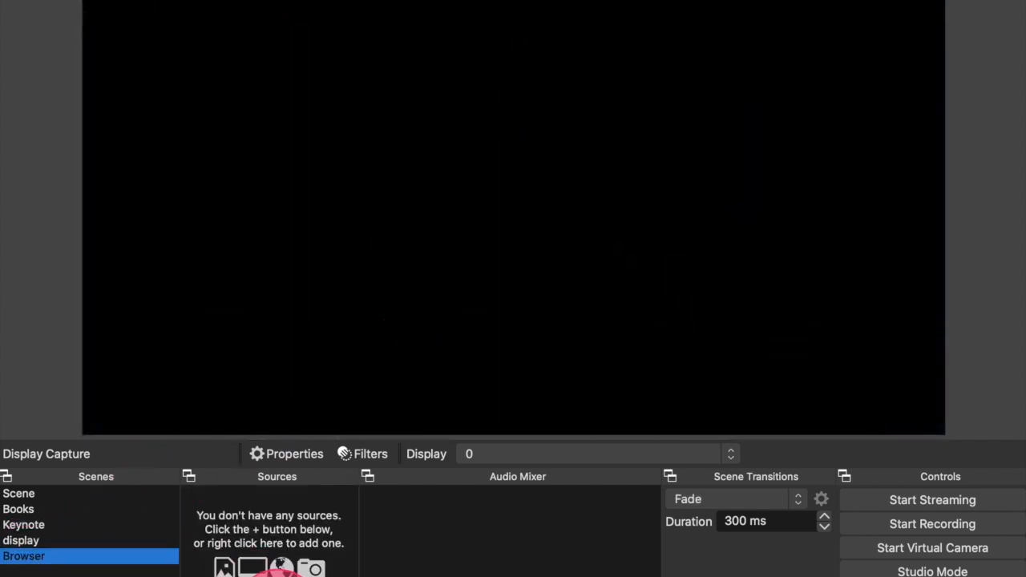
pyautogui.click(224, 566)
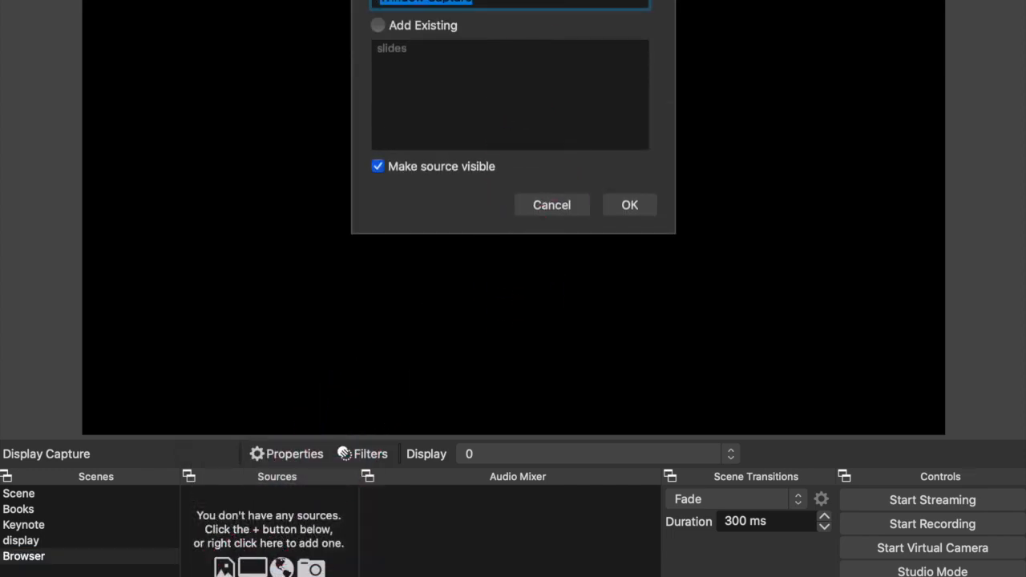
pyautogui.click(629, 205)
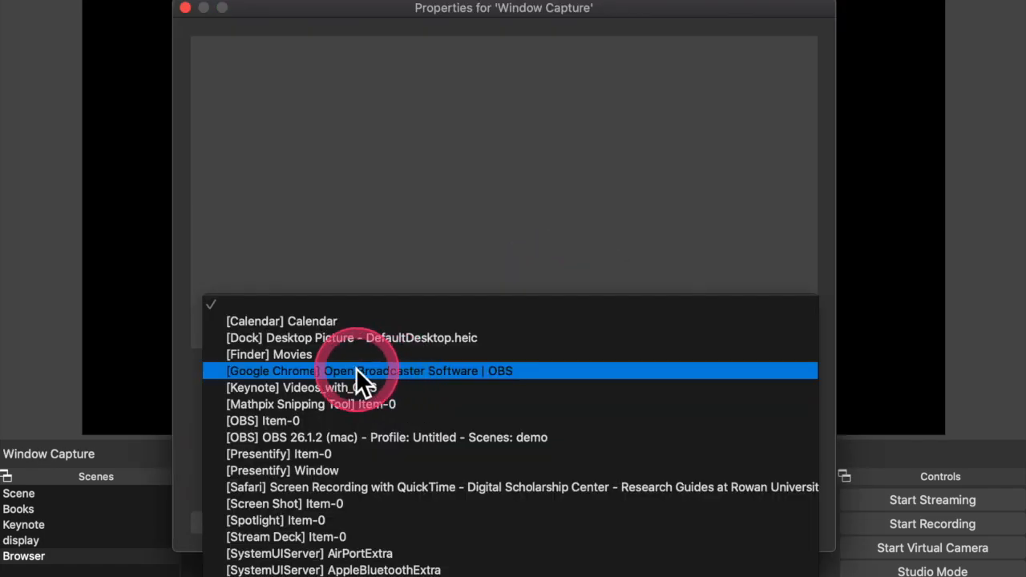
pyautogui.click(369, 370)
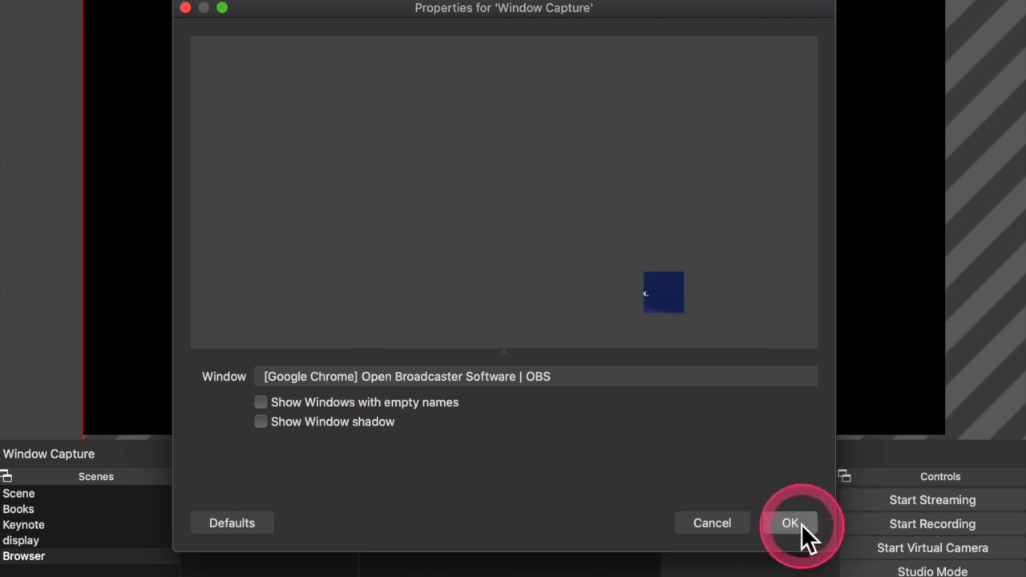
pyautogui.click(790, 523)
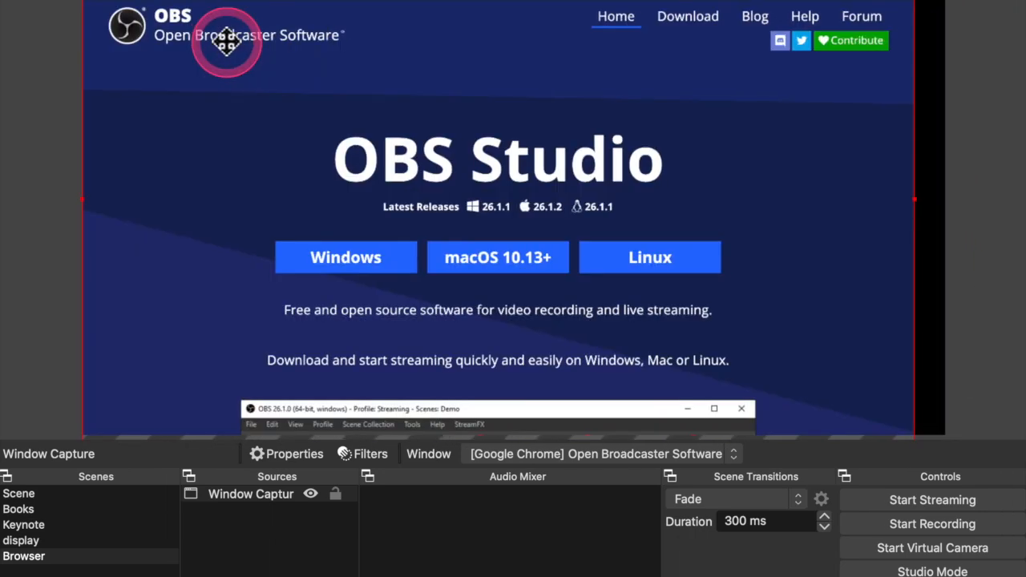
pyautogui.moveTo(224, 60)
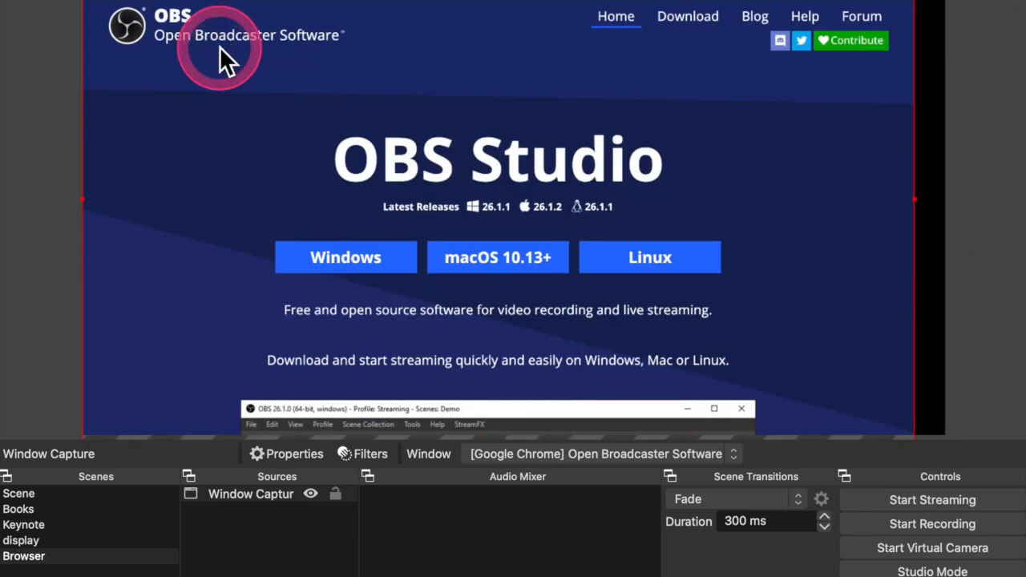
pyautogui.moveTo(861, 333)
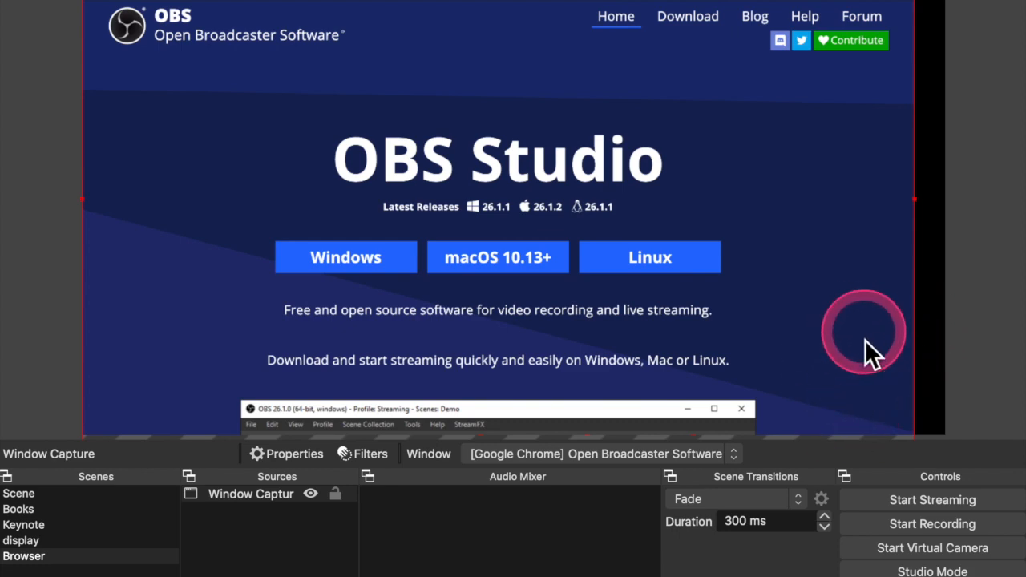
pyautogui.moveTo(905, 216)
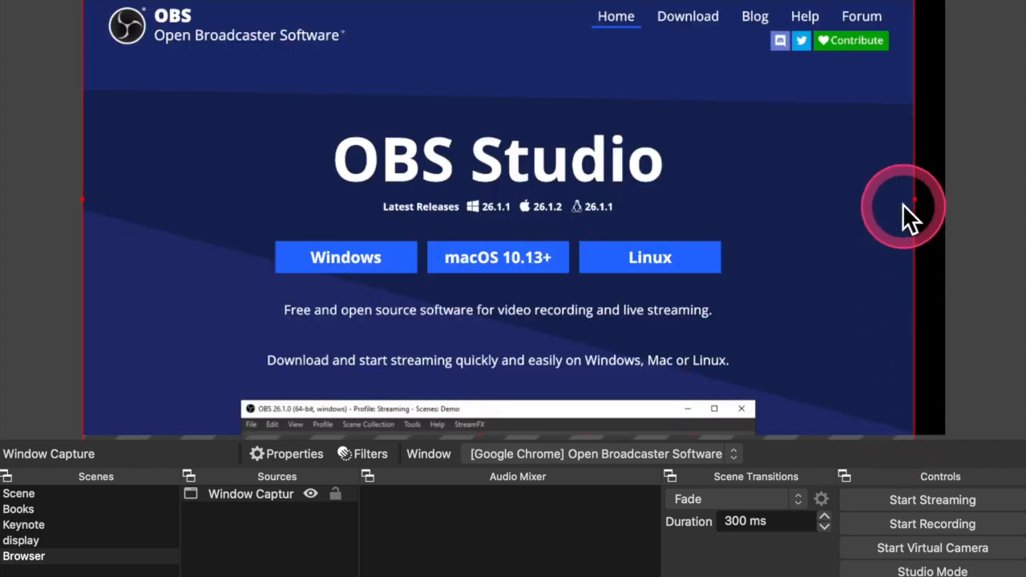
pyautogui.moveTo(701, 144)
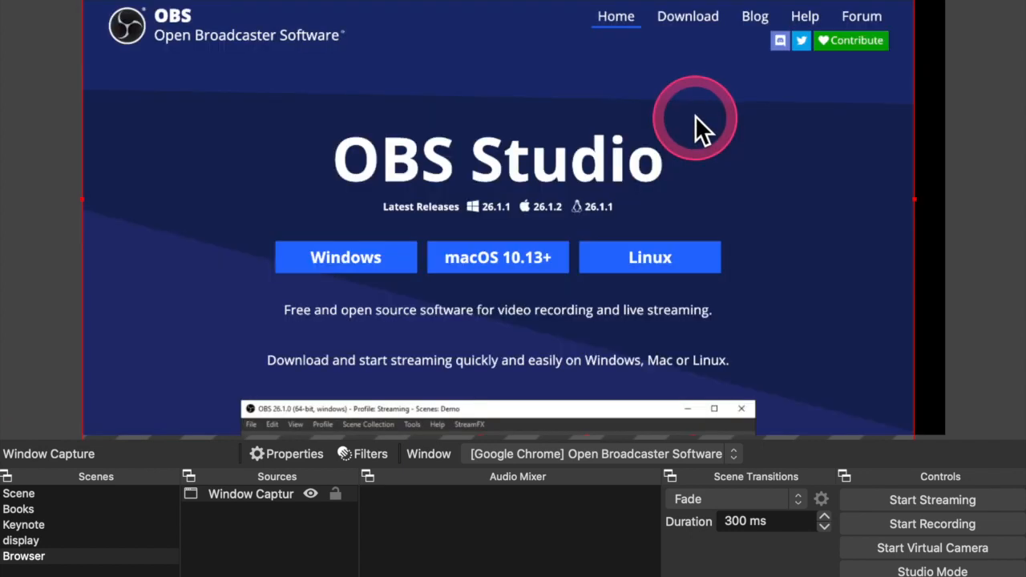
pyautogui.moveTo(197, 16)
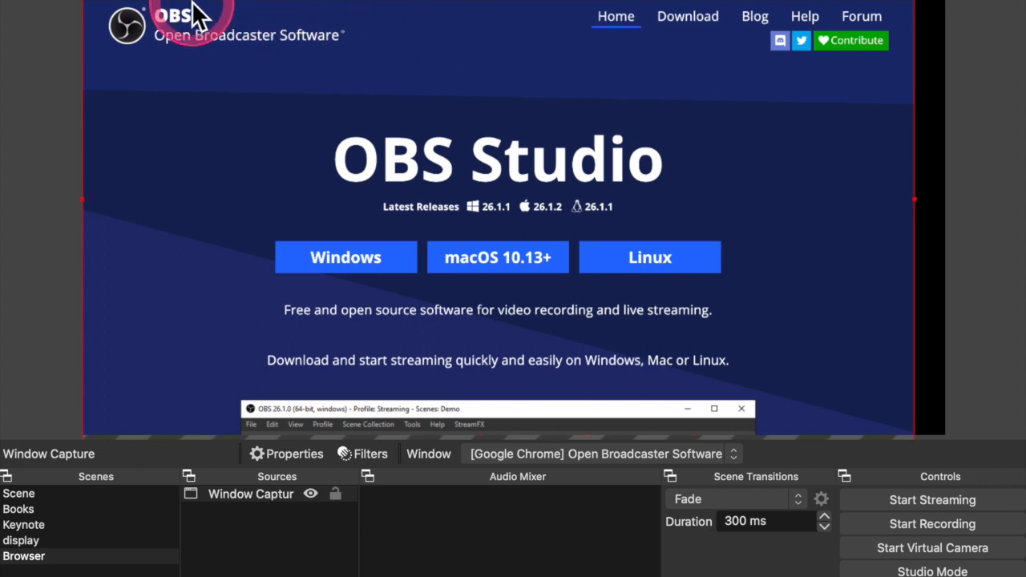
pyautogui.moveTo(184, 12)
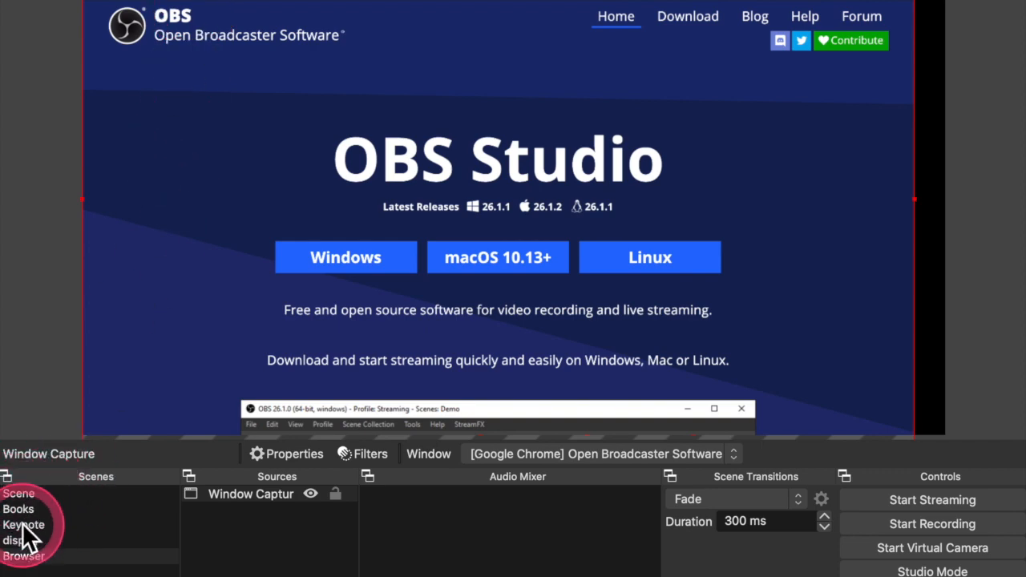
# Switch the preview from the Browser scene to the Keynote scene
pyautogui.click(24, 524)
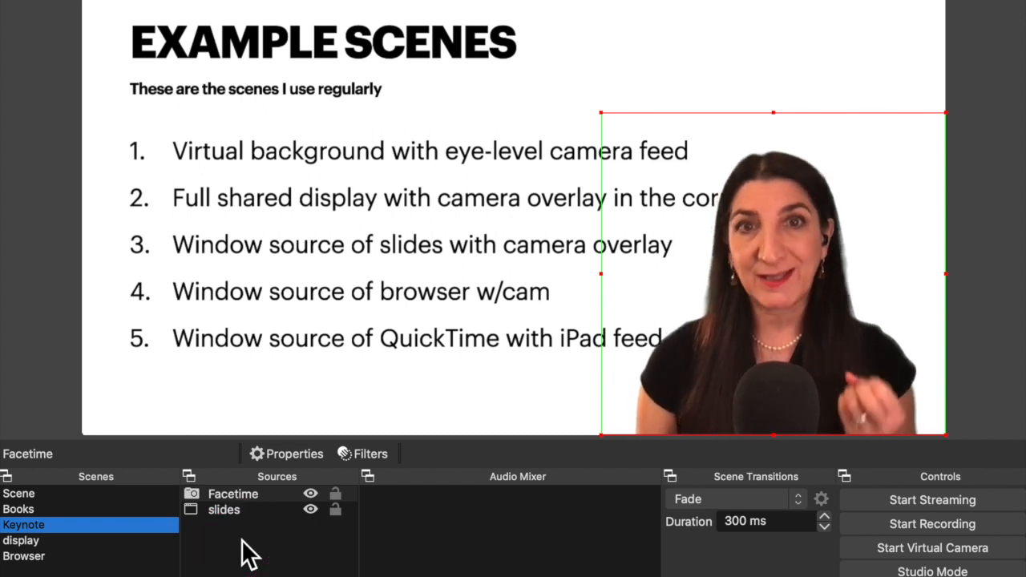
pyautogui.click(241, 509)
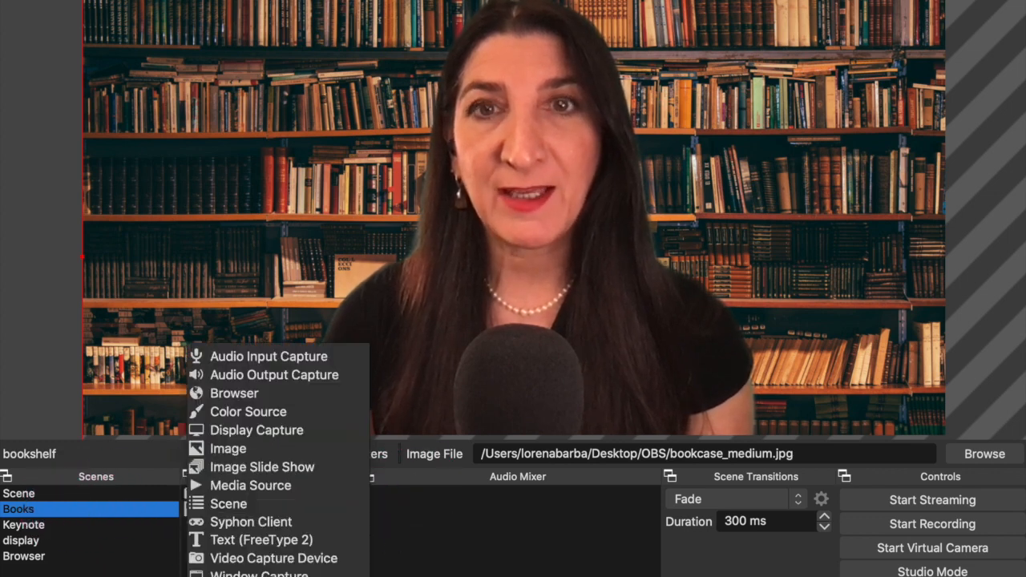
pyautogui.moveTo(262, 466)
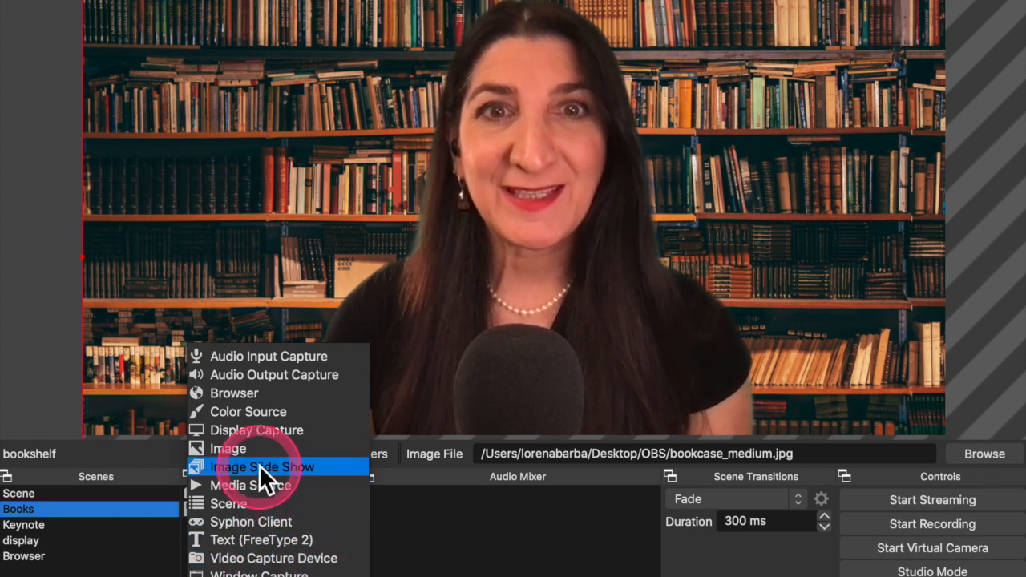
pyautogui.moveTo(269, 356)
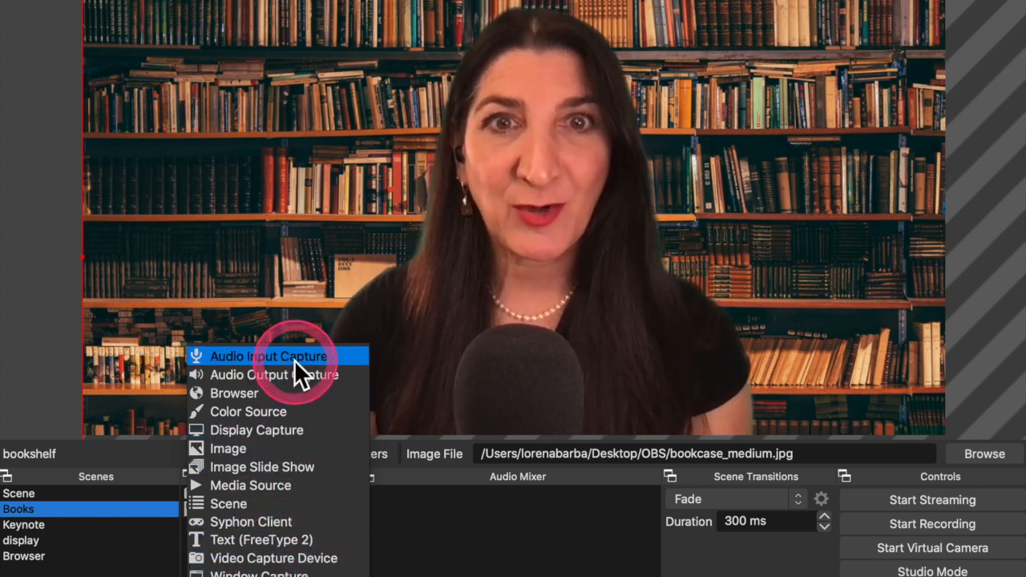
# Add an Audio Input Capture source named 'mic' using the Microphone device to Books
pyautogui.click(269, 356)
pyautogui.write('mic')
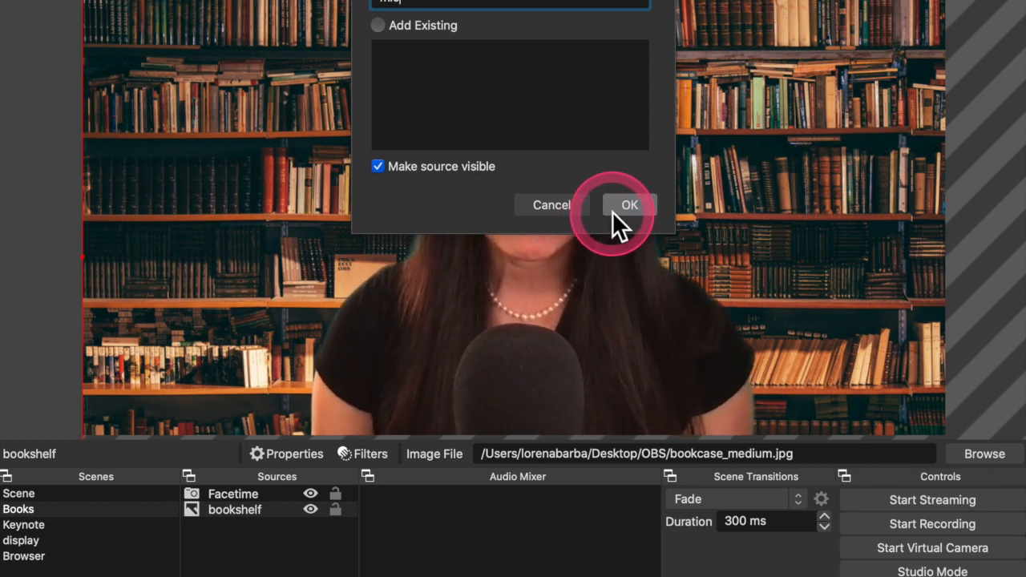
pyautogui.click(628, 204)
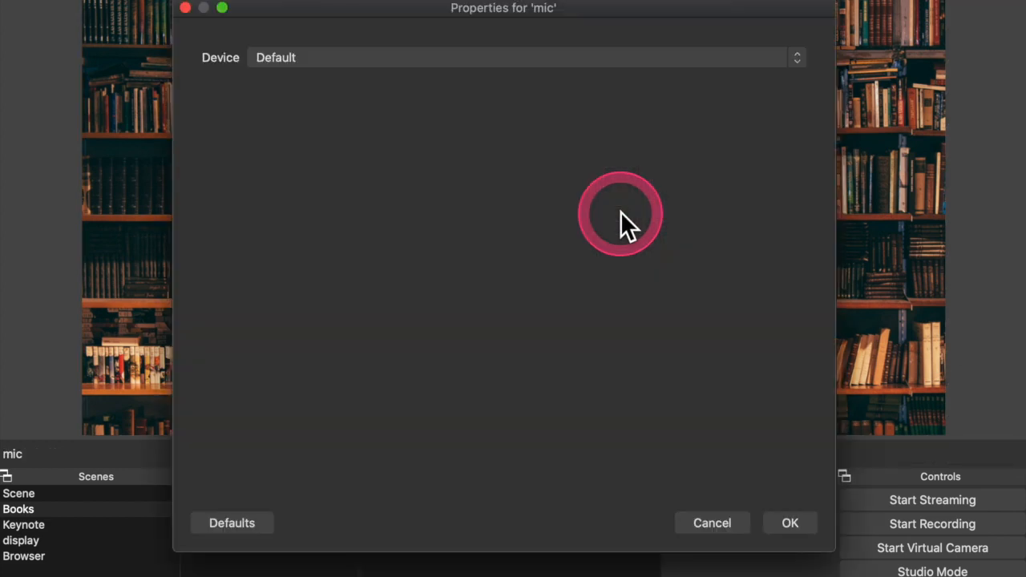
pyautogui.click(521, 57)
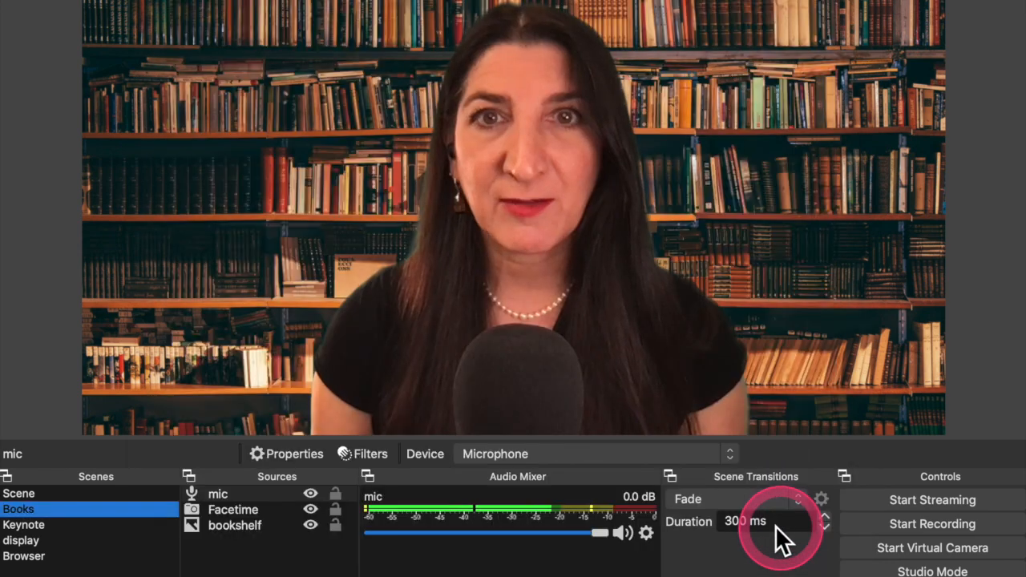
pyautogui.moveTo(536, 521)
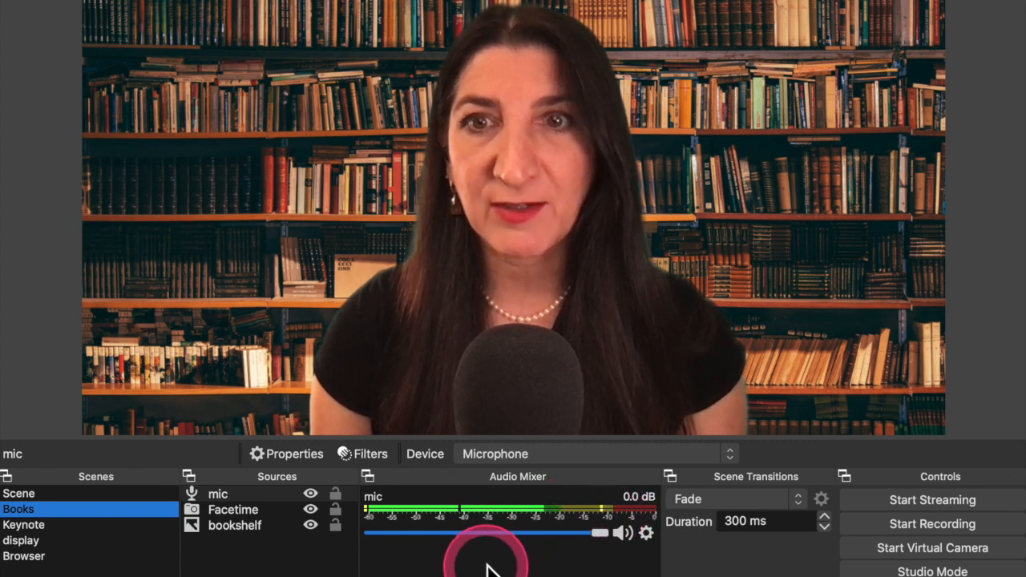
pyautogui.moveTo(389, 569)
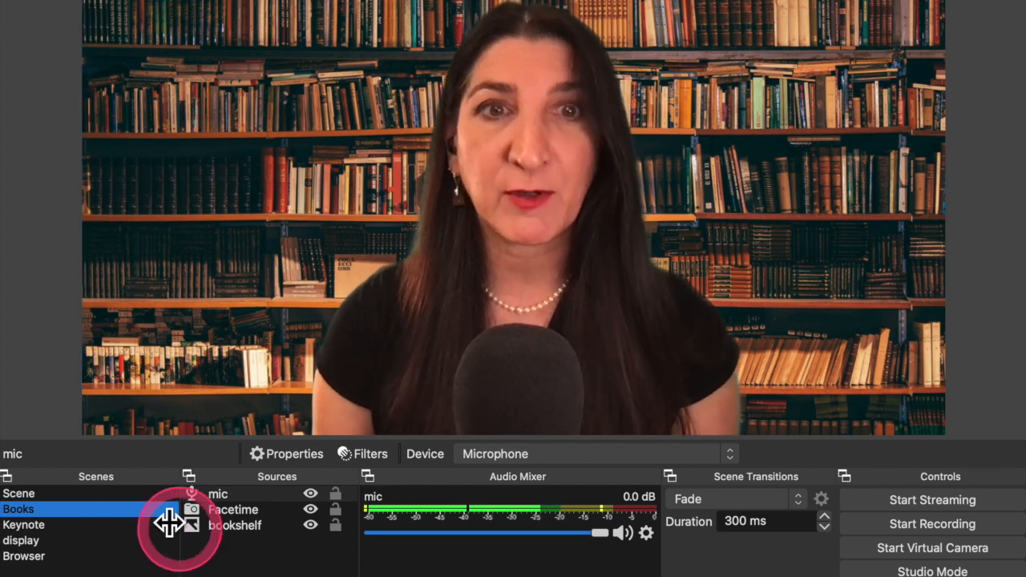
# Copy the mic source and paste it as a reference into Keynote
pyautogui.click(218, 493)
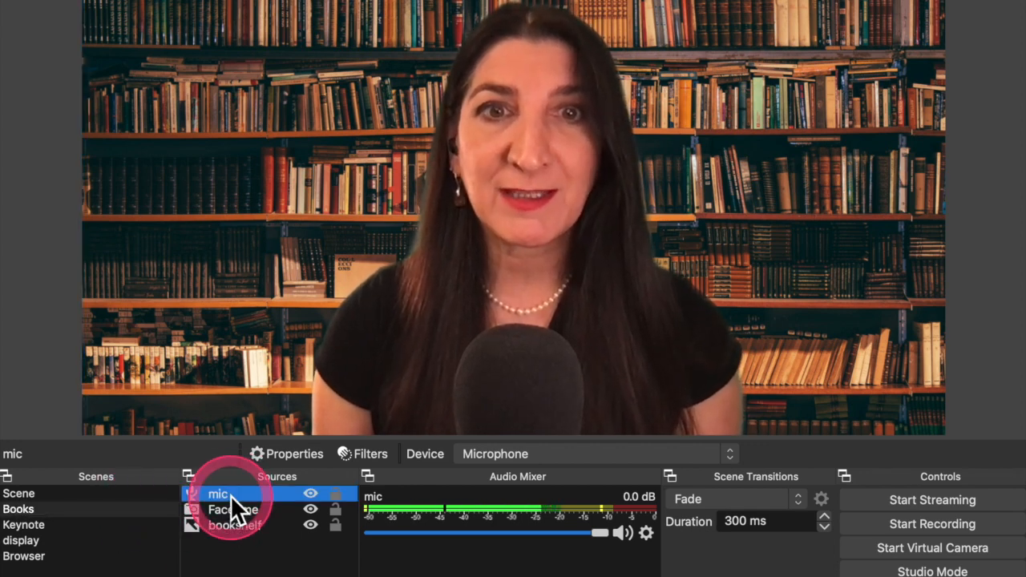
pyautogui.rightClick(218, 493)
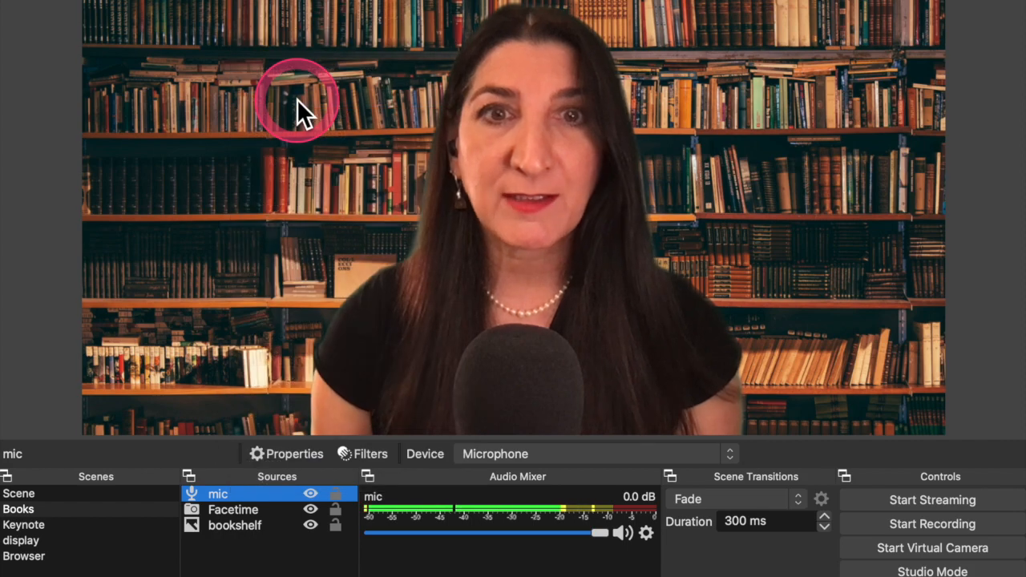
pyautogui.click(24, 524)
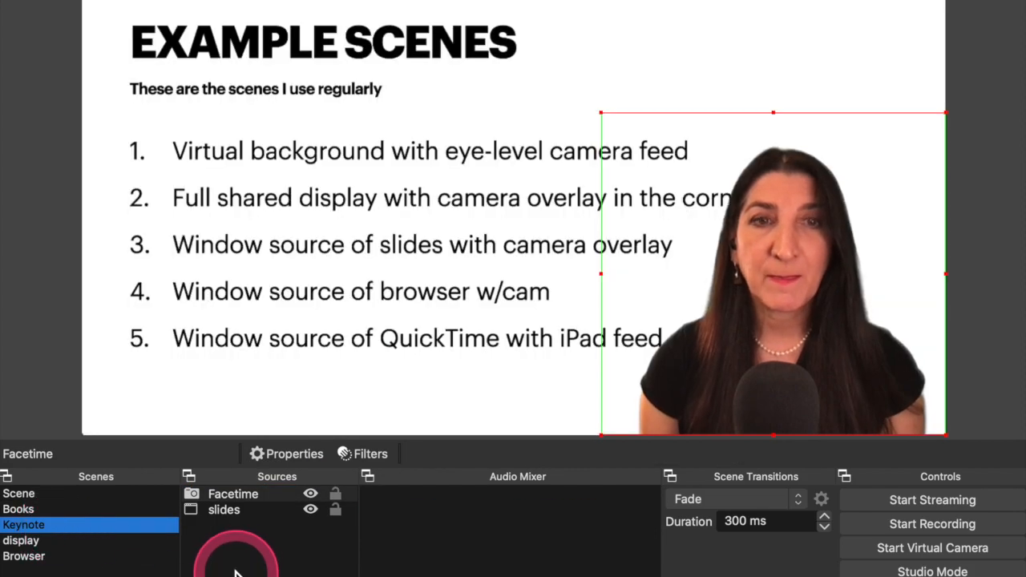
pyautogui.rightClick(234, 493)
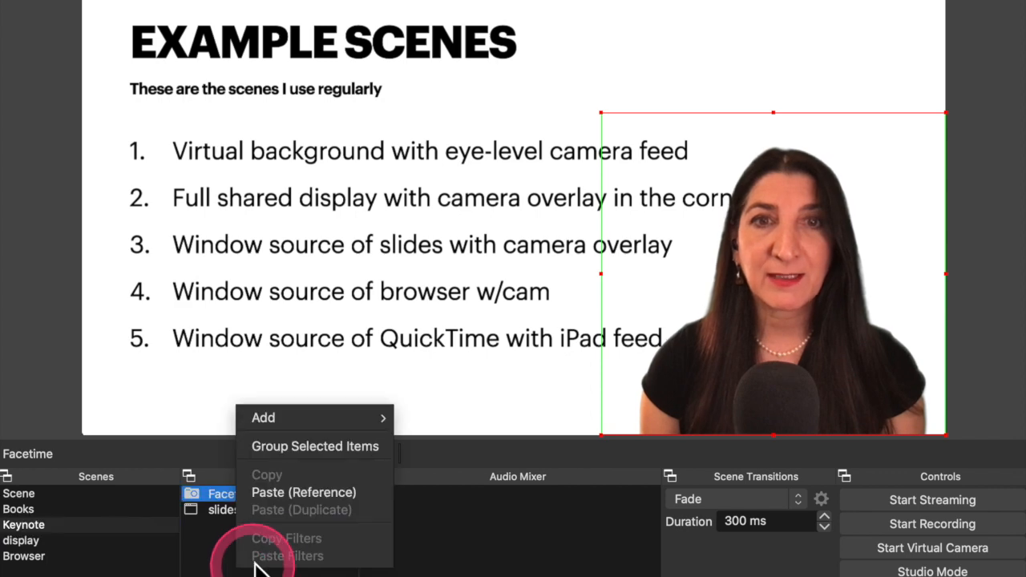
pyautogui.click(304, 492)
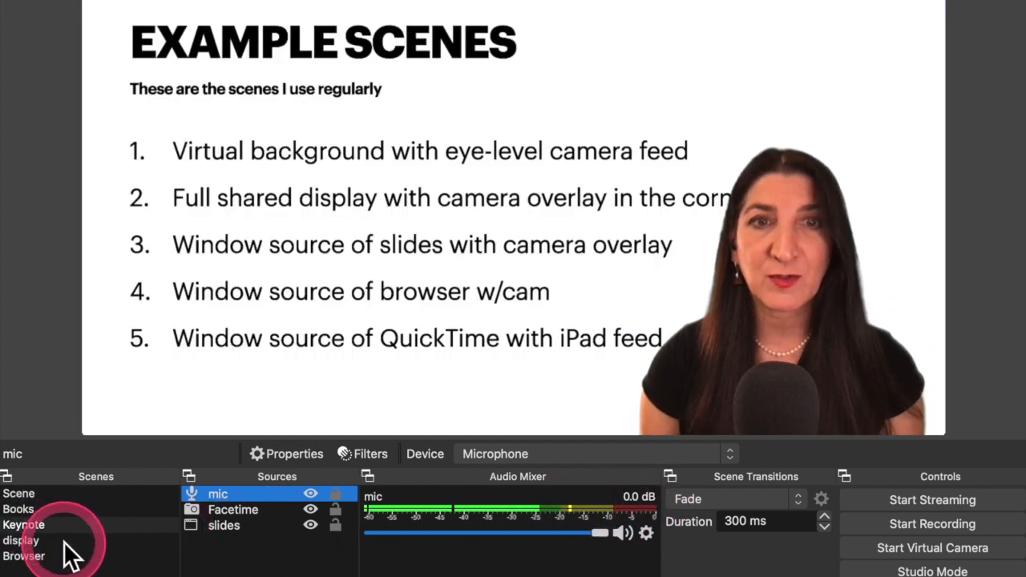
# Paste the mic reference into the display and Browser scenes
pyautogui.click(24, 541)
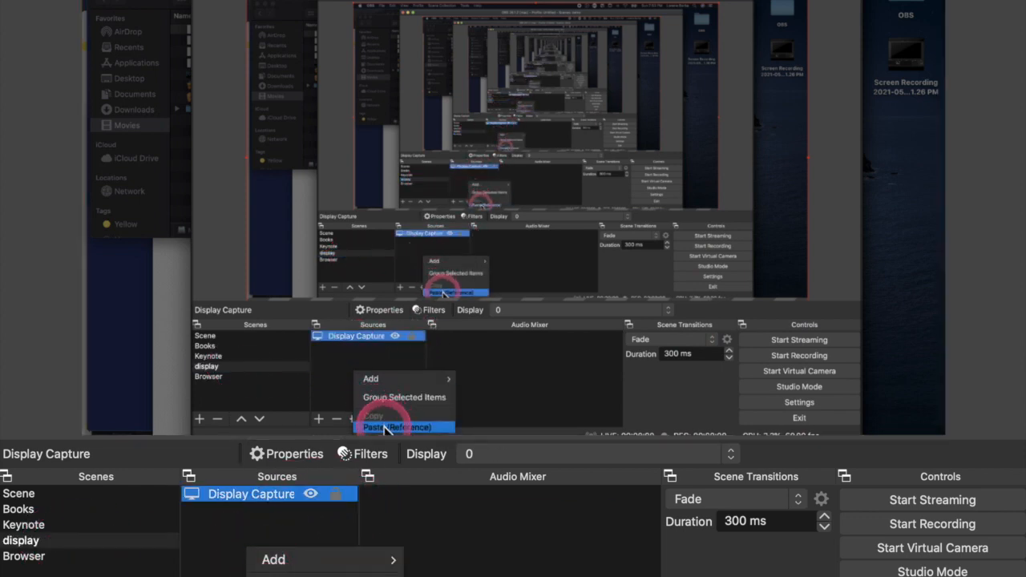
pyautogui.click(405, 427)
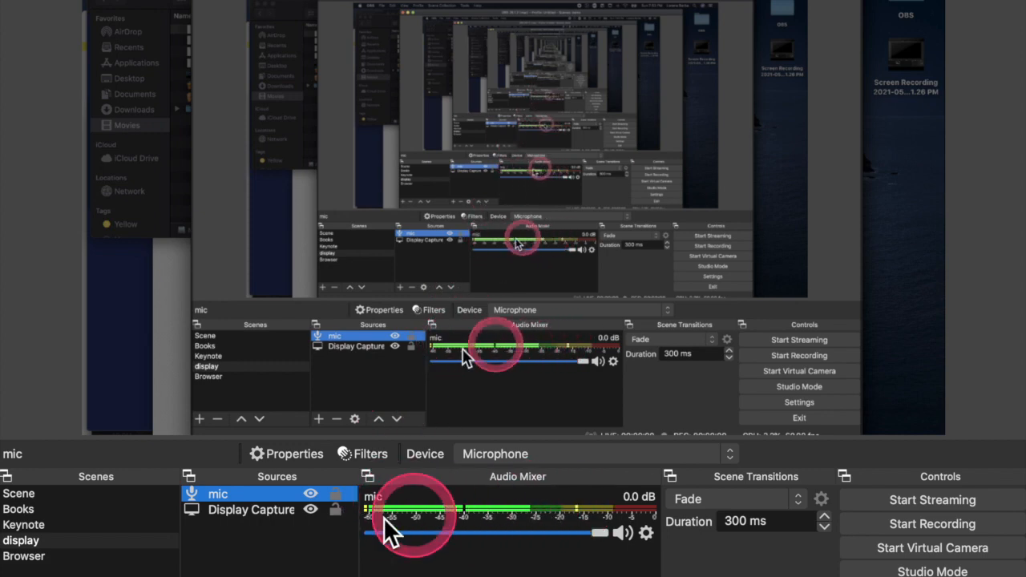
pyautogui.click(22, 555)
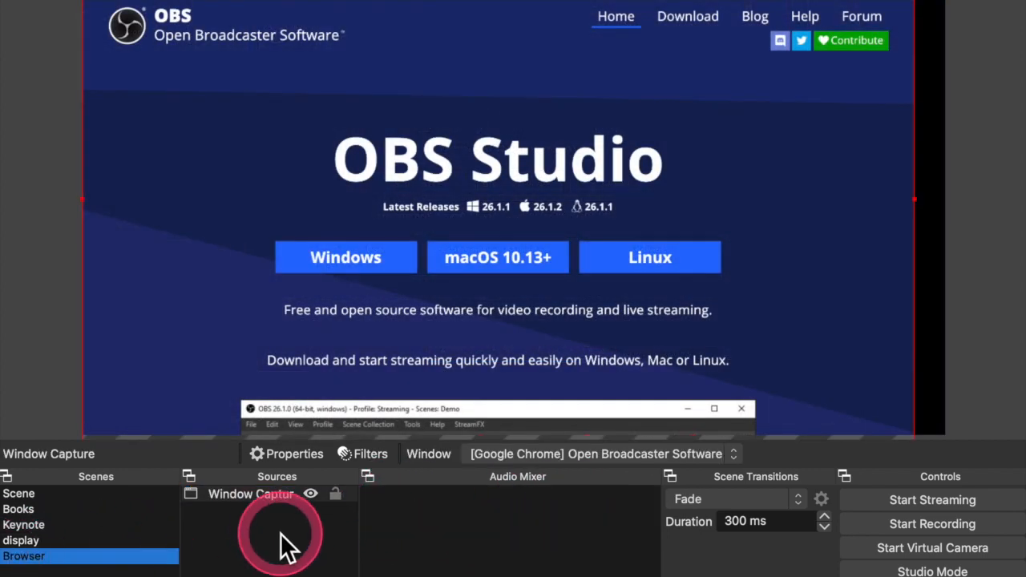
pyautogui.click(250, 493)
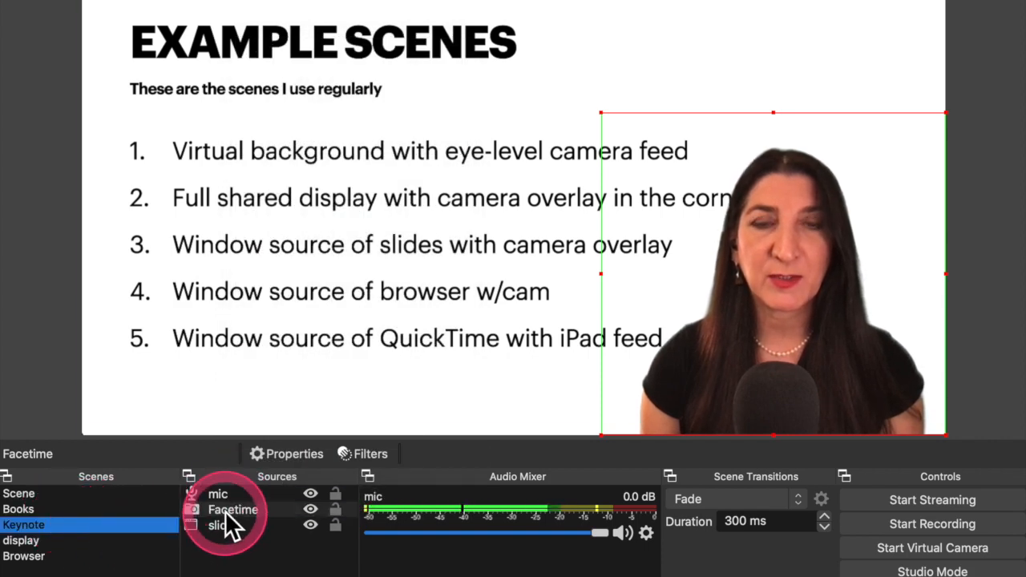
# Paste the Facetime camera into Browser, make it visible, and select Scene for removal
pyautogui.rightClick(234, 510)
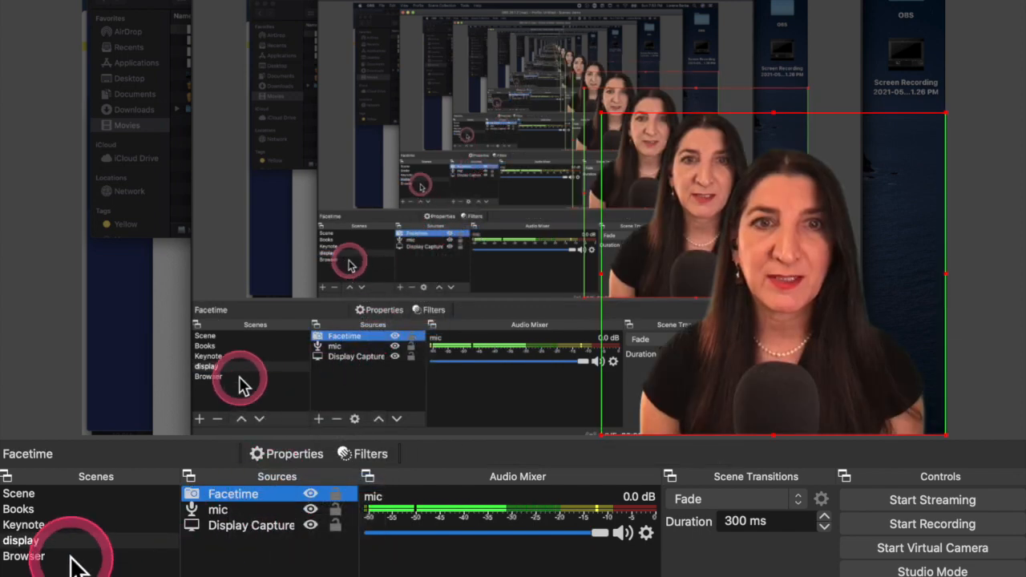
pyautogui.click(24, 555)
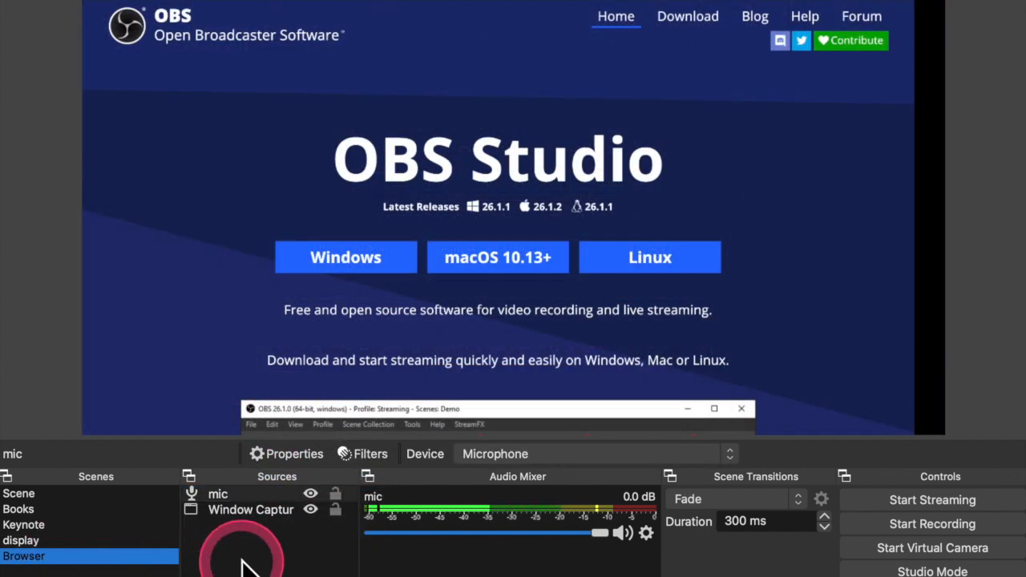
pyautogui.click(217, 493)
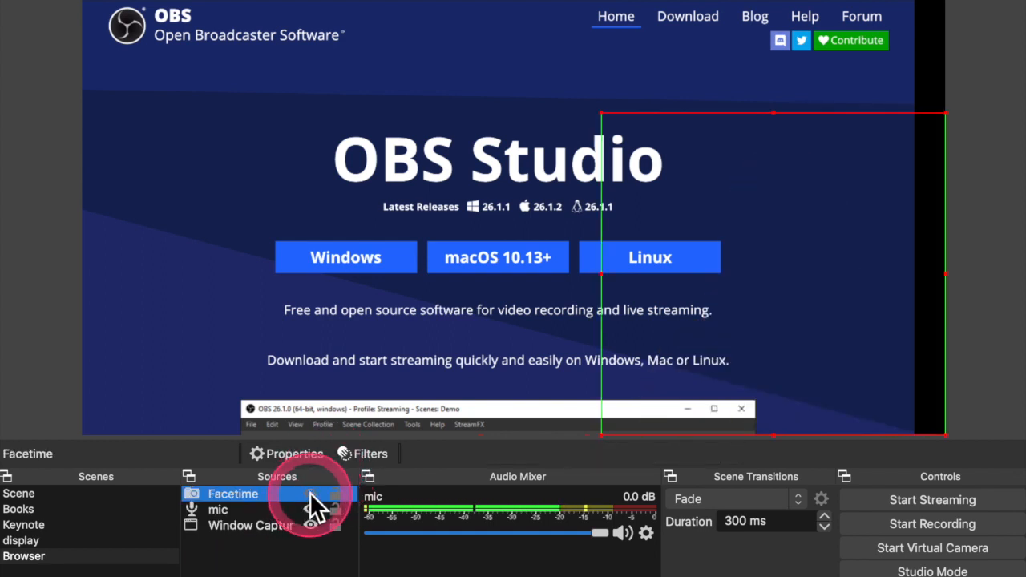
pyautogui.click(311, 493)
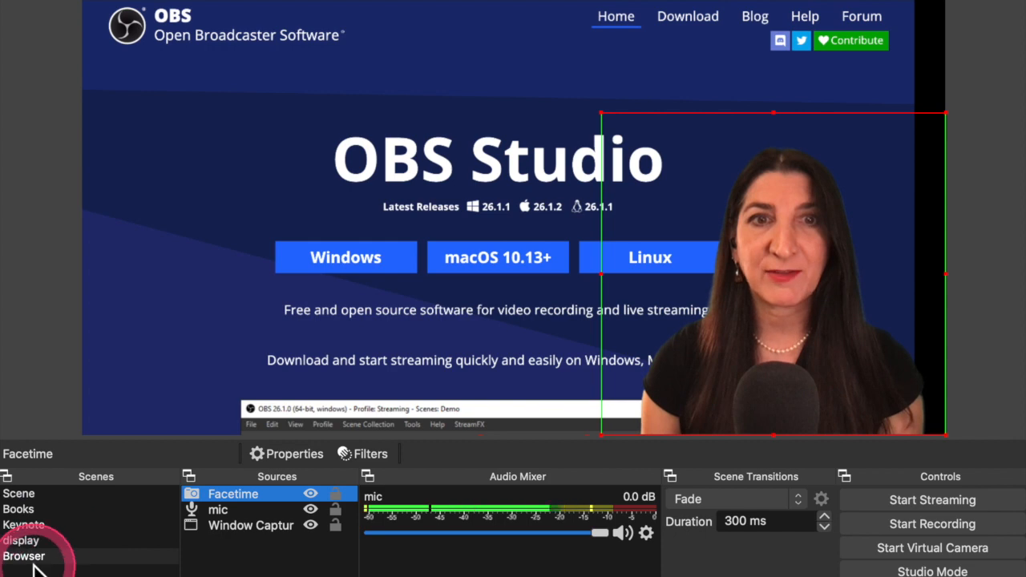
pyautogui.click(19, 493)
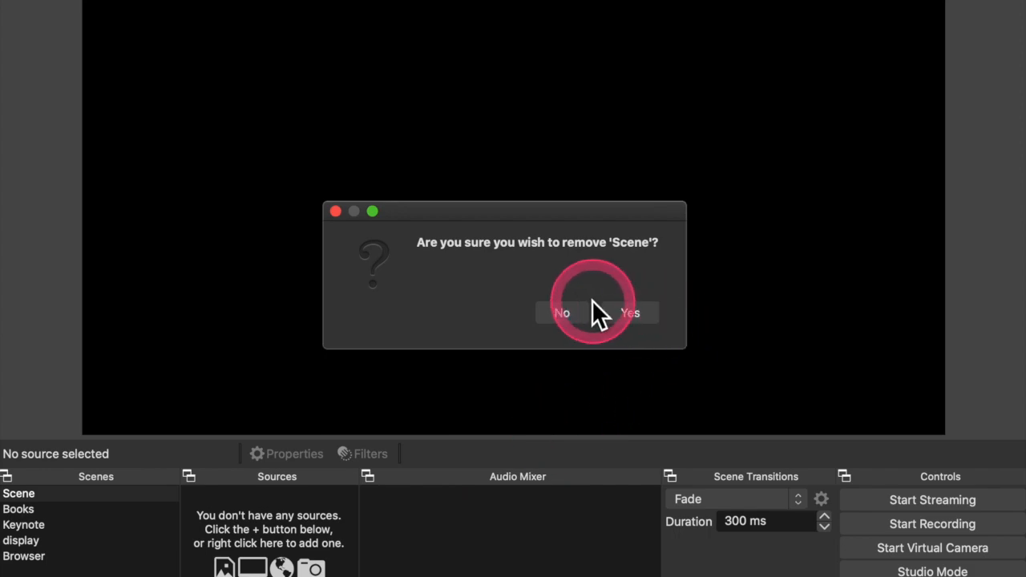
# Confirm removing the empty Scene, then check another remaining scene
pyautogui.click(630, 312)
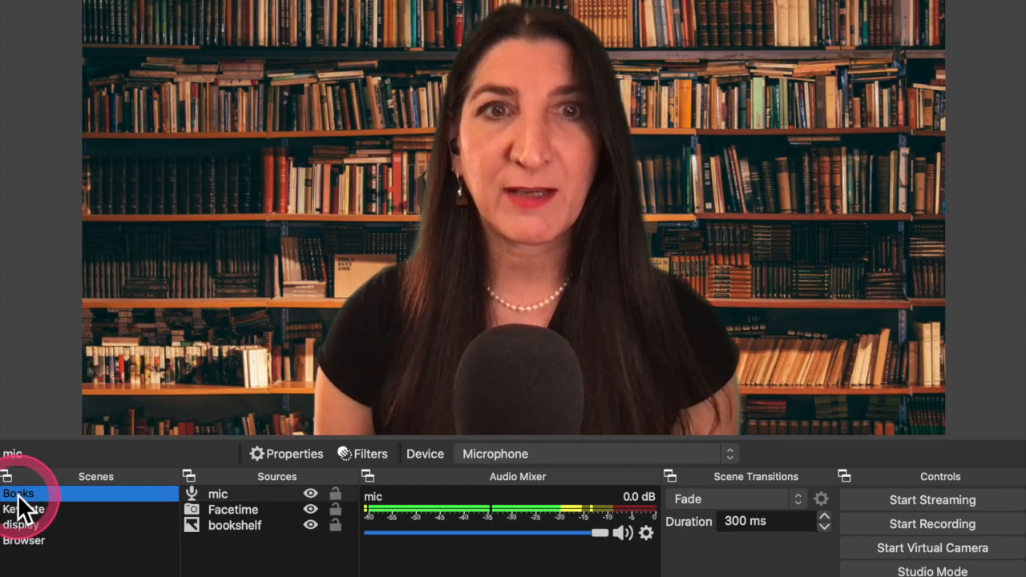
pyautogui.click(24, 509)
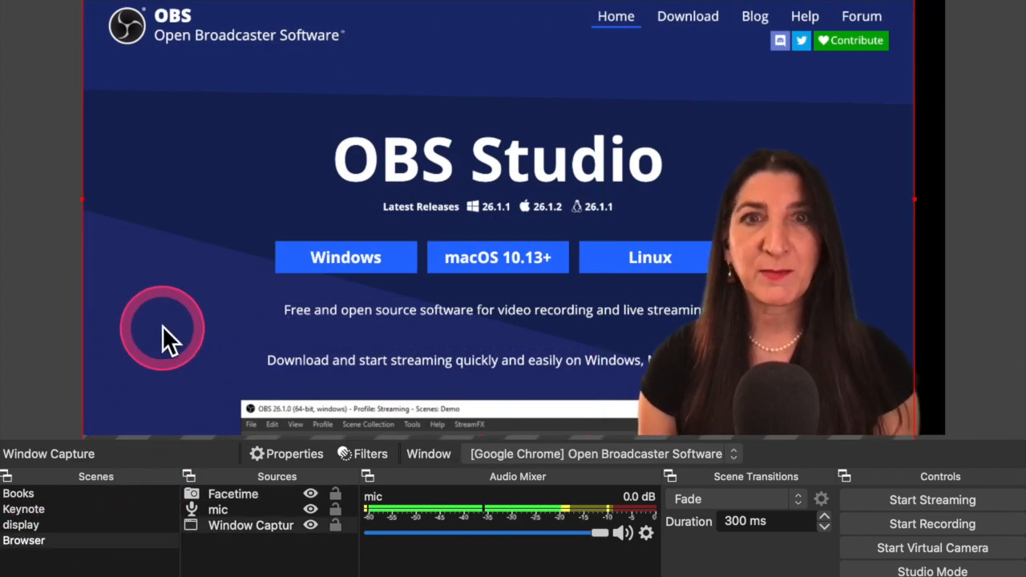
pyautogui.moveTo(132, 353)
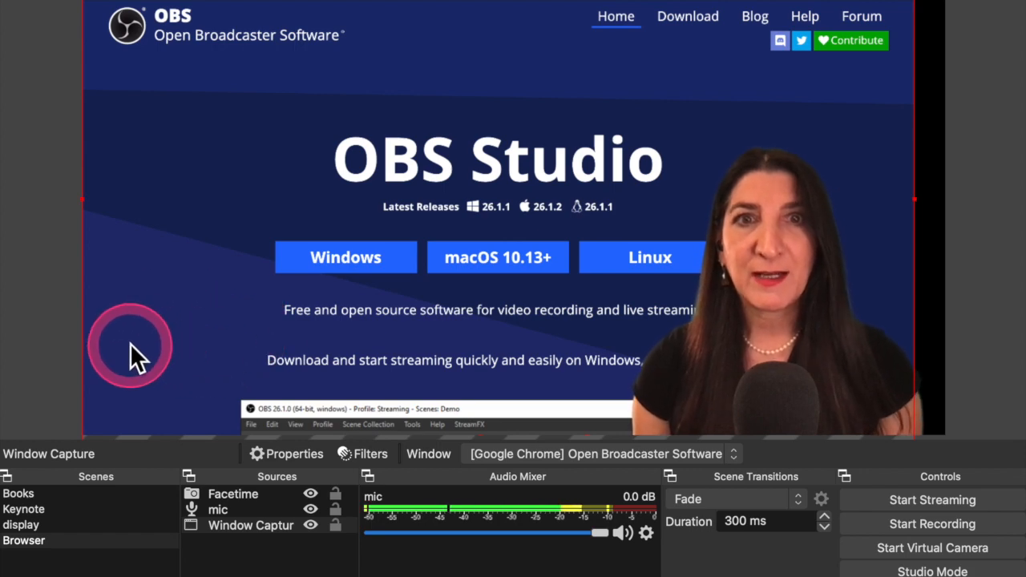
pyautogui.moveTo(145, 509)
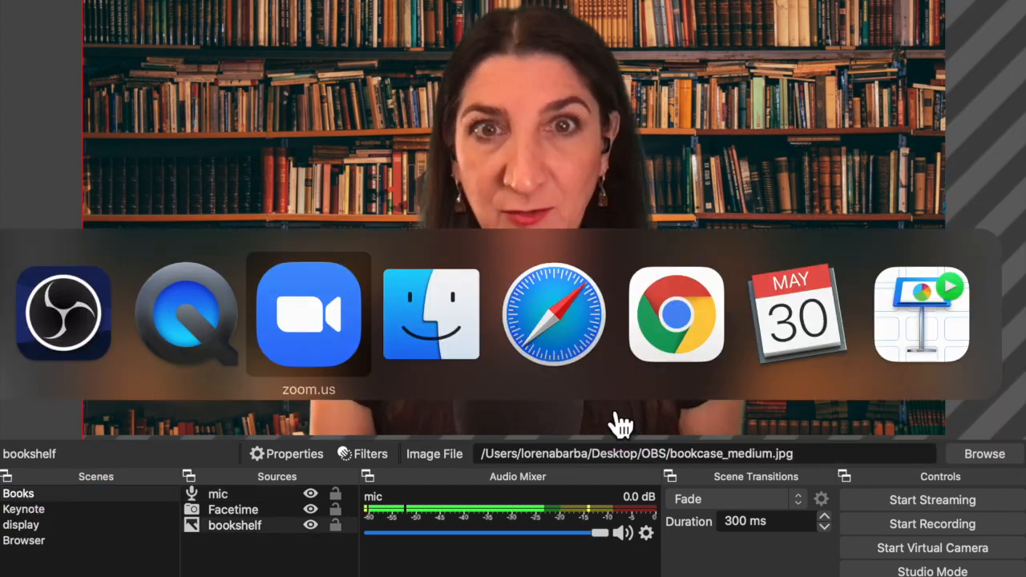
# Switch to Zoom and choose OBS Virtual Camera as its camera
pyautogui.click(308, 313)
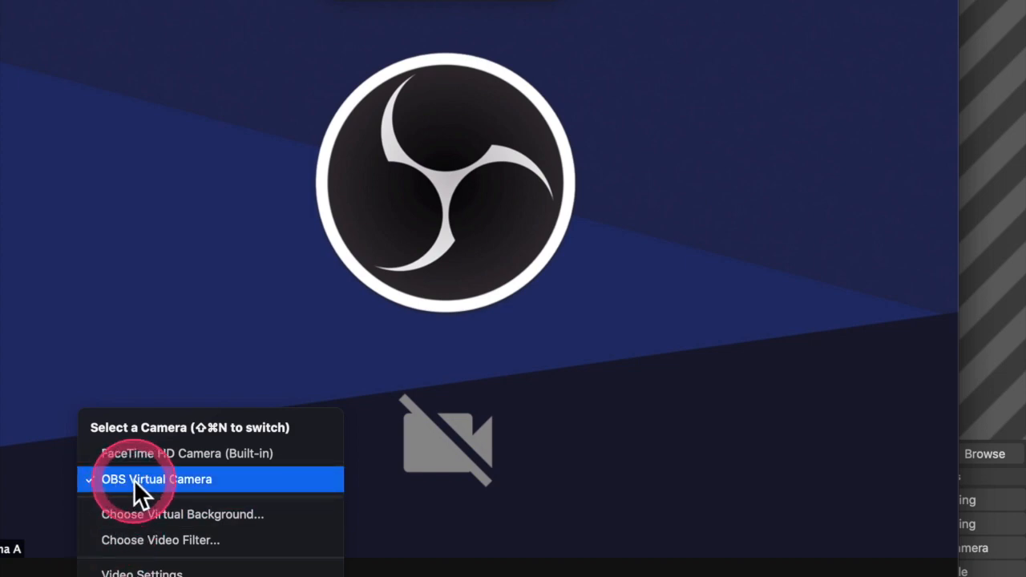
pyautogui.click(156, 479)
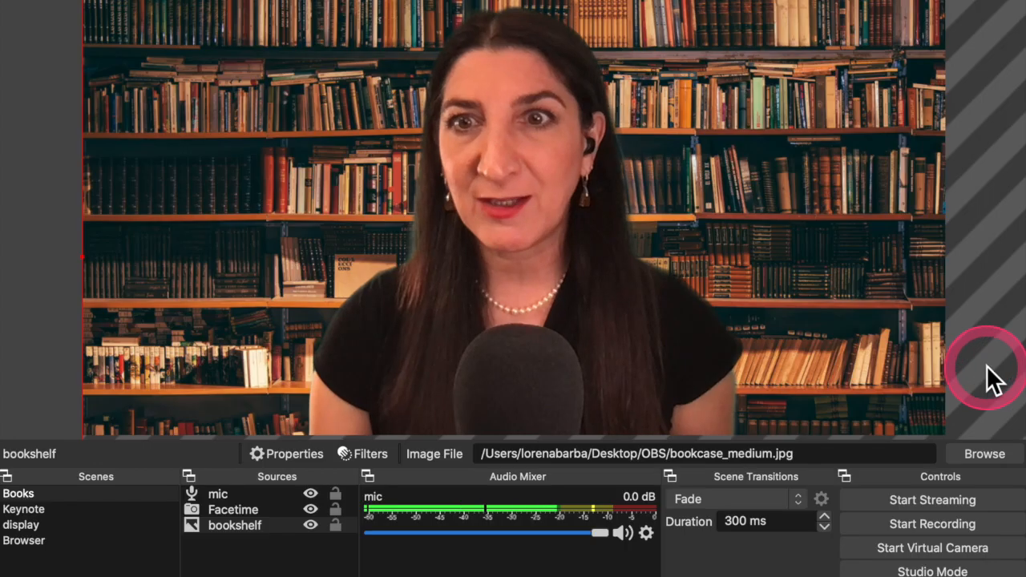
pyautogui.moveTo(878, 489)
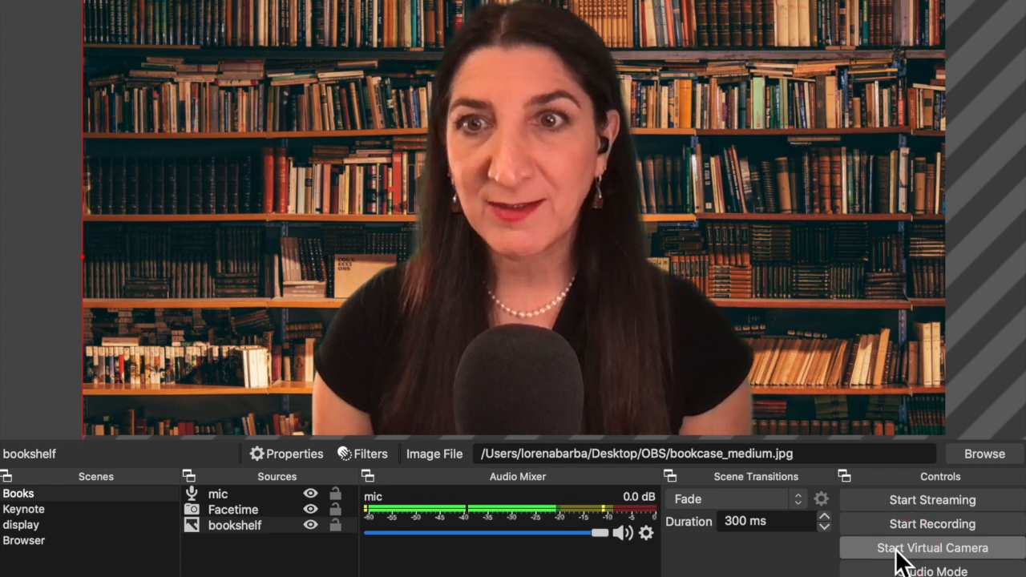
# Start the OBS Virtual Camera output
pyautogui.click(931, 547)
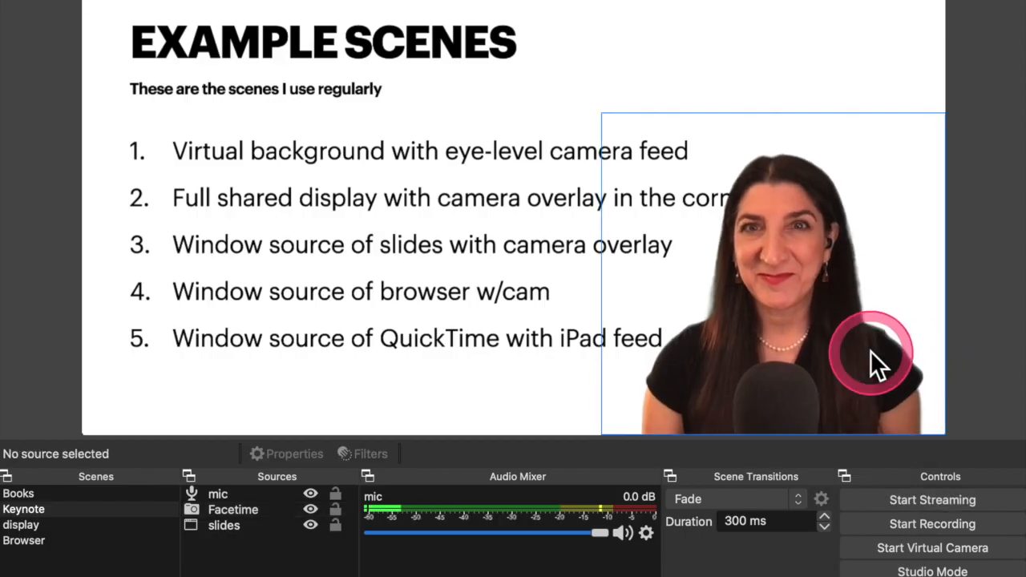
pyautogui.moveTo(850, 336)
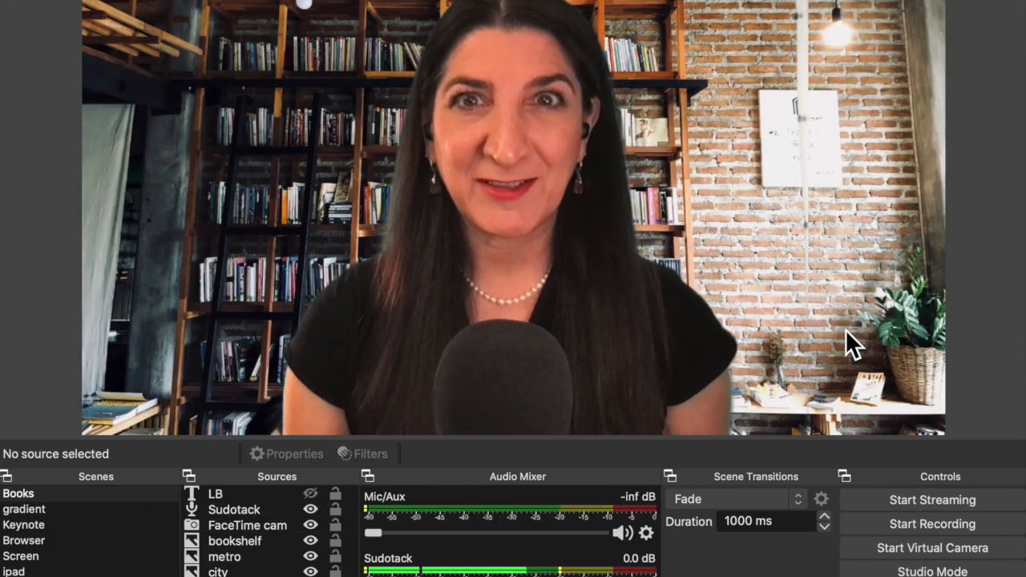
pyautogui.click(246, 525)
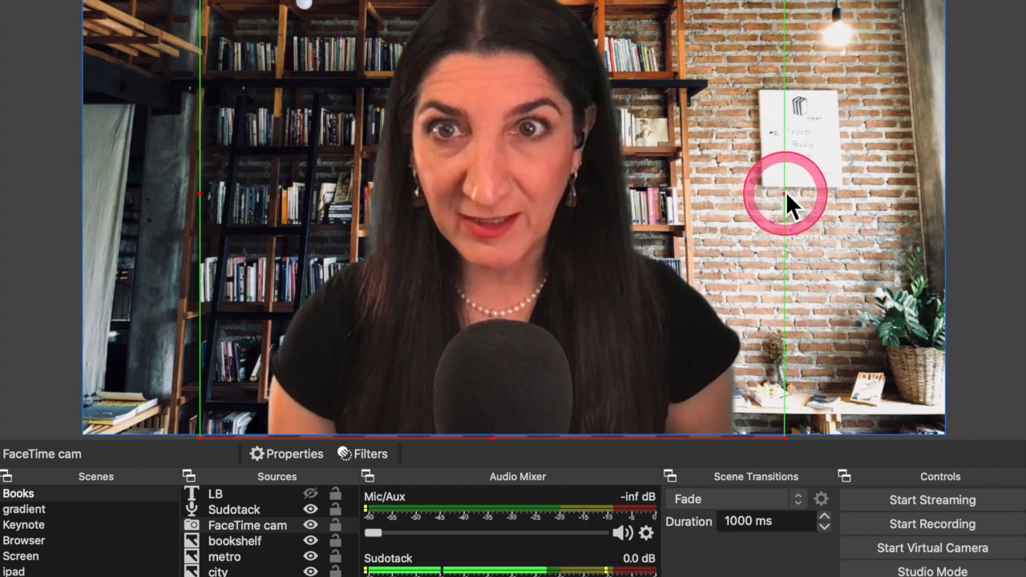
pyautogui.click(235, 541)
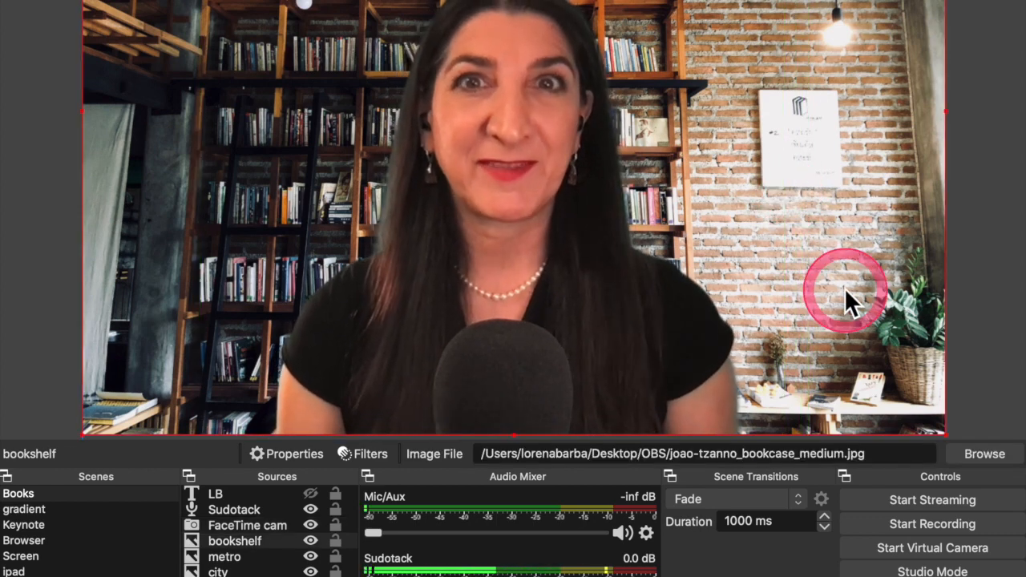